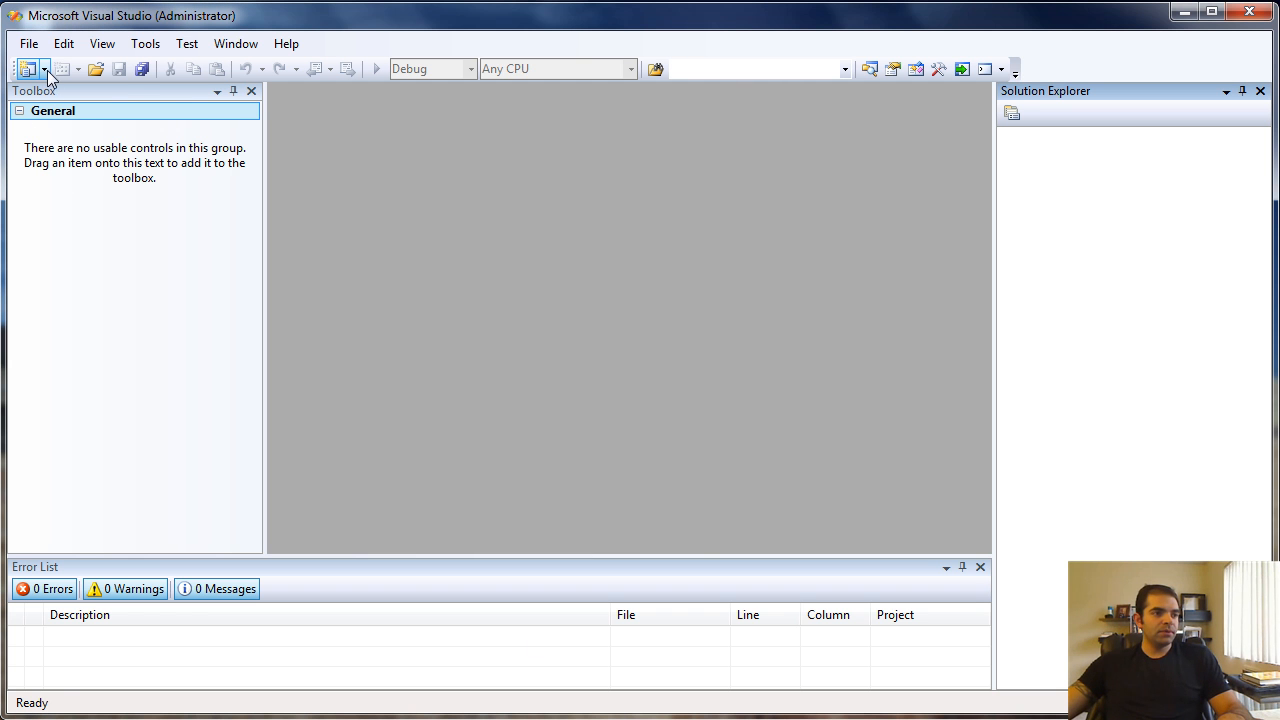
Step: Create a new Windows Forms Application project and enlarge the blank Form1 in the designer
click(46, 68)
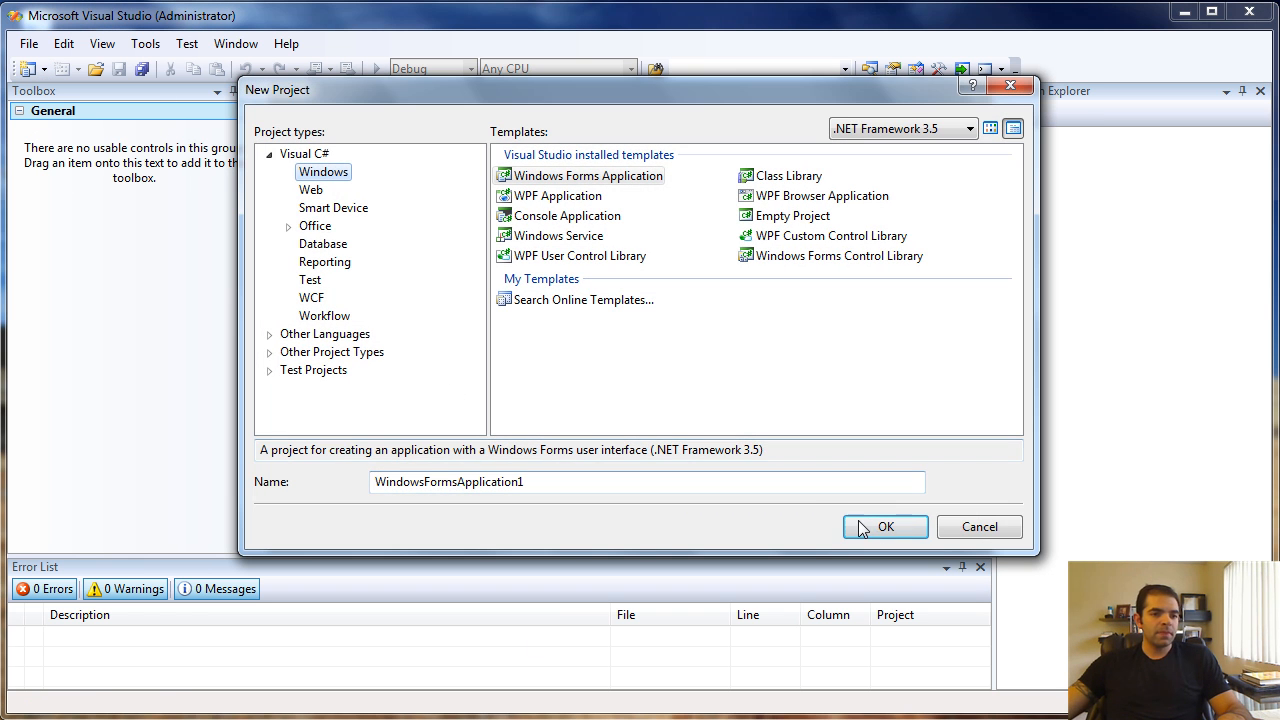
click(884, 528)
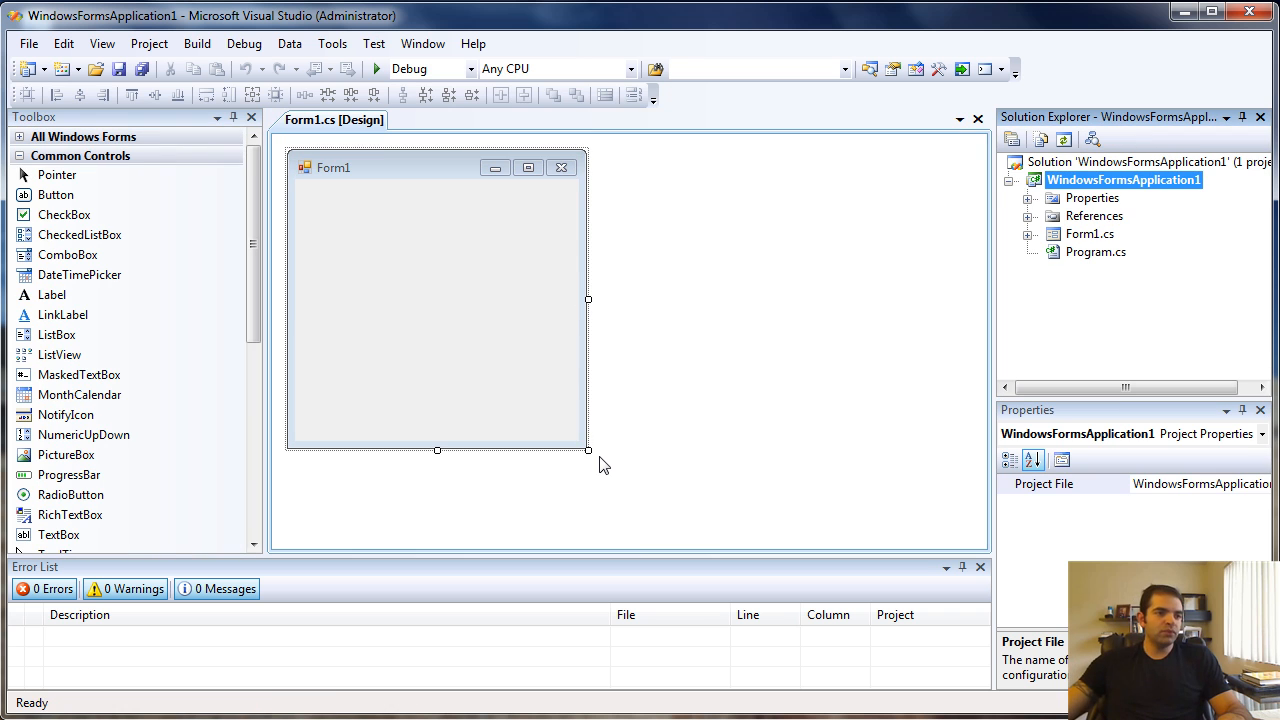
drag(588, 450, 664, 476)
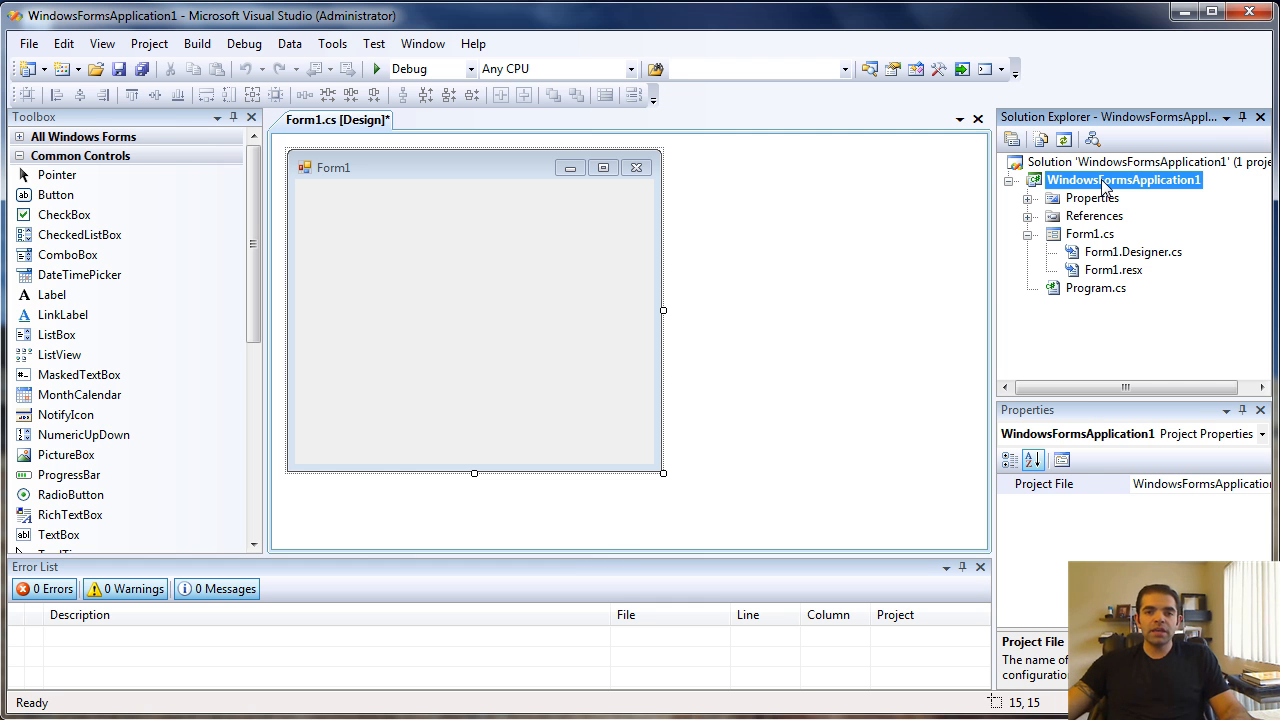
Step: Add a new class file named Book to the project from Solution Explorer
right_click(1122, 180)
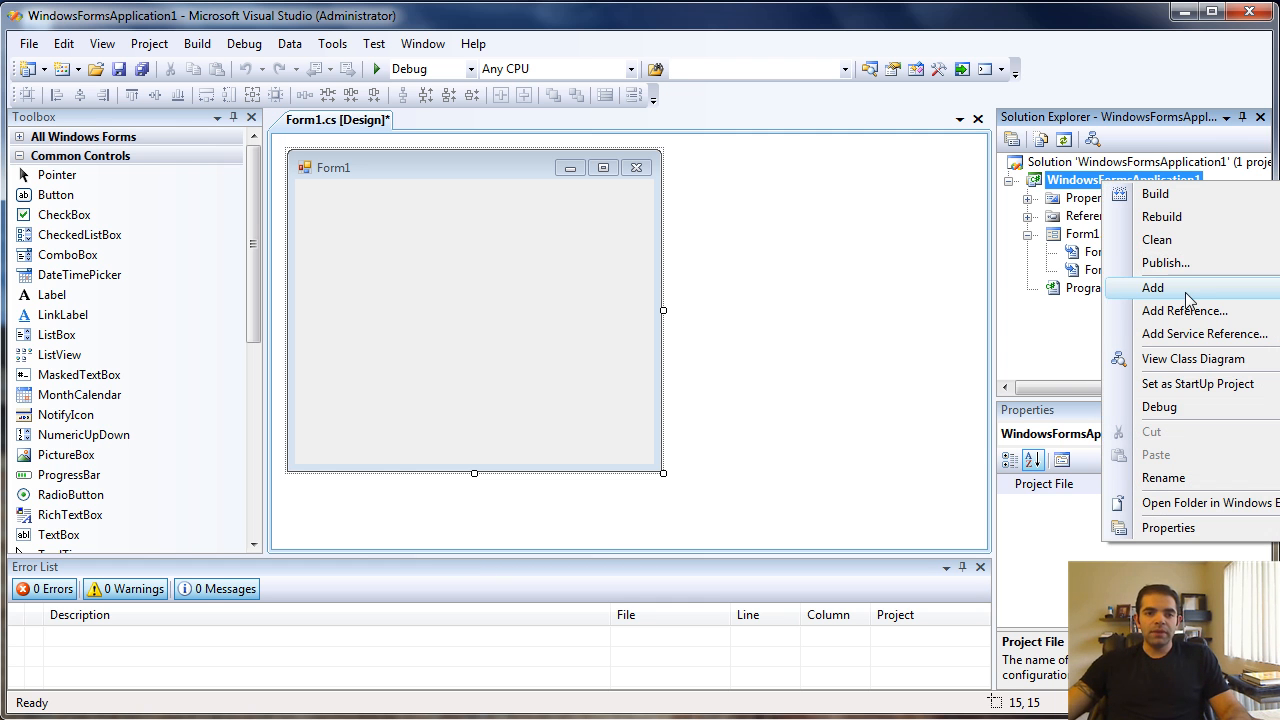
click(1152, 288)
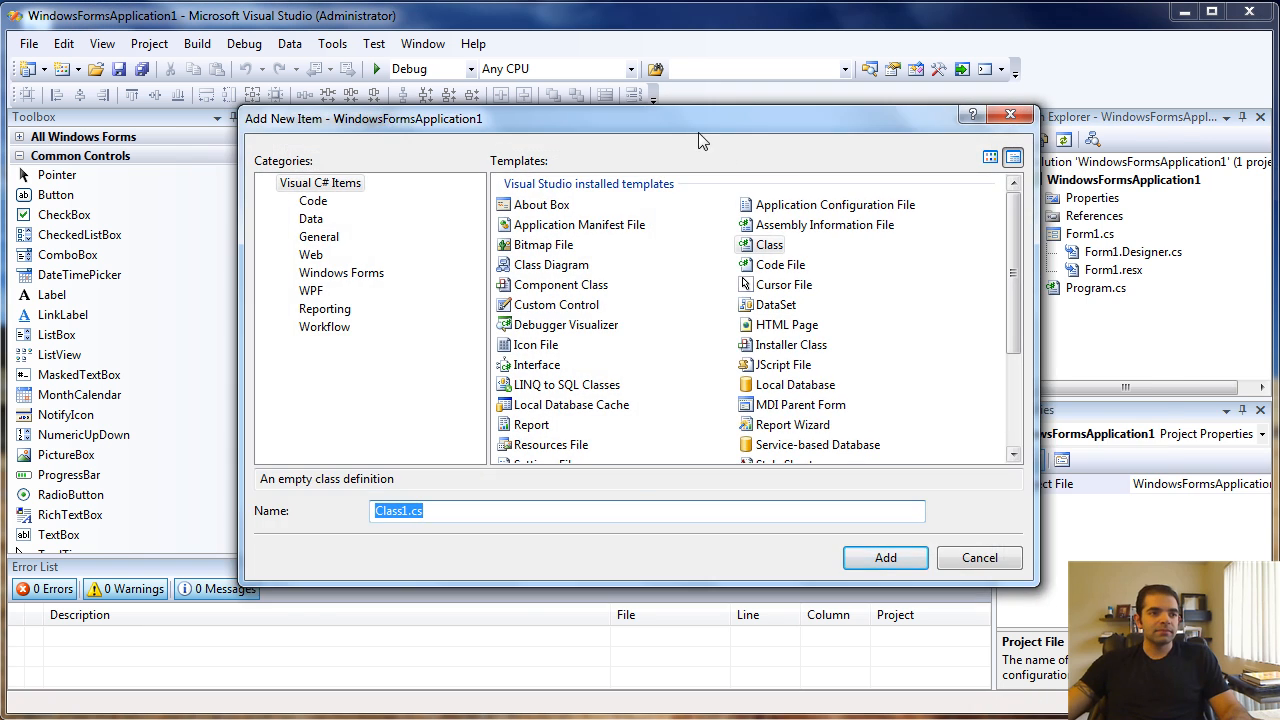
text(B)
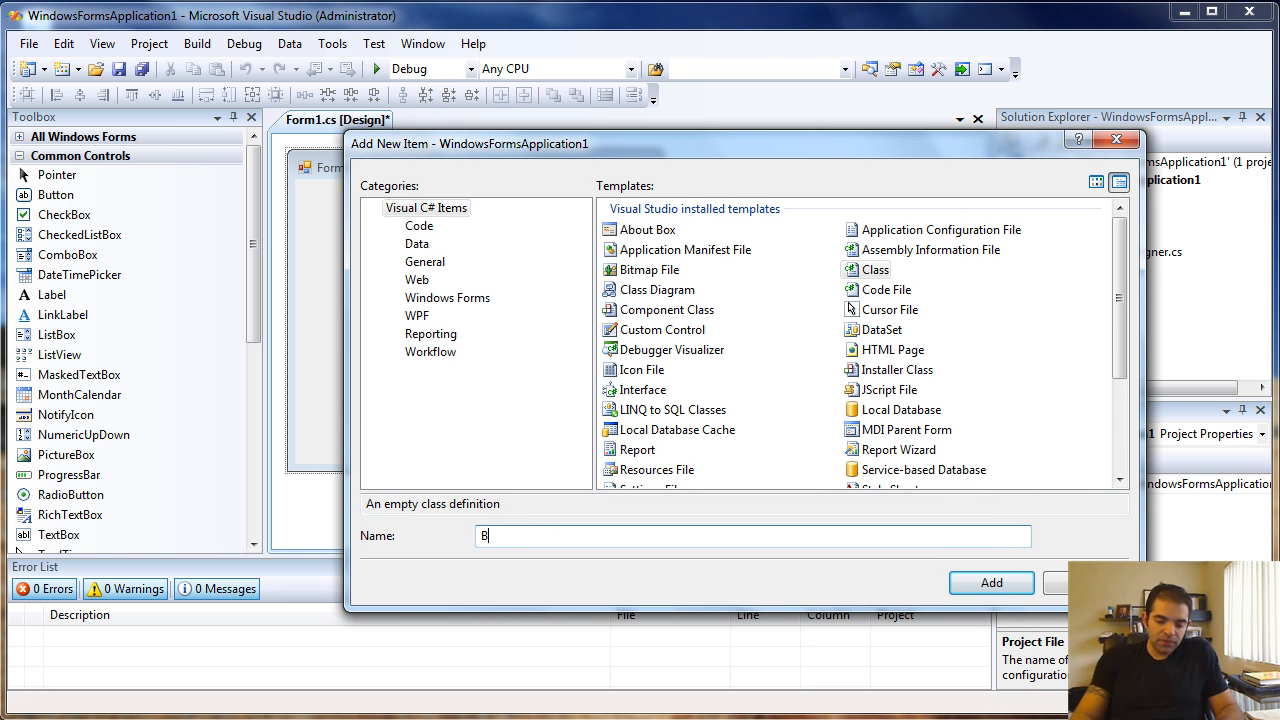
text(ook)
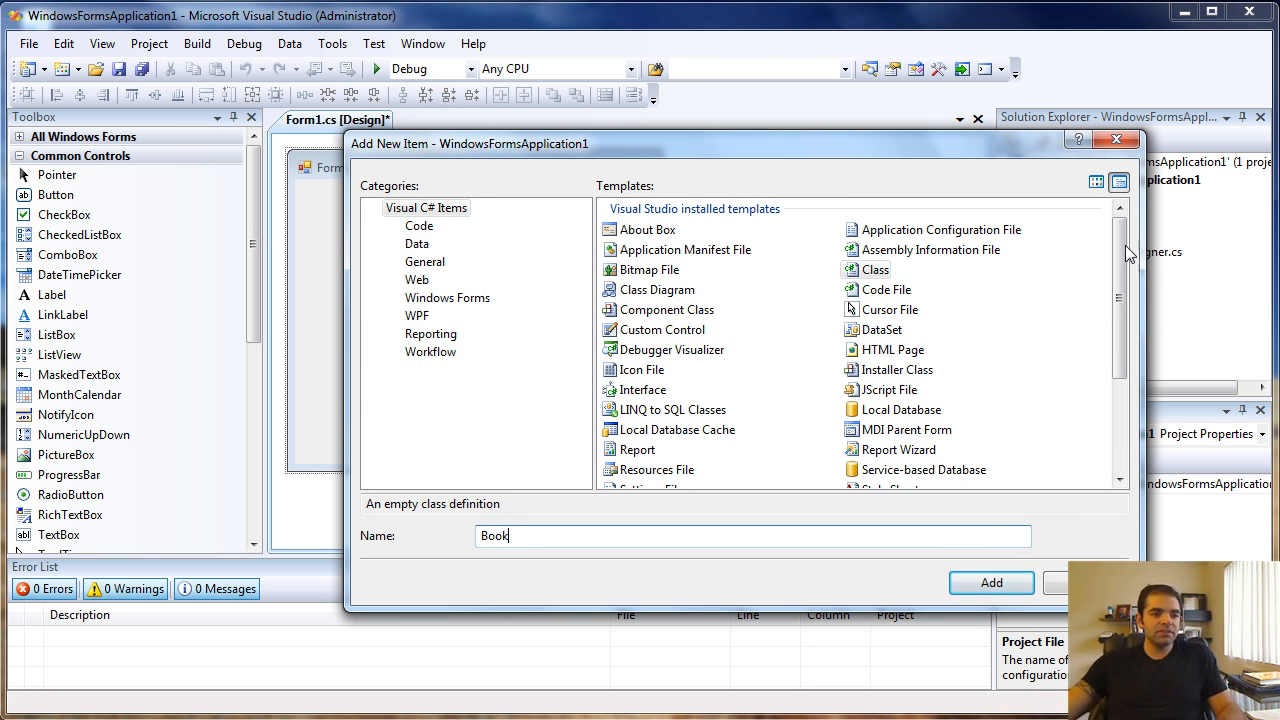
click(990, 582)
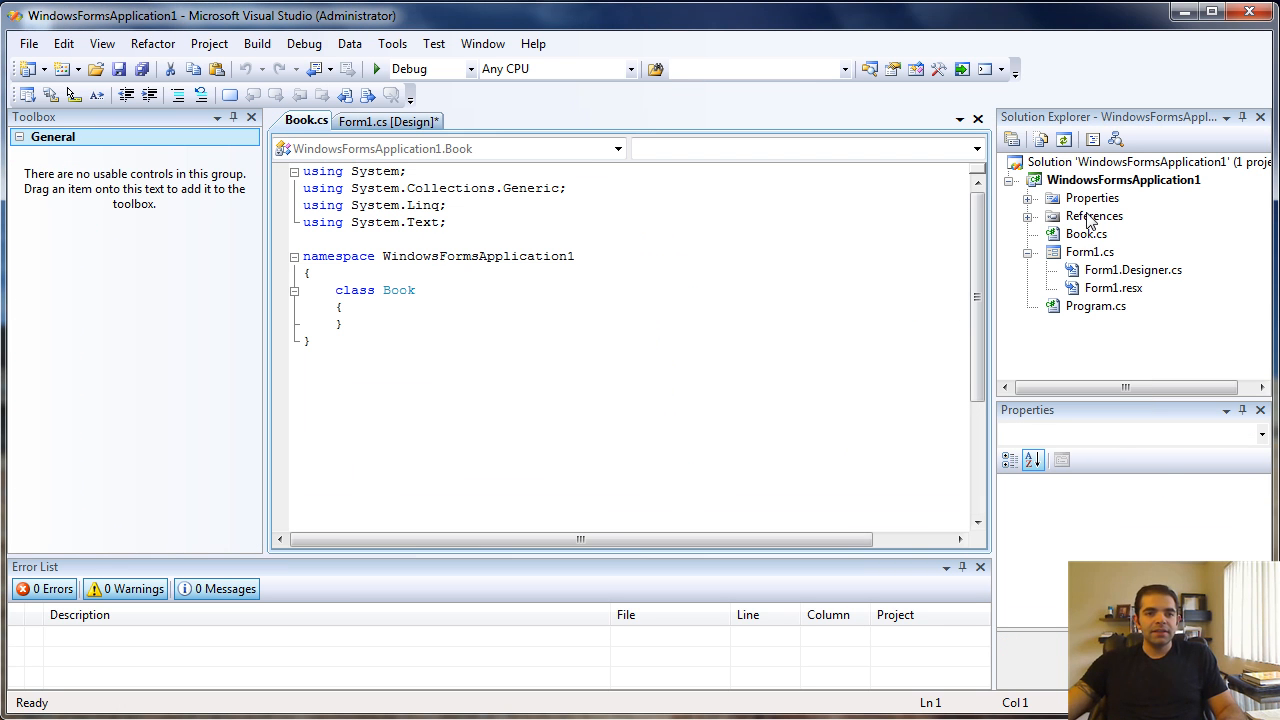
Step: Review the empty Book.cs code, then switch to Form1's code for Form1_Load
click(1086, 232)
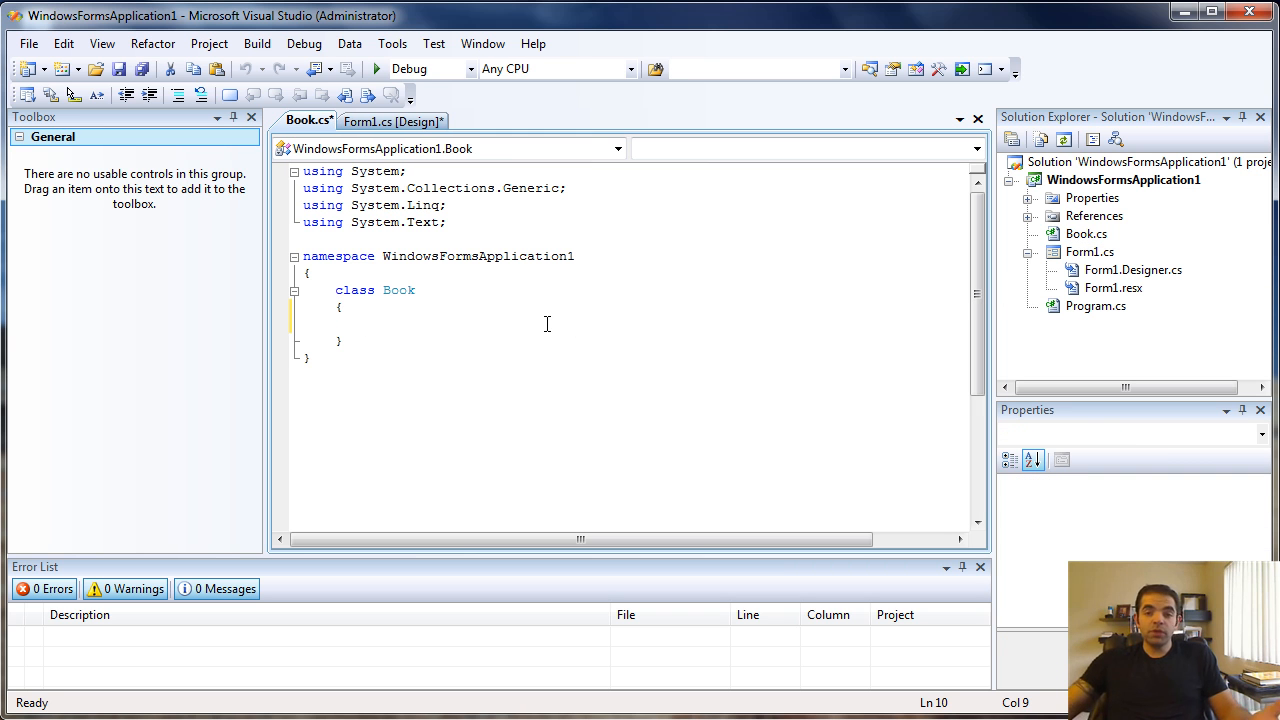
key(ctrl+a)
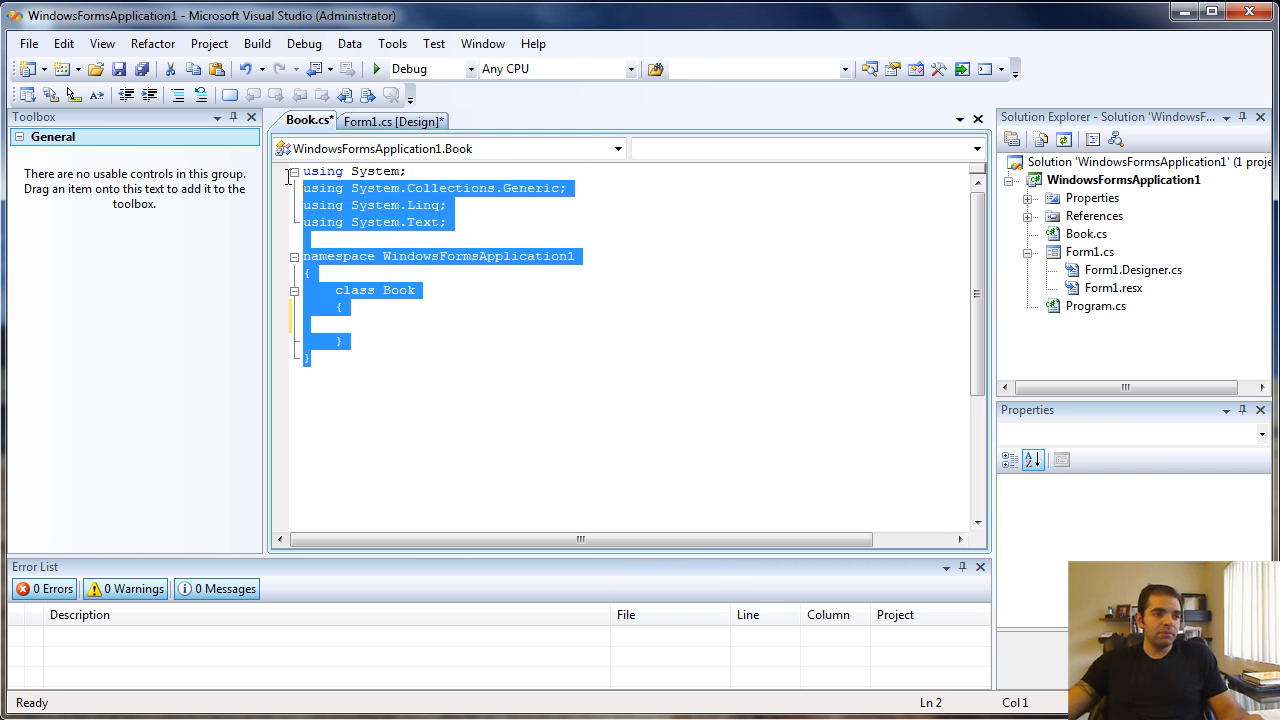
click(396, 406)
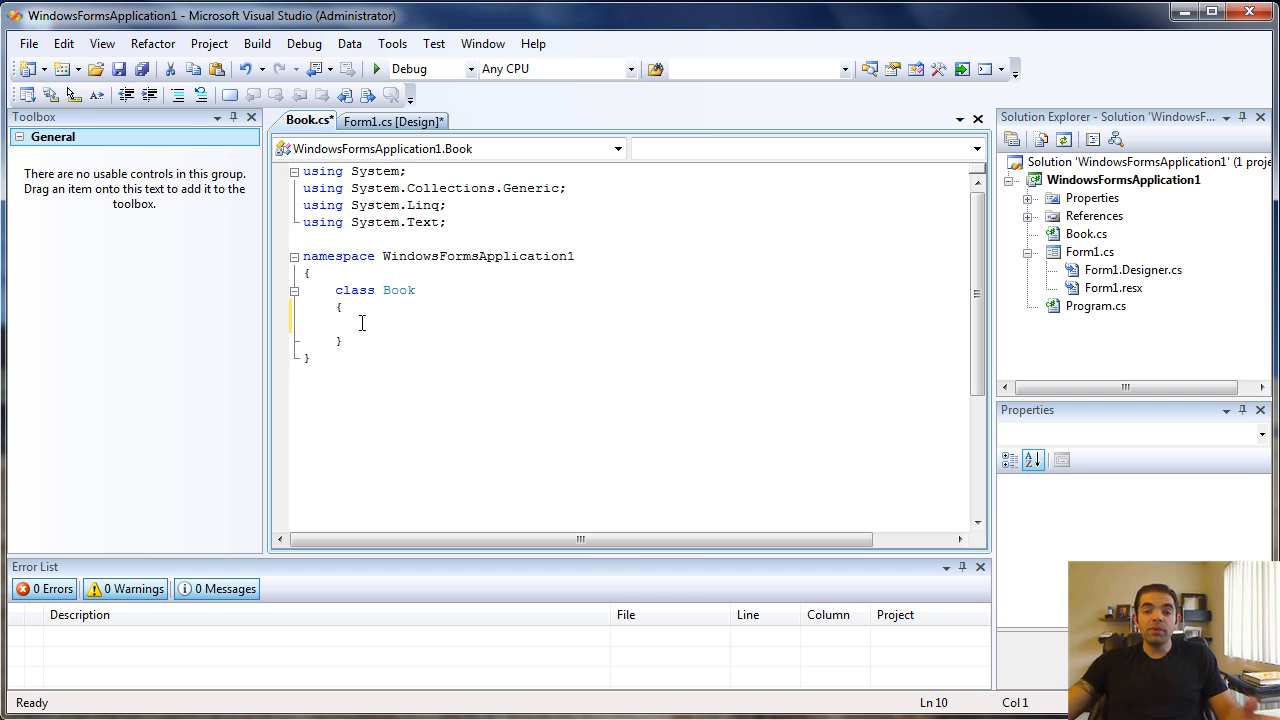
click(390, 120)
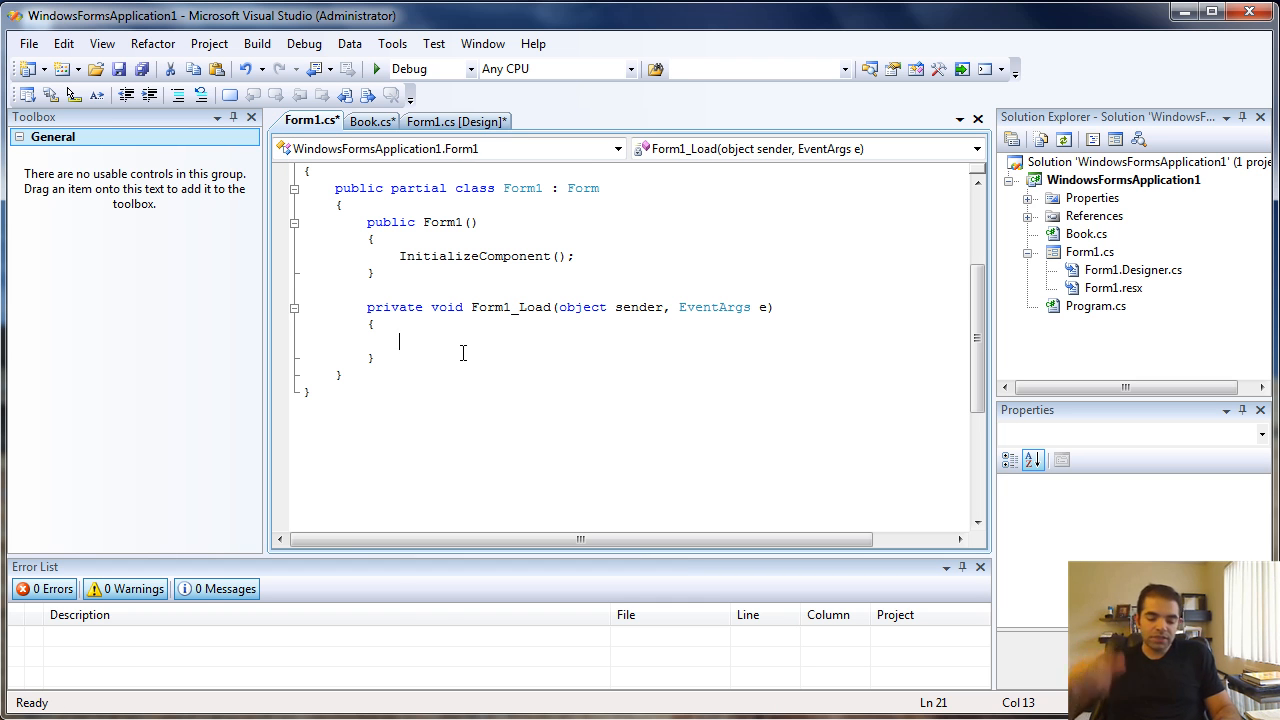
Step: Write 'Book newBook;' and 'newBook = new Book();' as two statements in Form1_Load
text(Book)
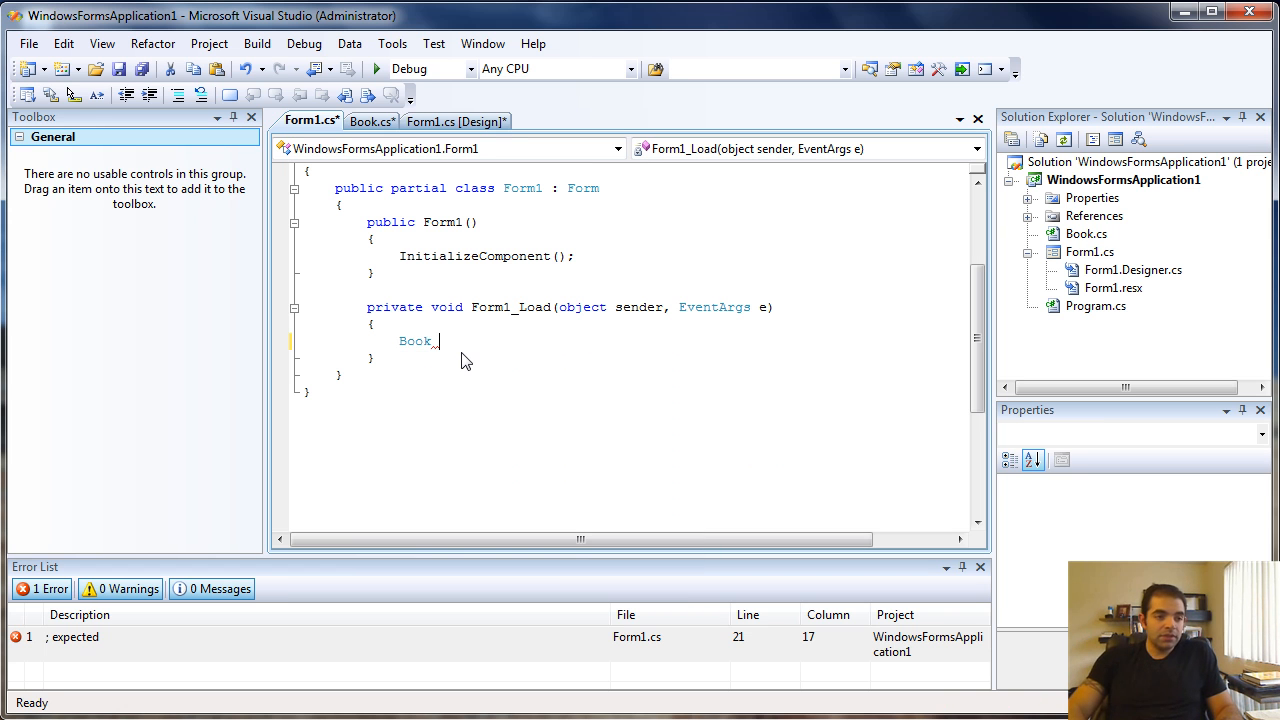
text(new)
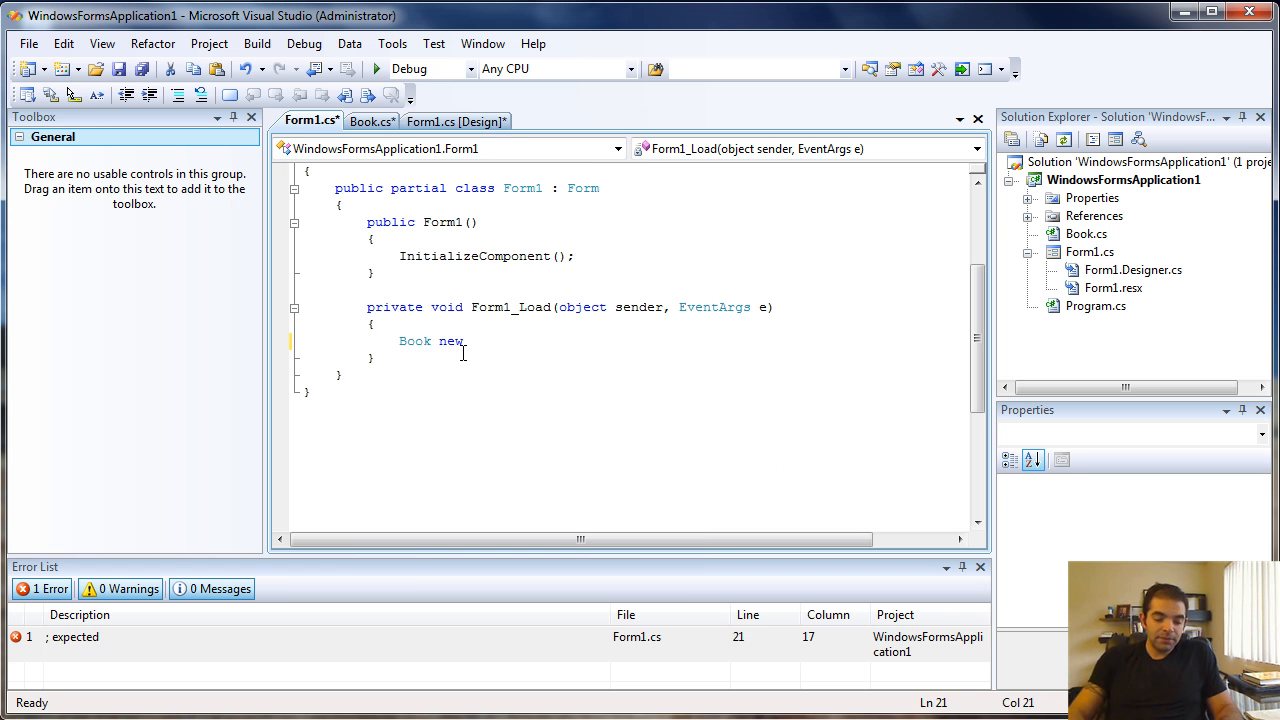
text(Book;)
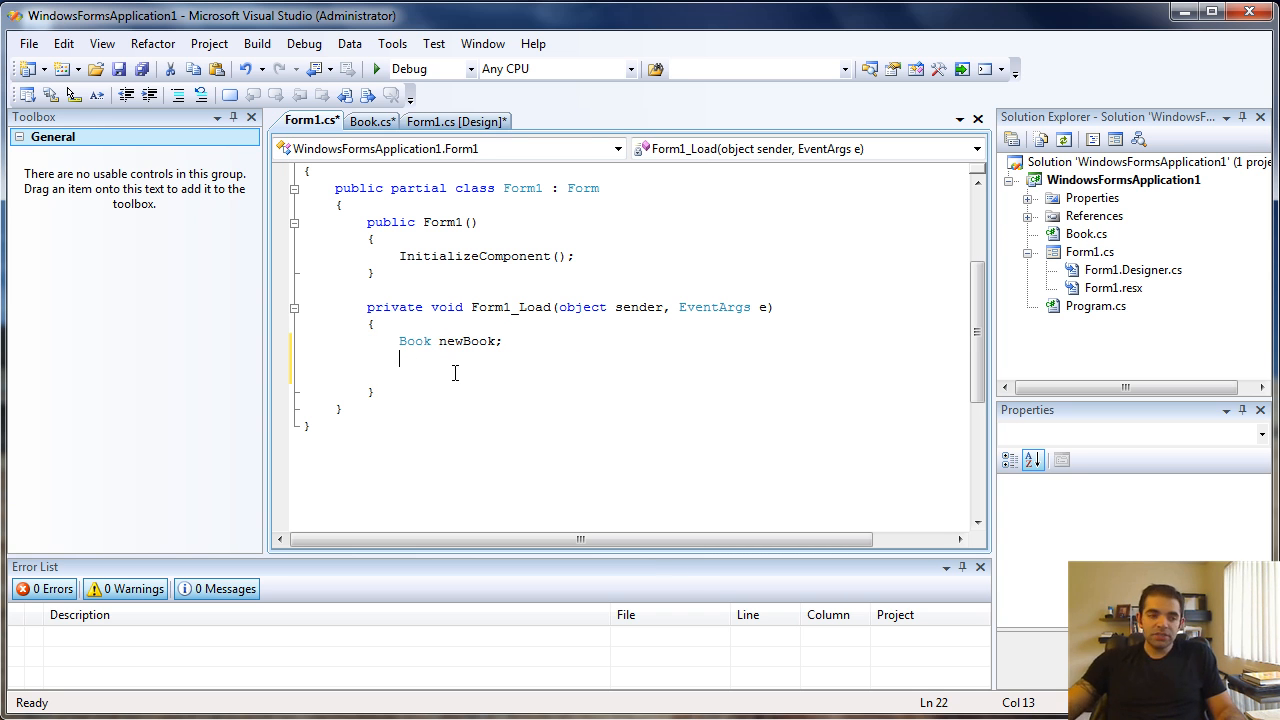
text(new)
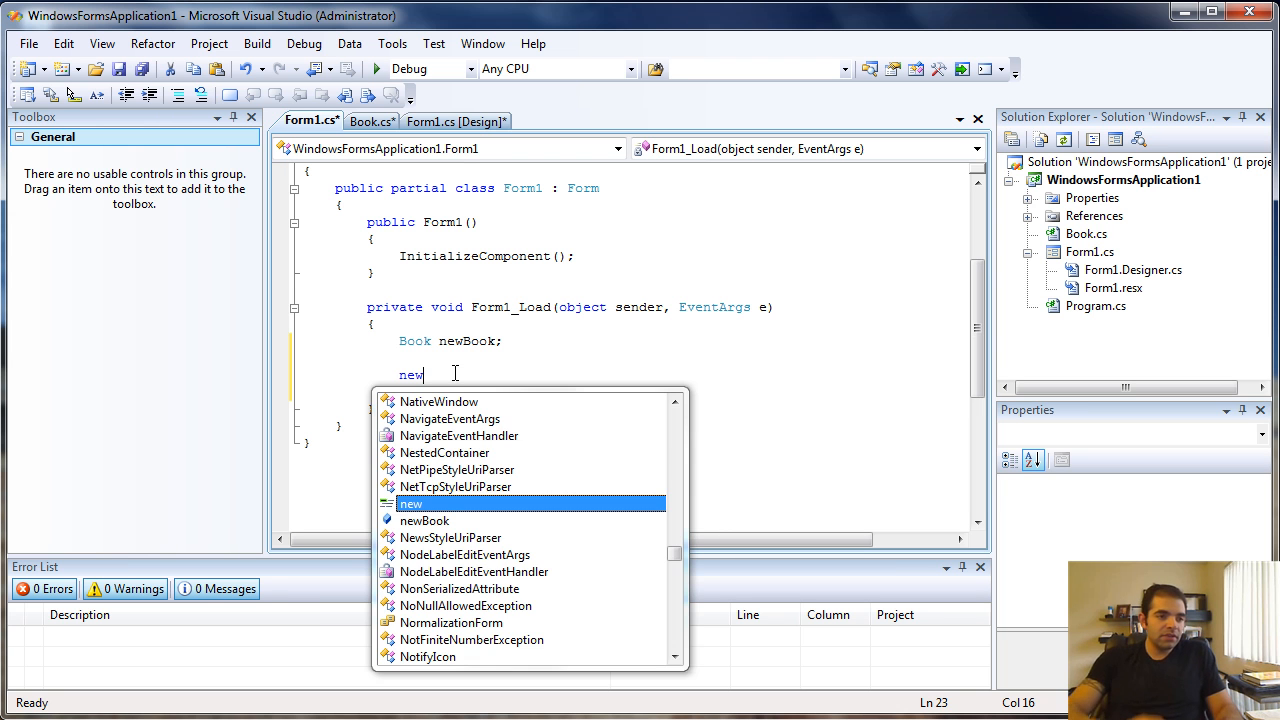
text(Book =)
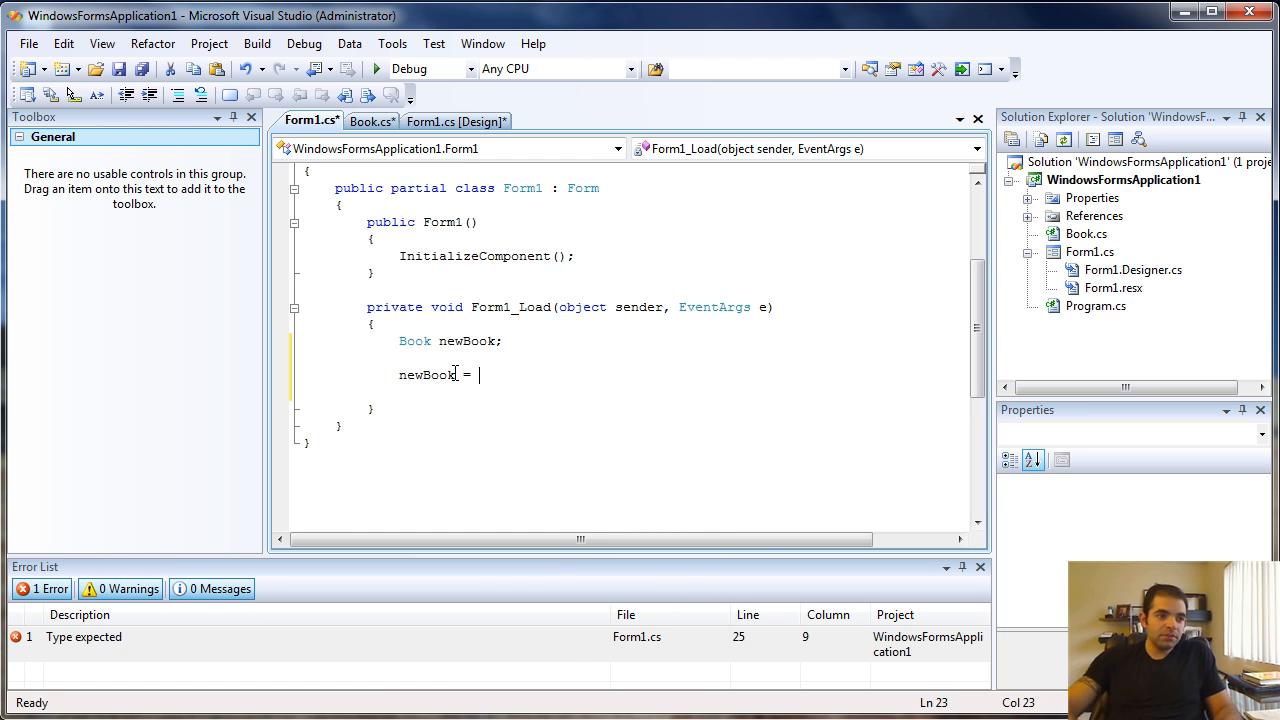
text(new Book)
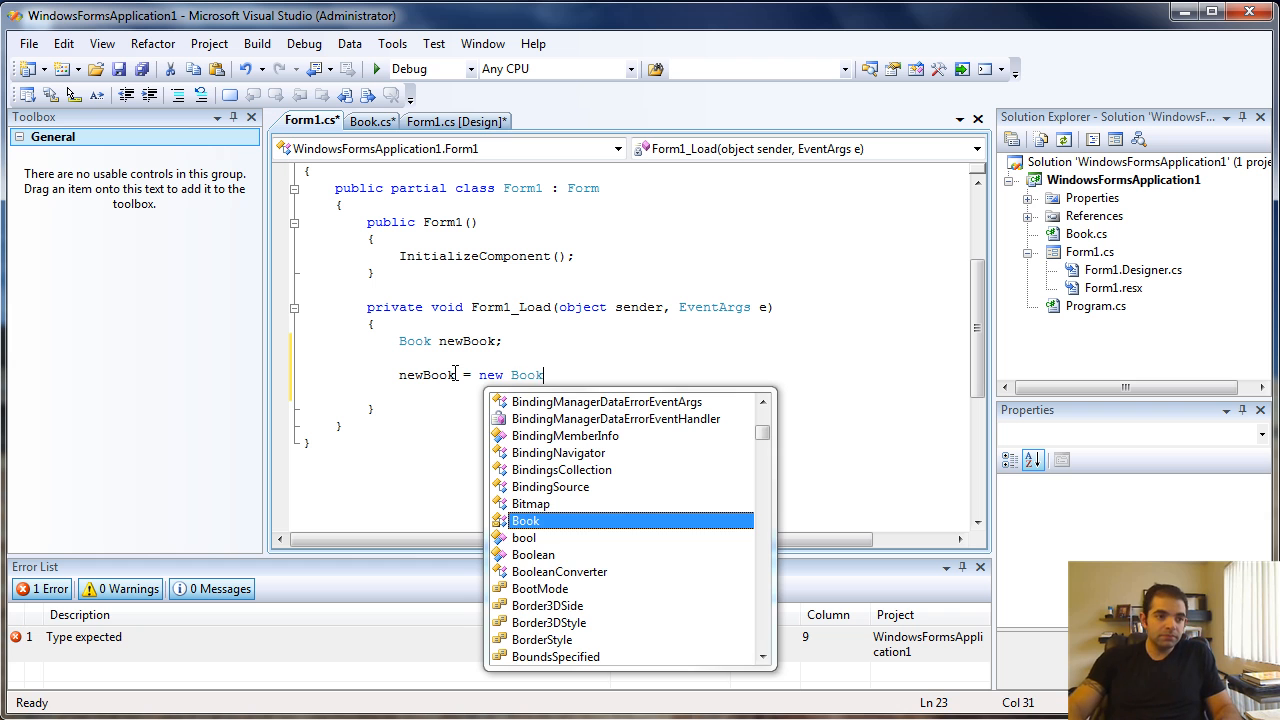
text(();)
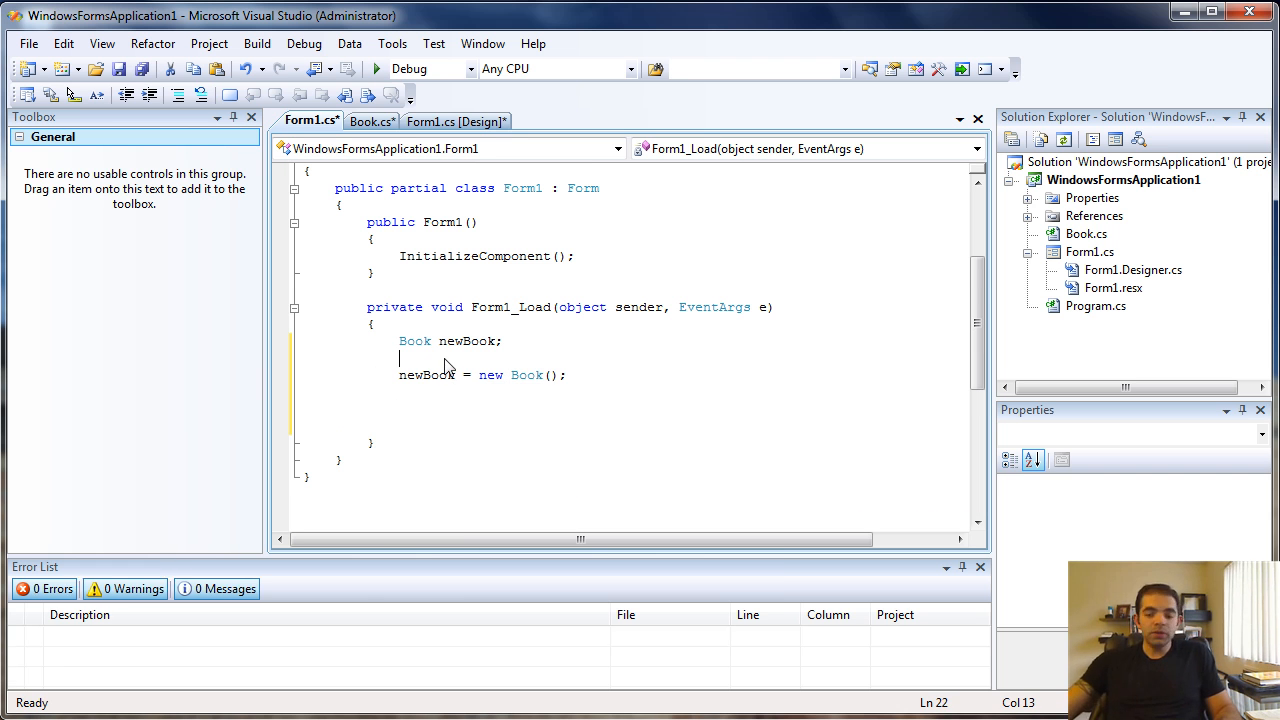
key(Backspace)
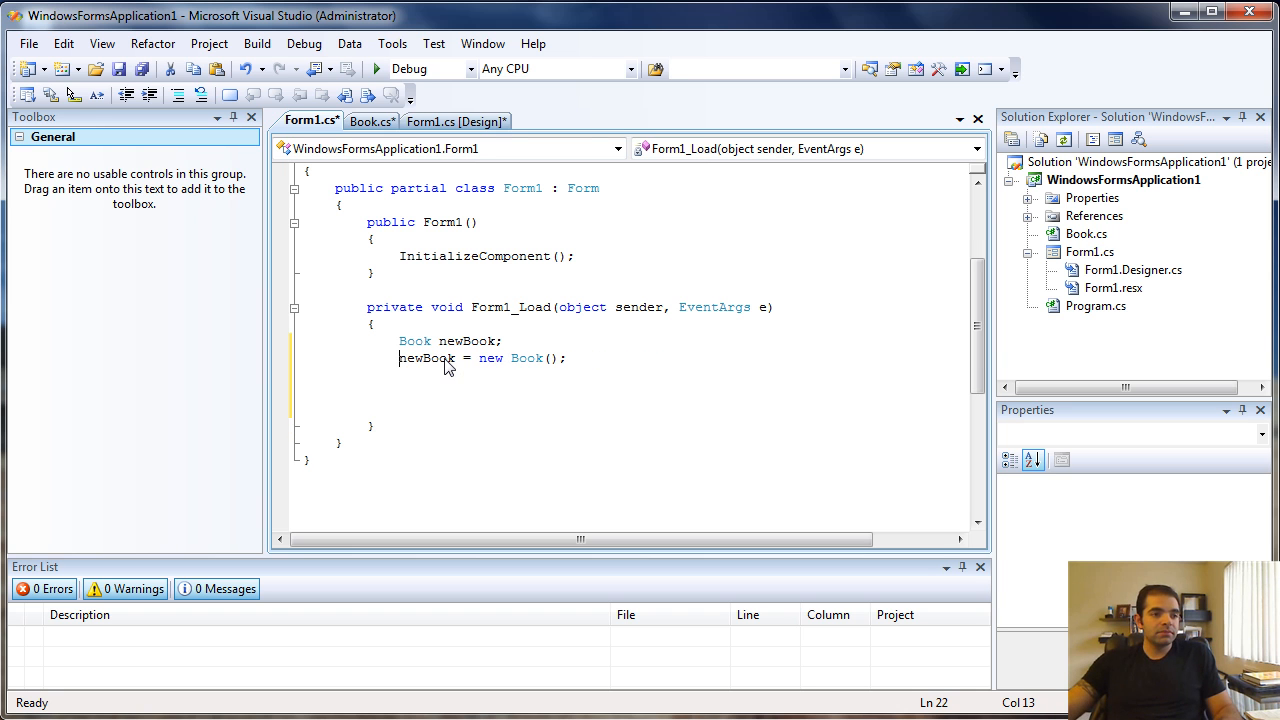
double_click(428, 358)
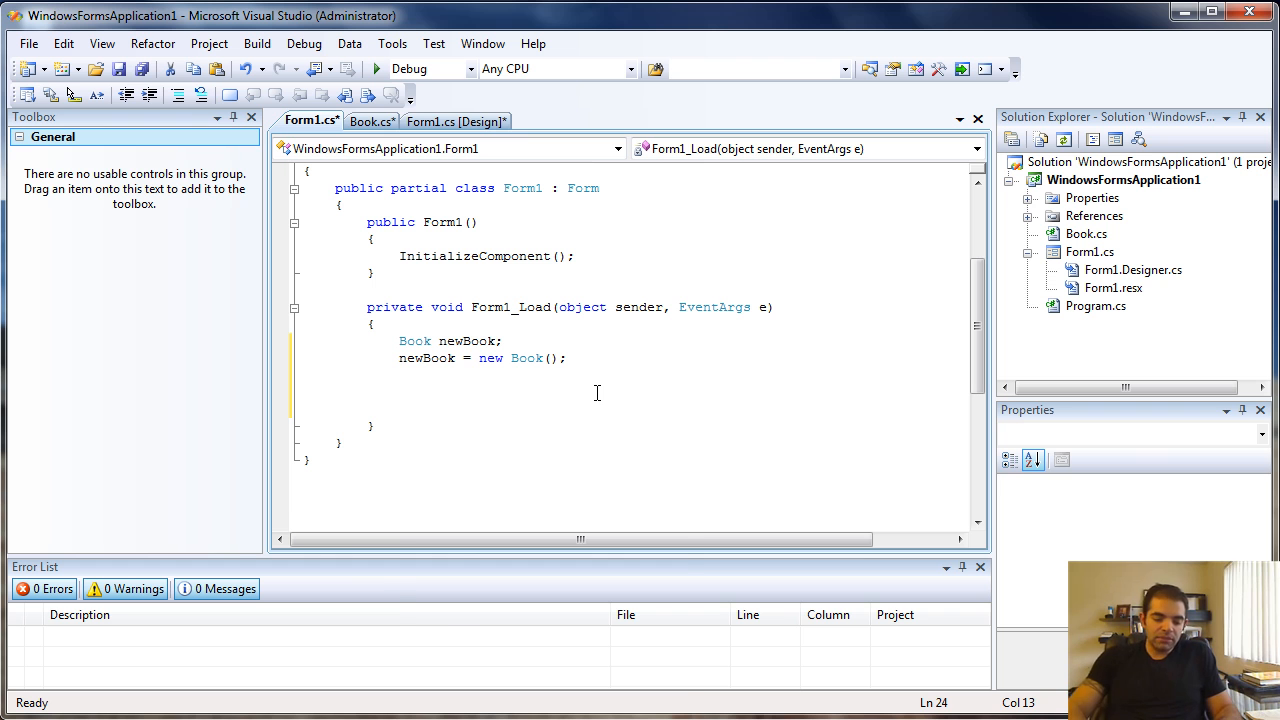
Step: Write the combined statement 'Book newBook = new Book();' and begin a 'newBook.' member access
text(Book)
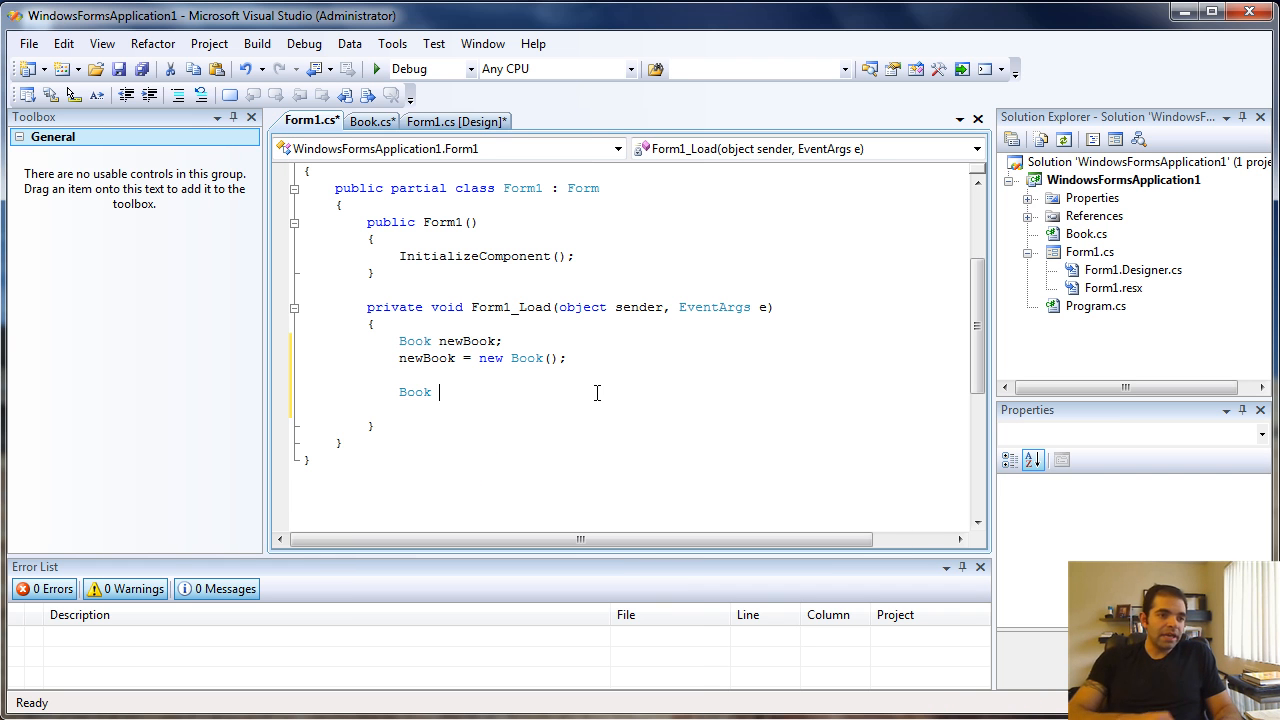
text(newBook)
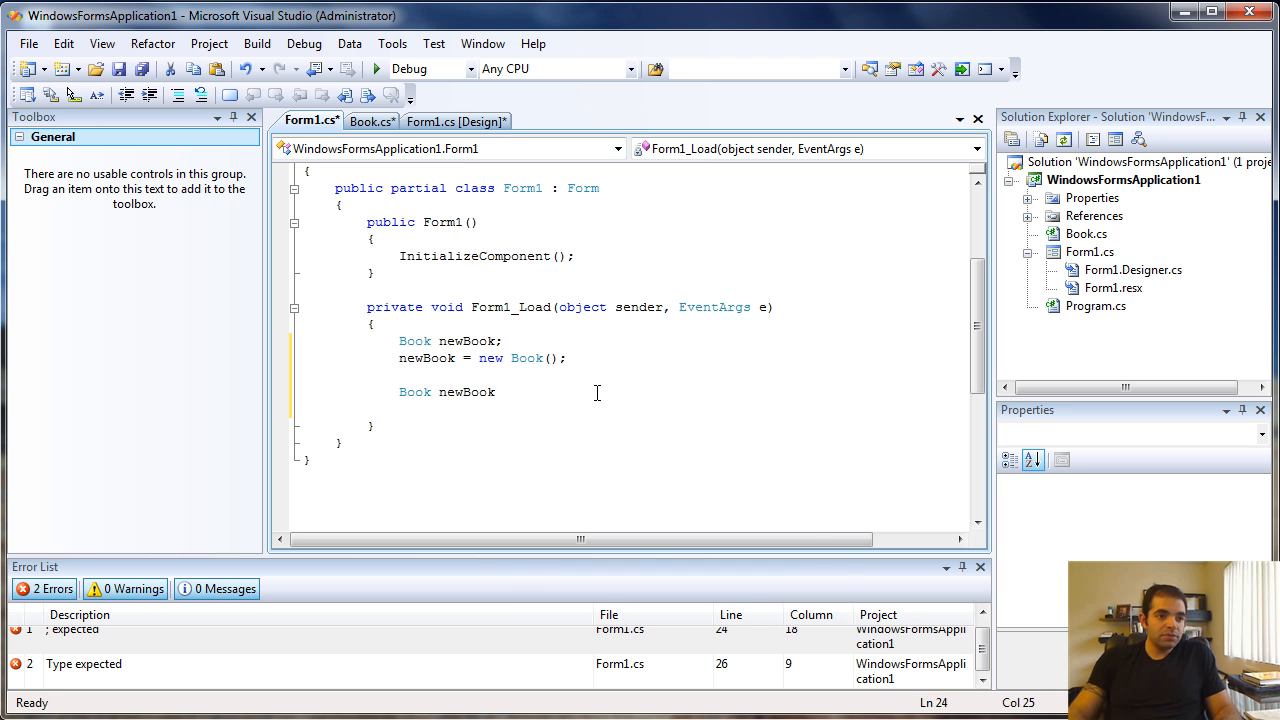
text(= new)
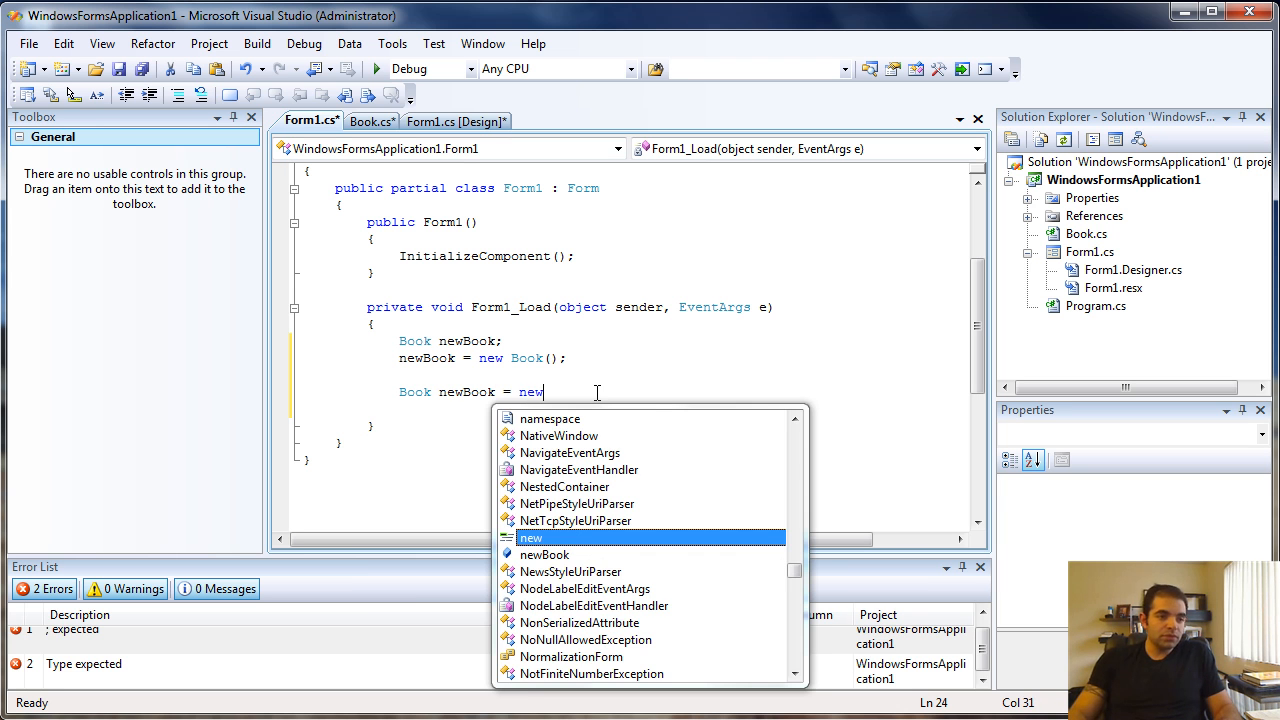
text(Book();)
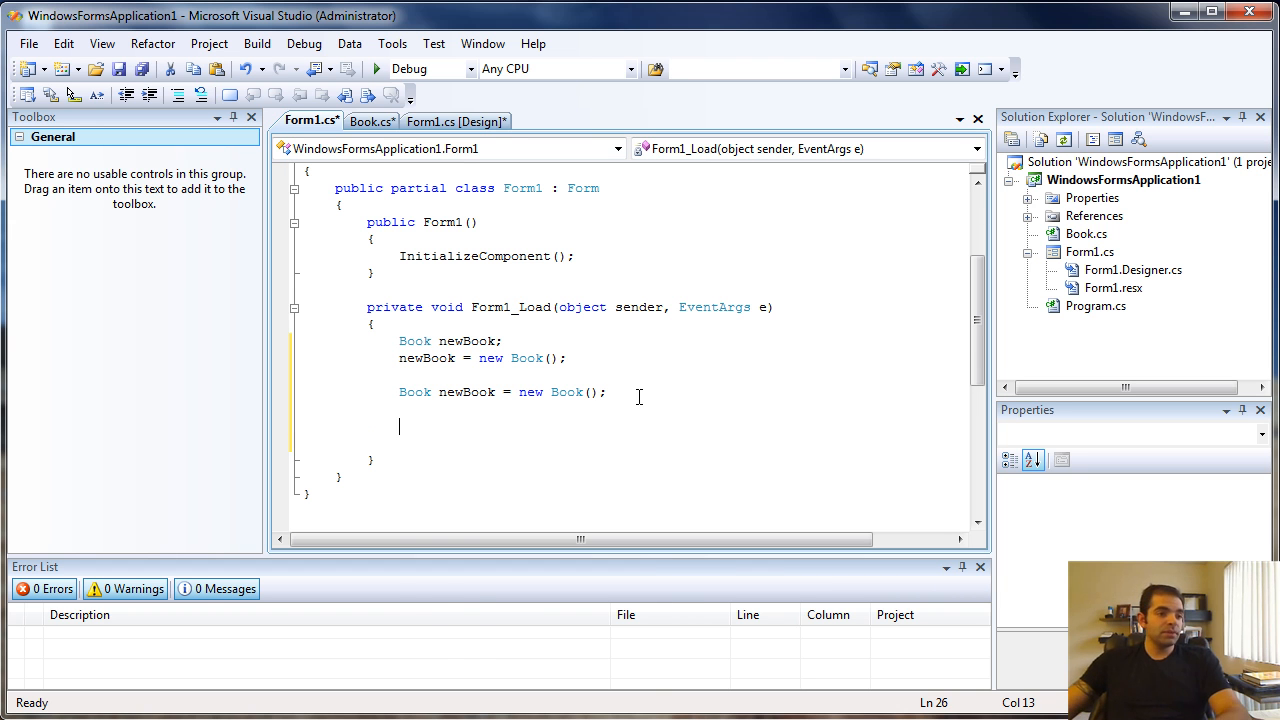
text(newB)
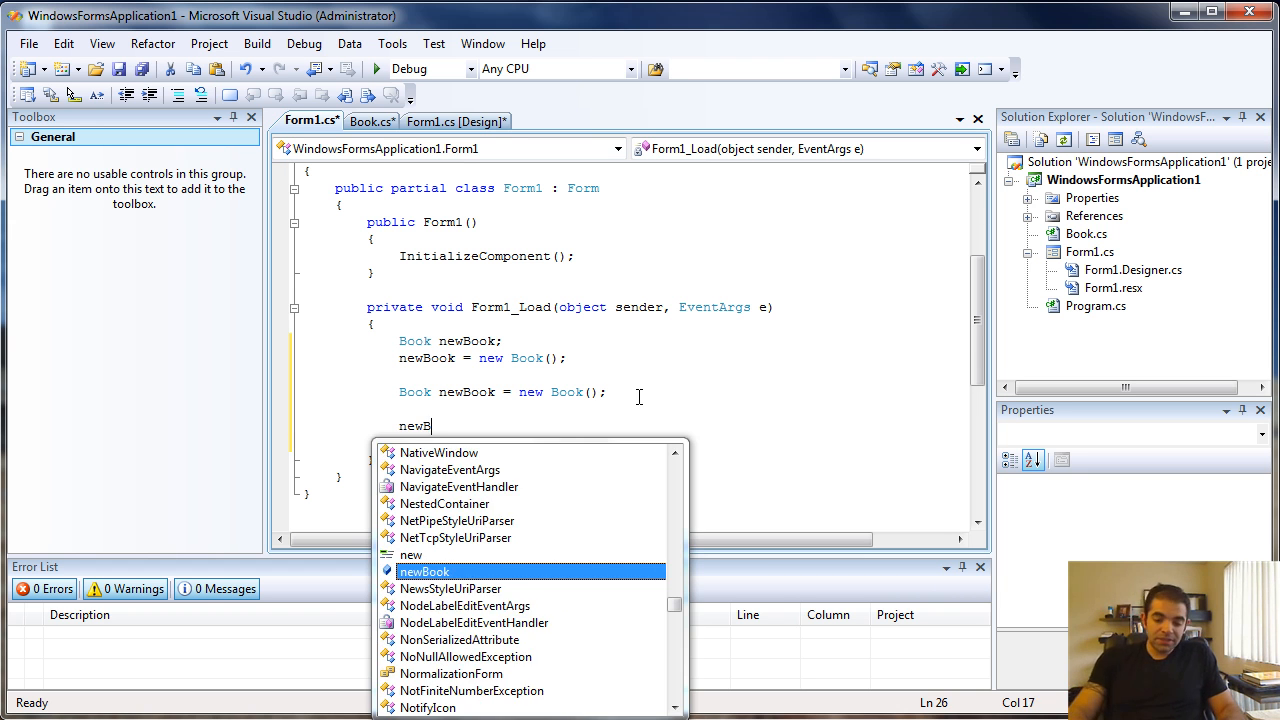
text(.)
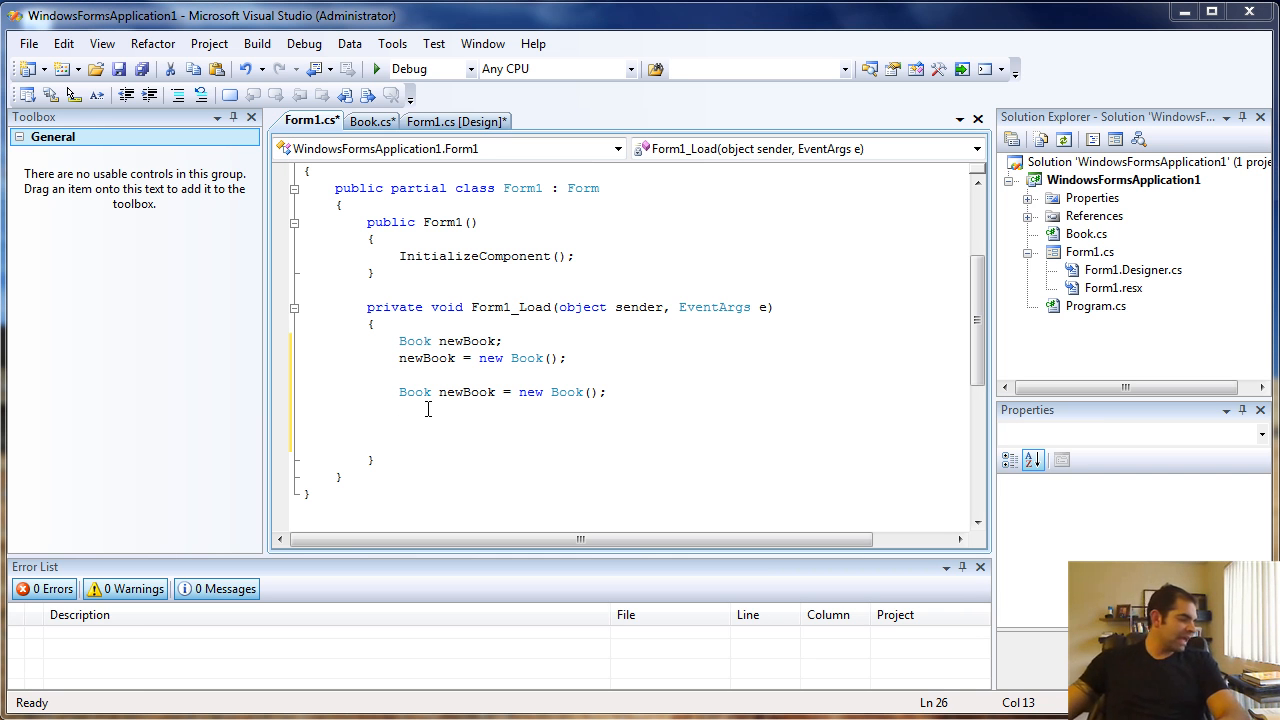
mouse_move(448, 414)
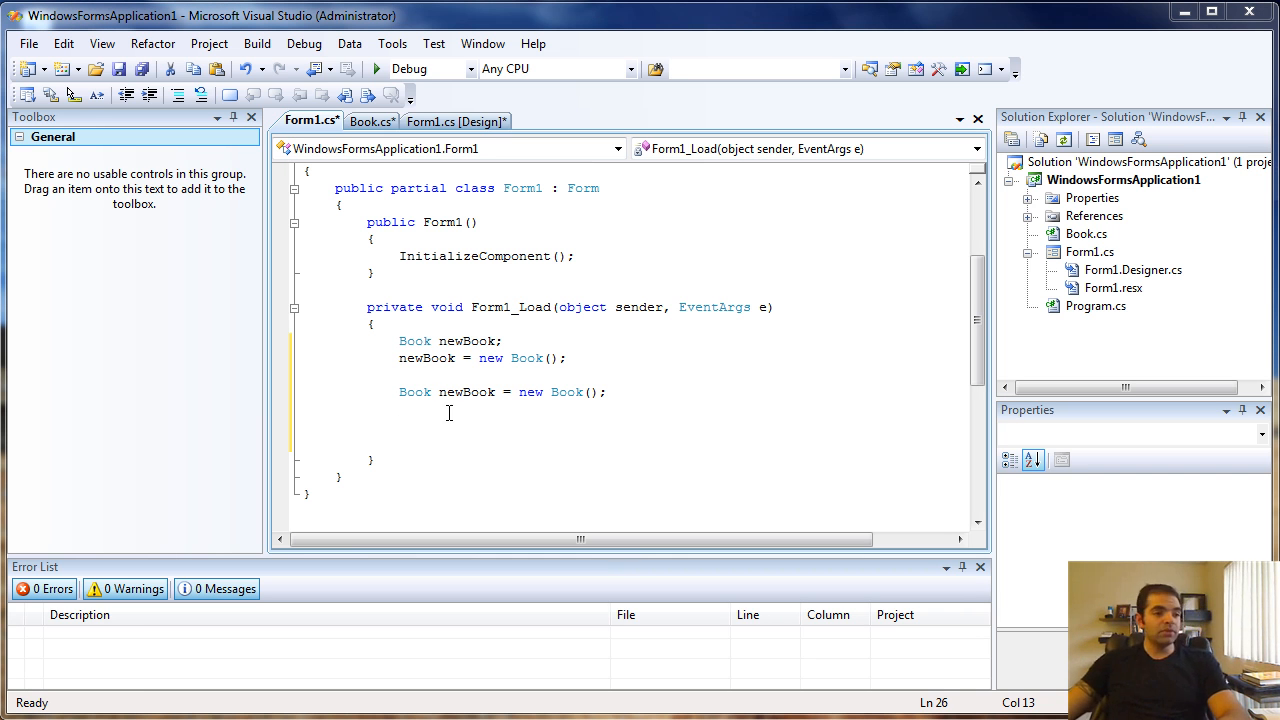
Step: Delete the redundant separate declaration and assignment lines, keeping the combined one
drag(400, 340, 566, 358)
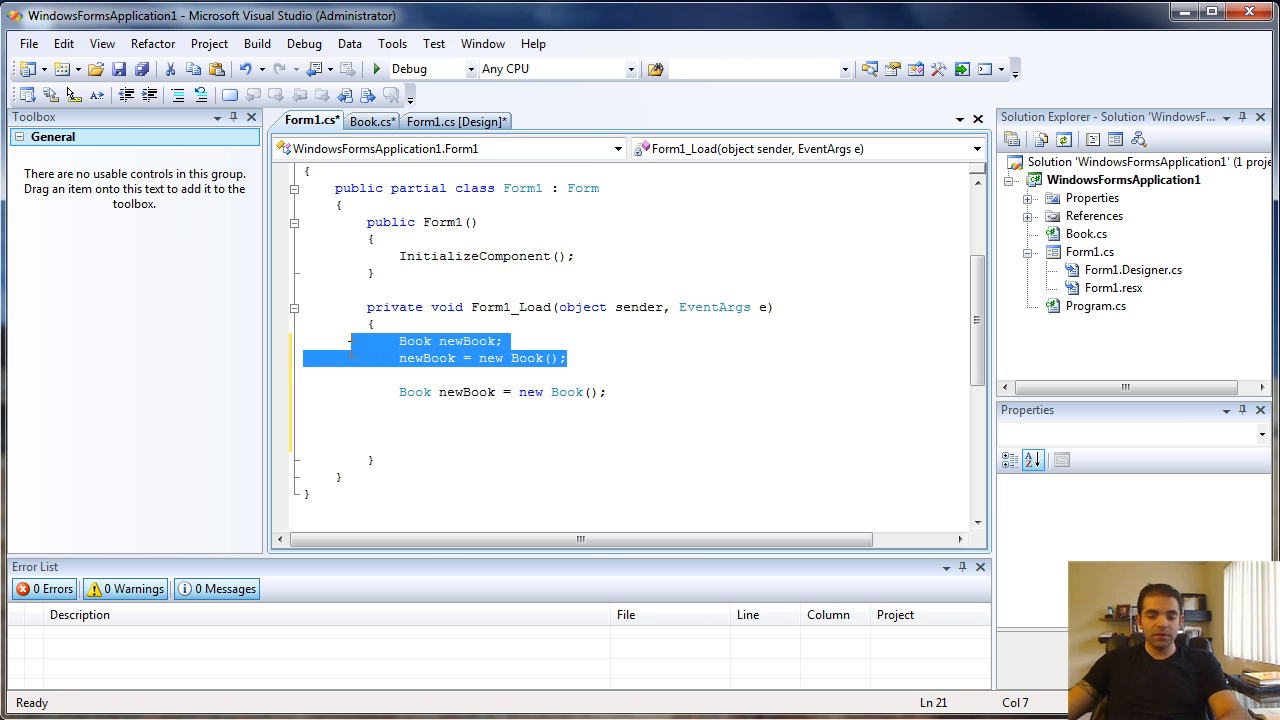
key(Delete)
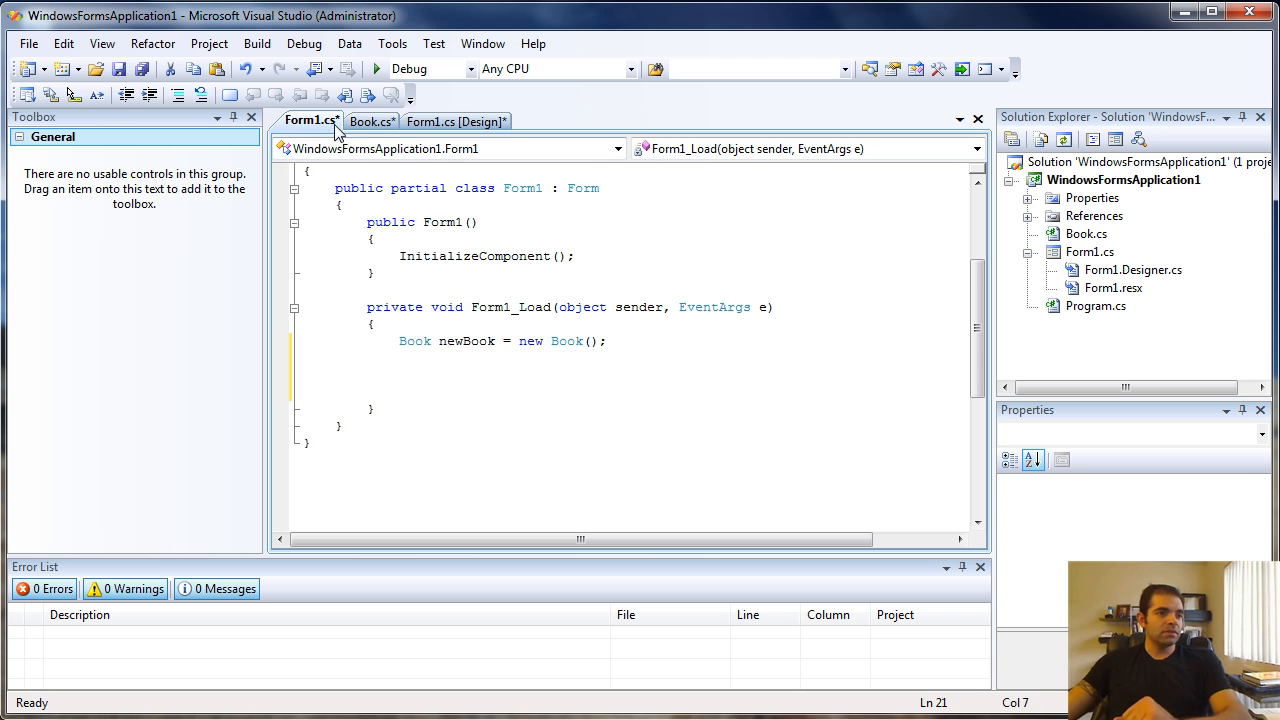
Step: In Book.cs declare public string fields BookName, Author and PublishingDate
click(372, 122)
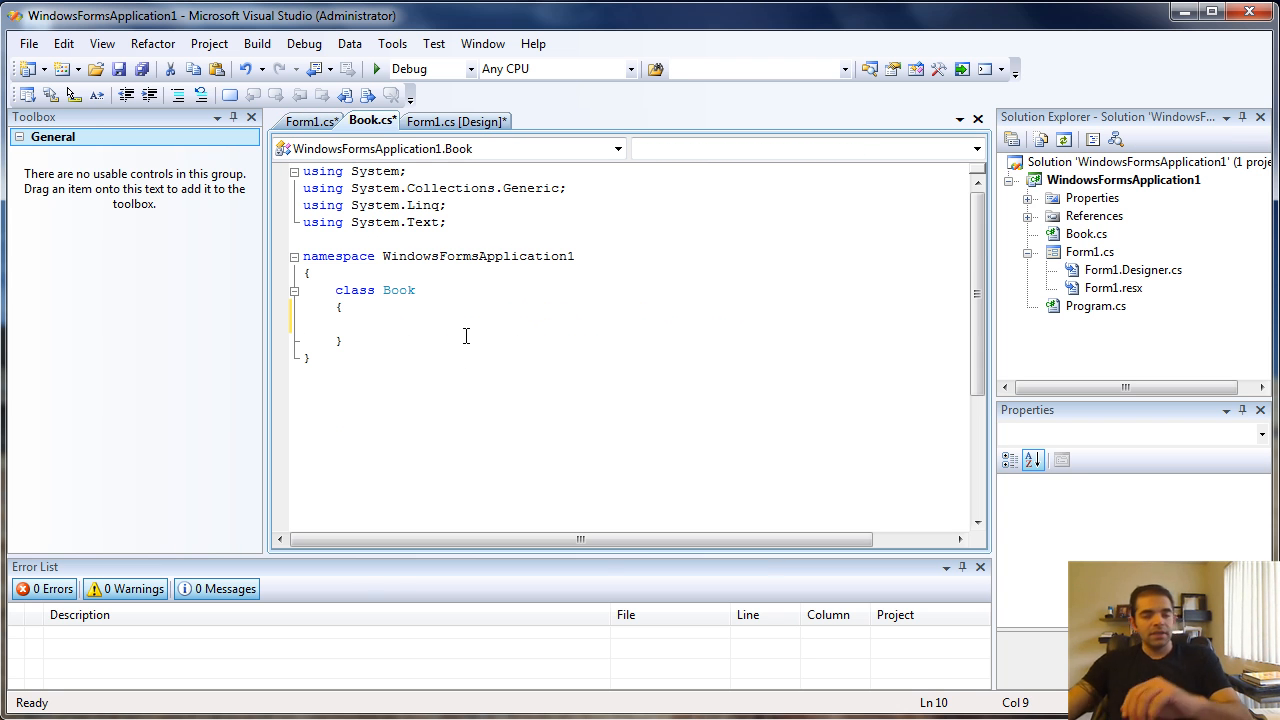
text(public)
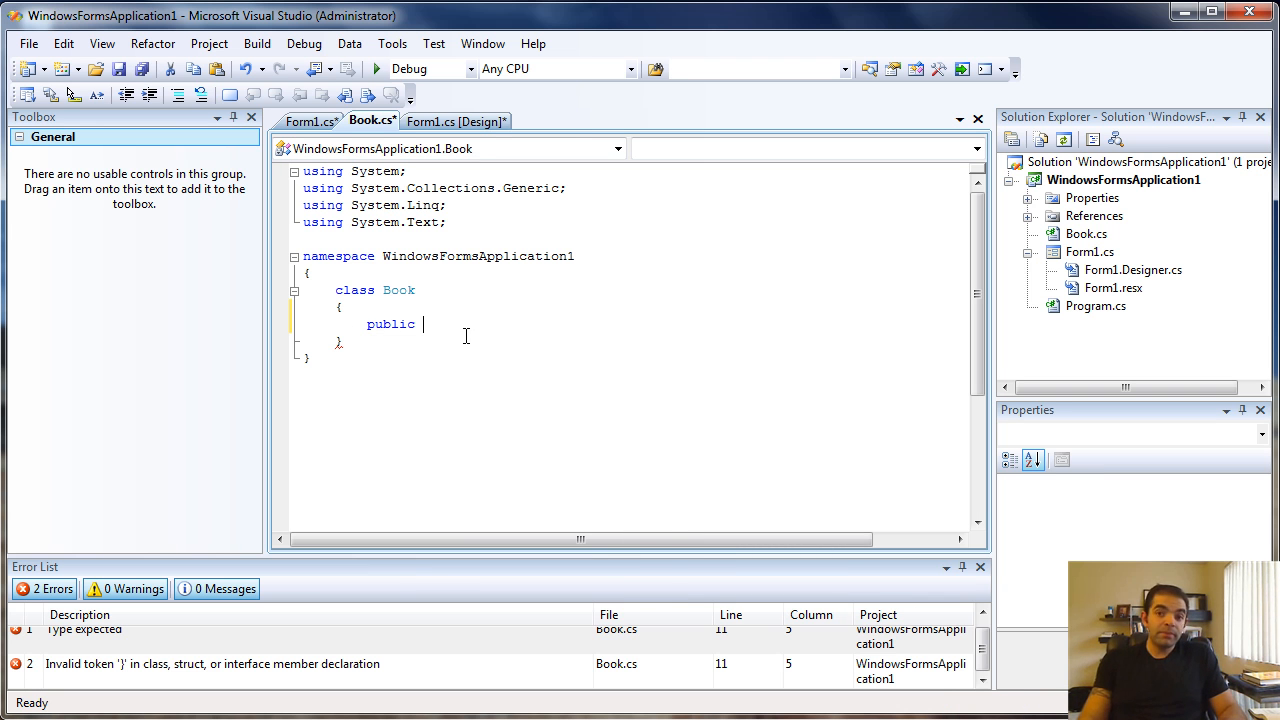
text(string)
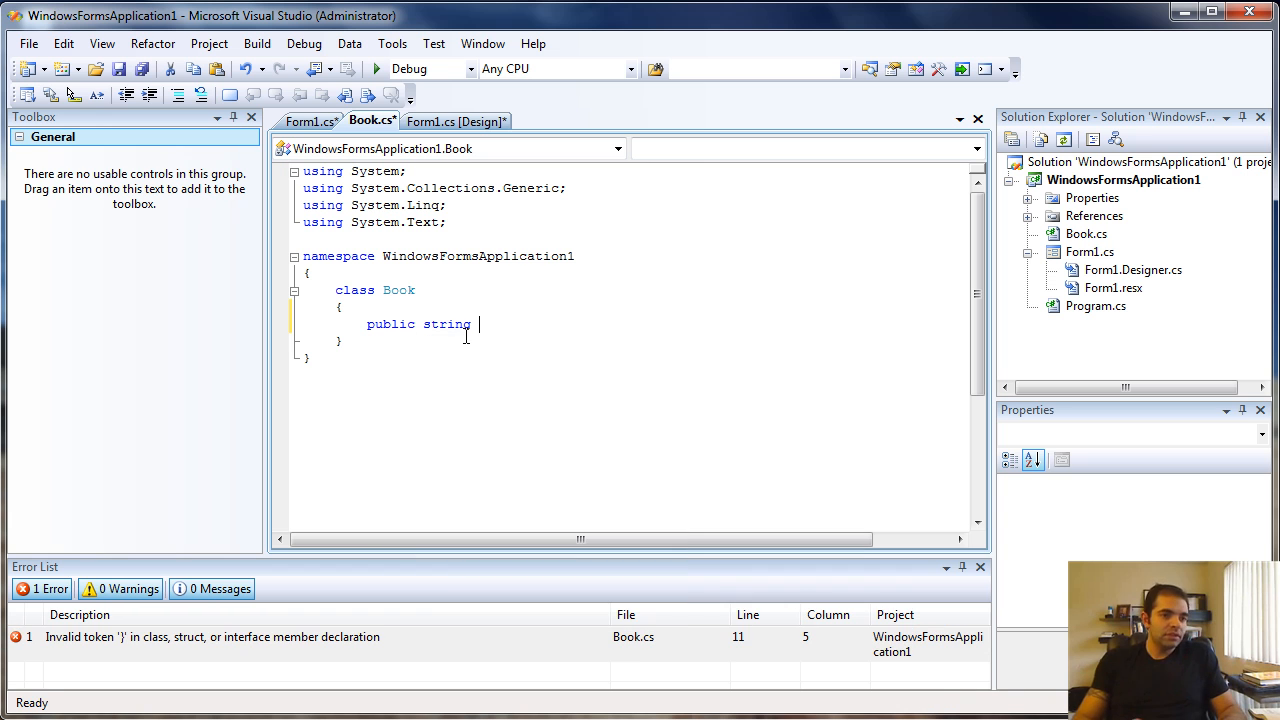
text(Bo)
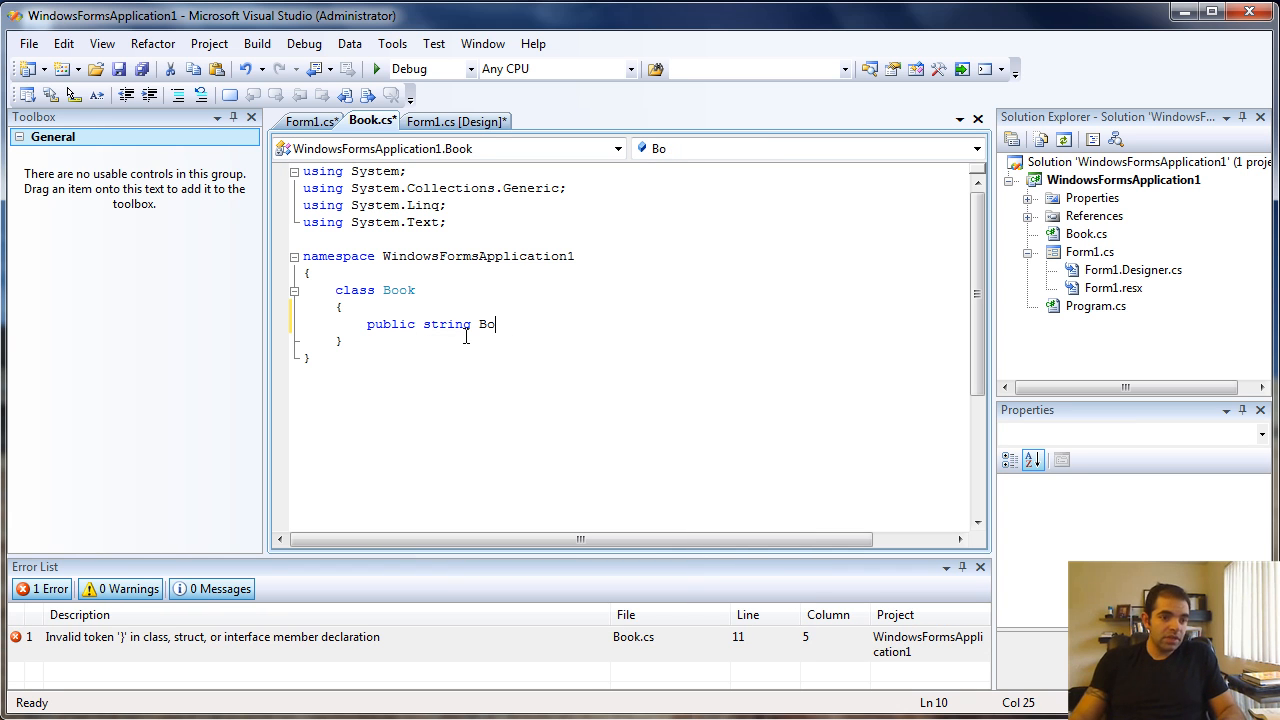
text(okName;)
text(public)
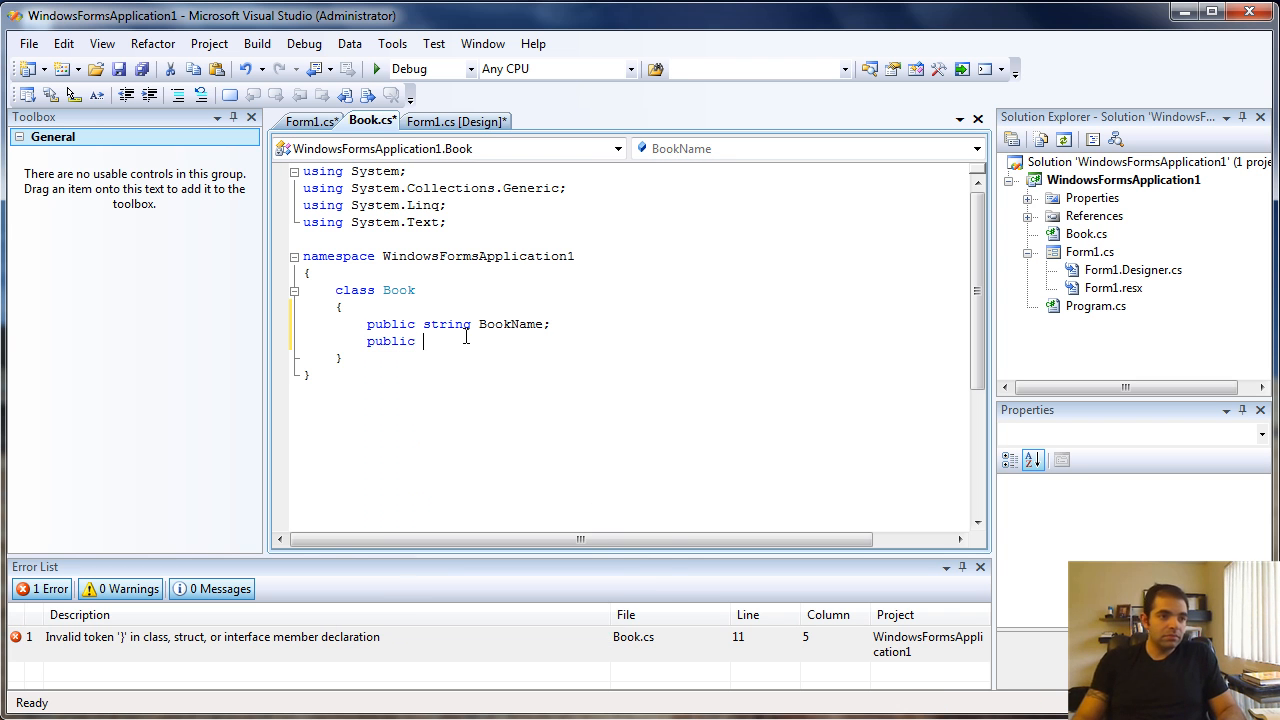
text(string)
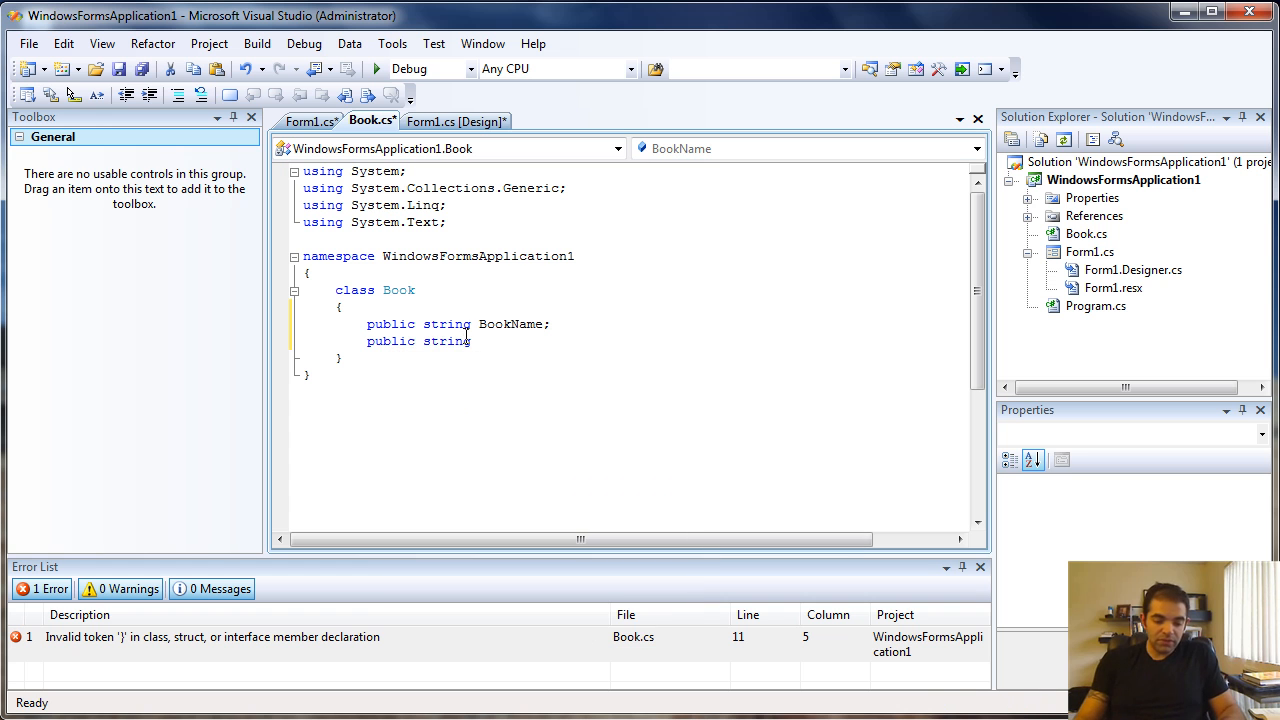
text(Author;)
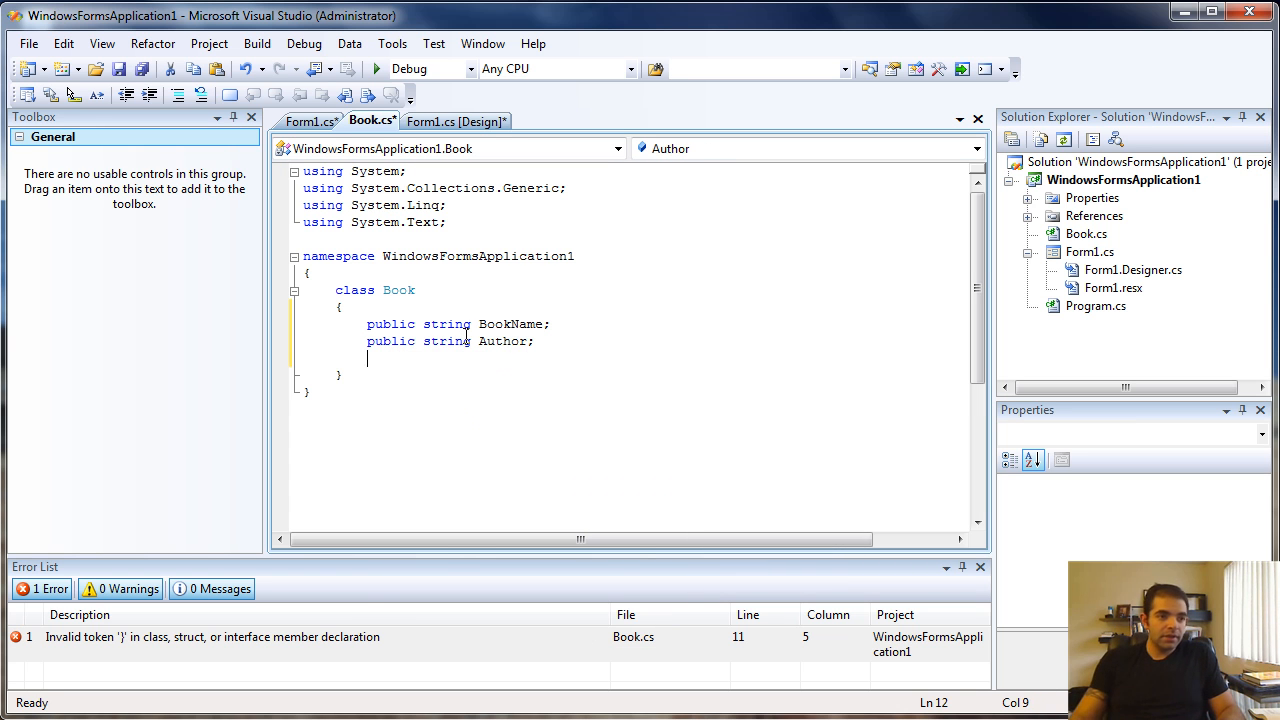
text(public)
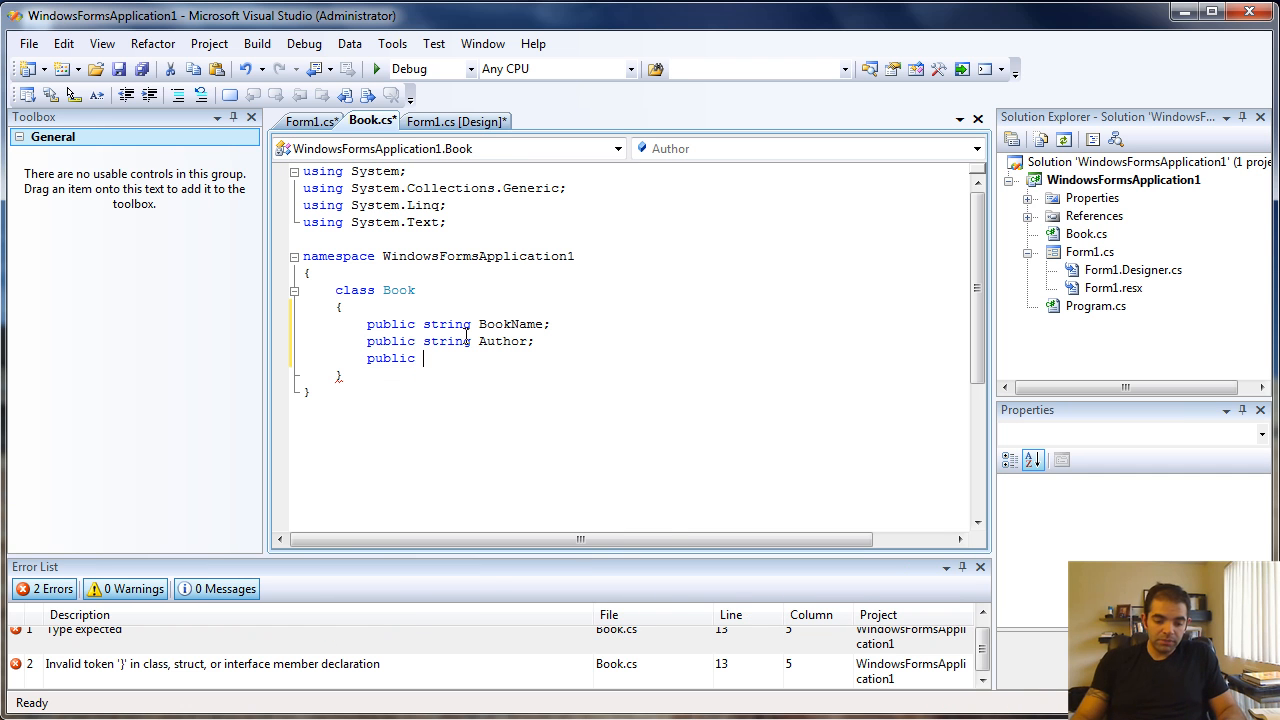
text(string)
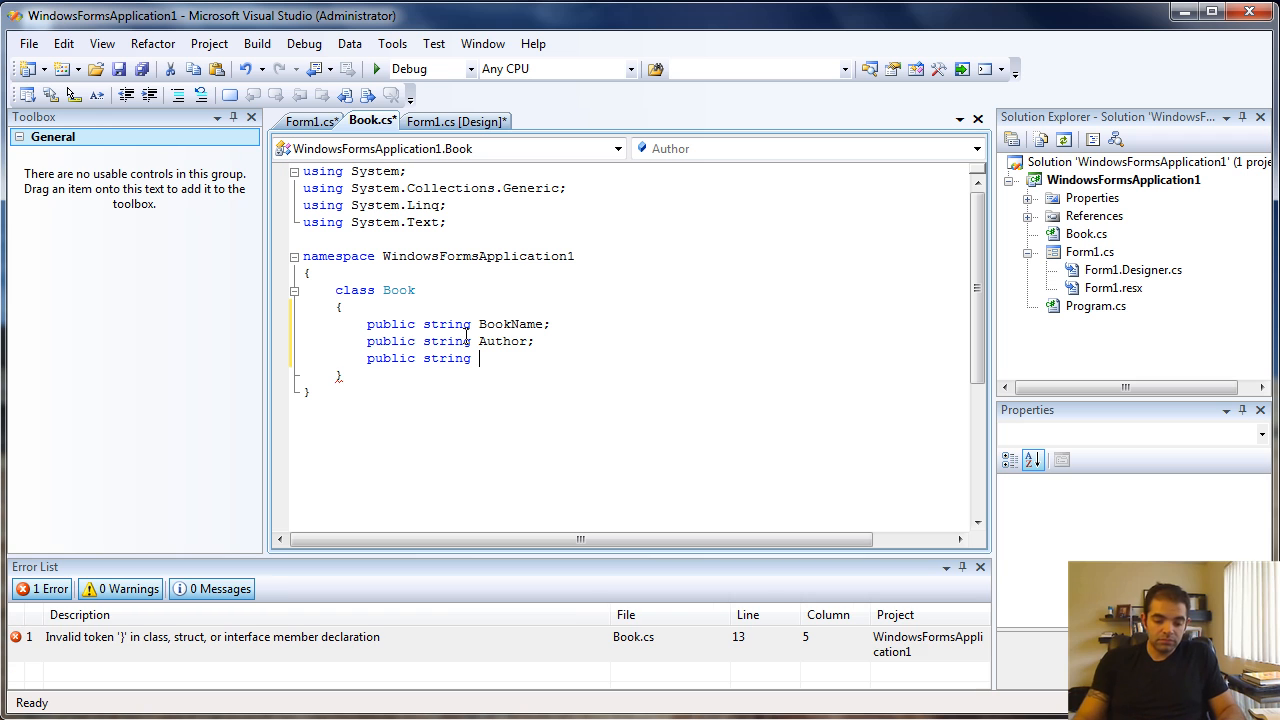
text(Publishing)
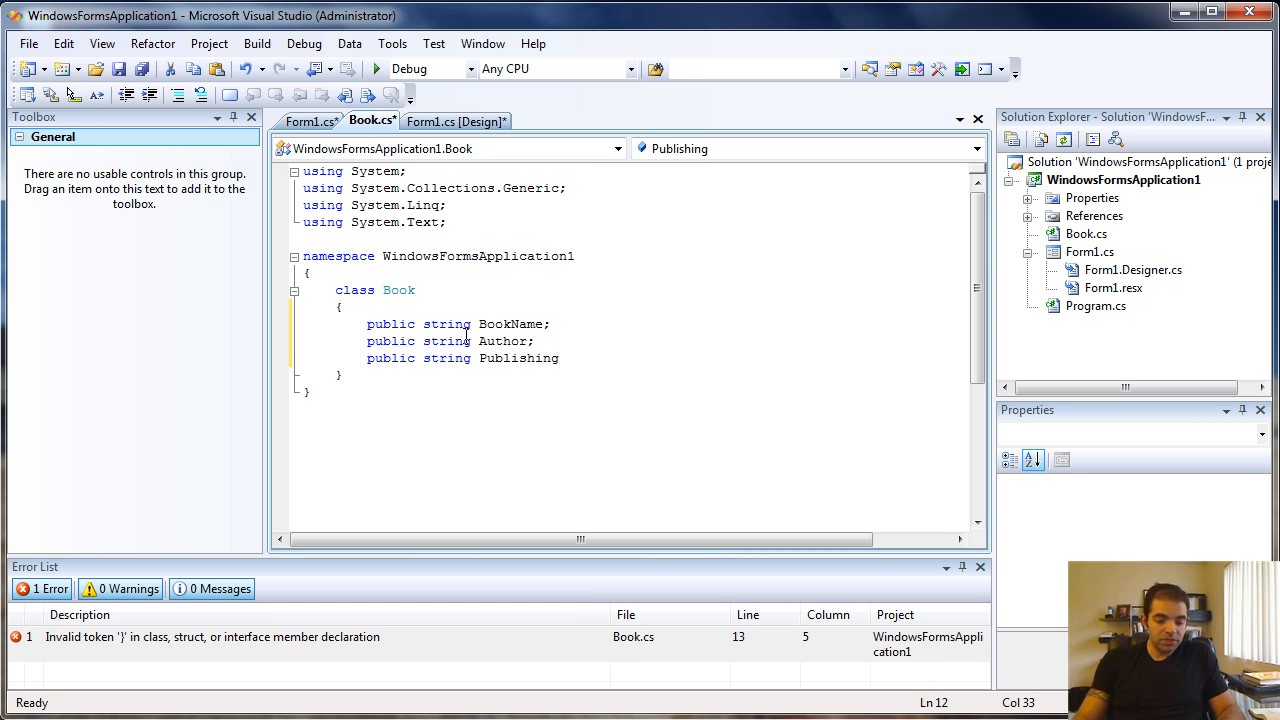
text(Date;)
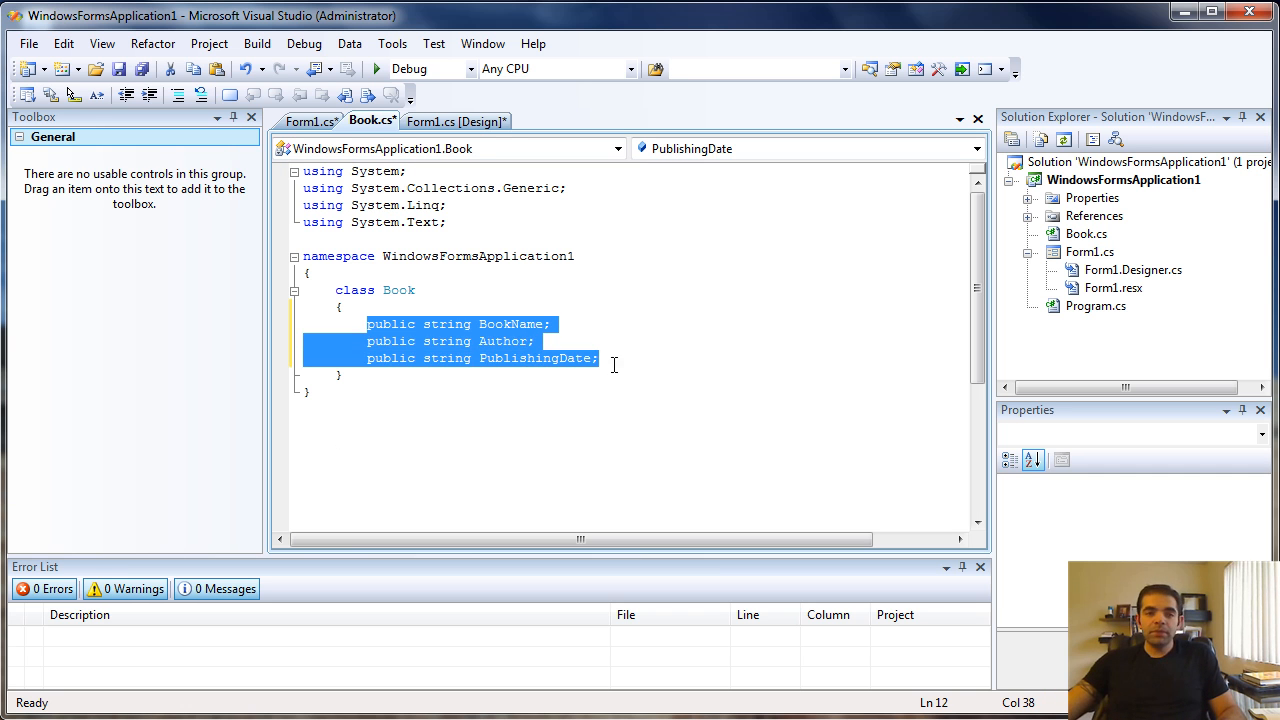
Step: Attempt to save the project and cancel the Save Project prompt
click(248, 68)
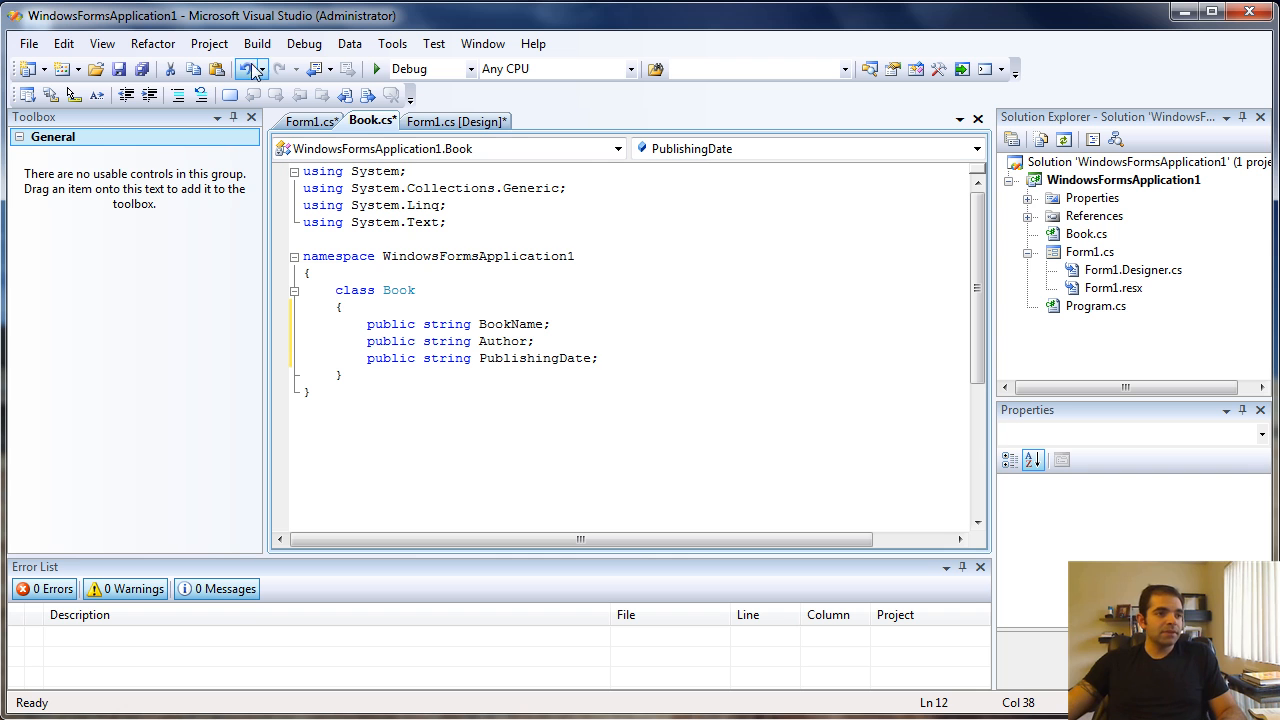
click(142, 68)
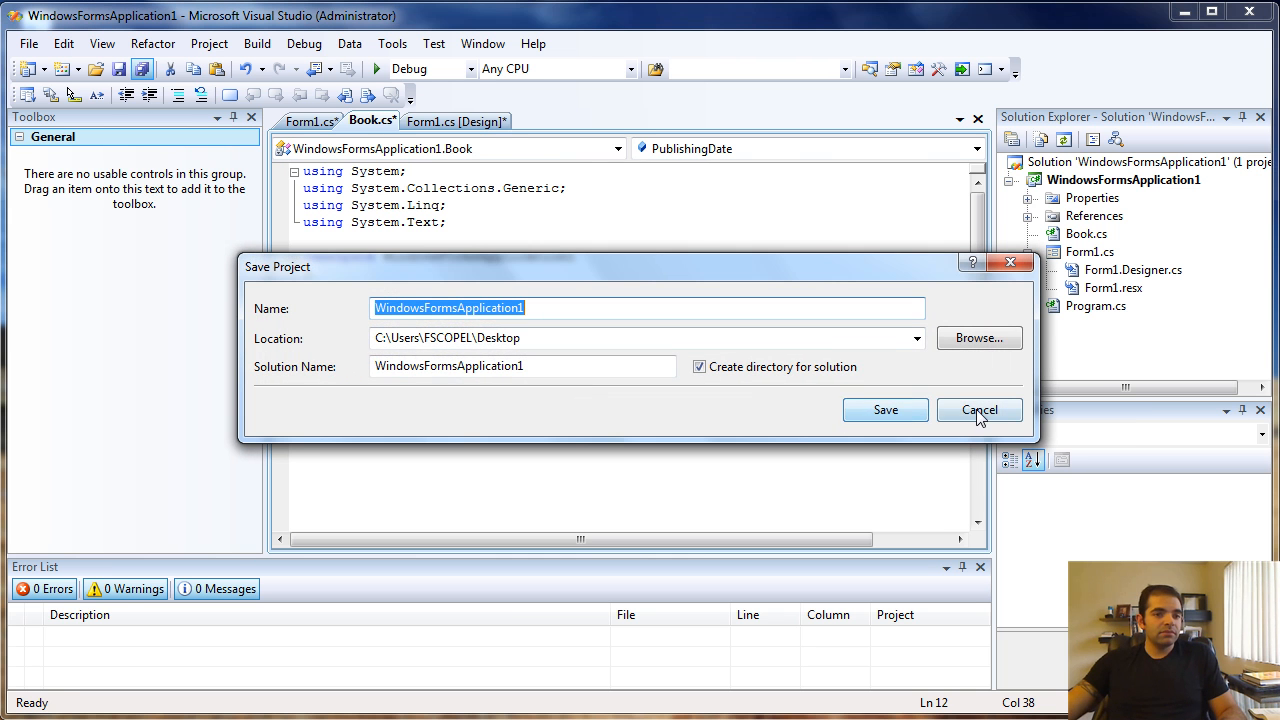
click(980, 410)
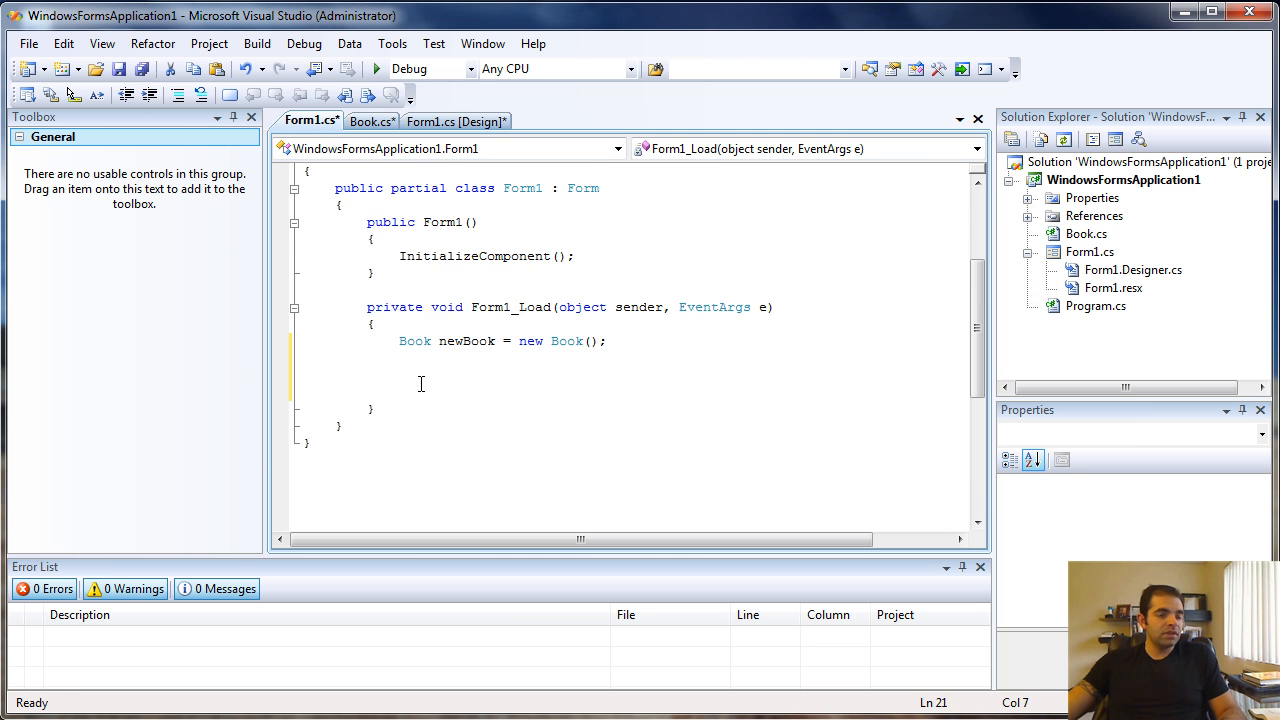
Step: In Form1_Load assign newBook.Author a string value starting "Fabi" via IntelliSense
text(new)
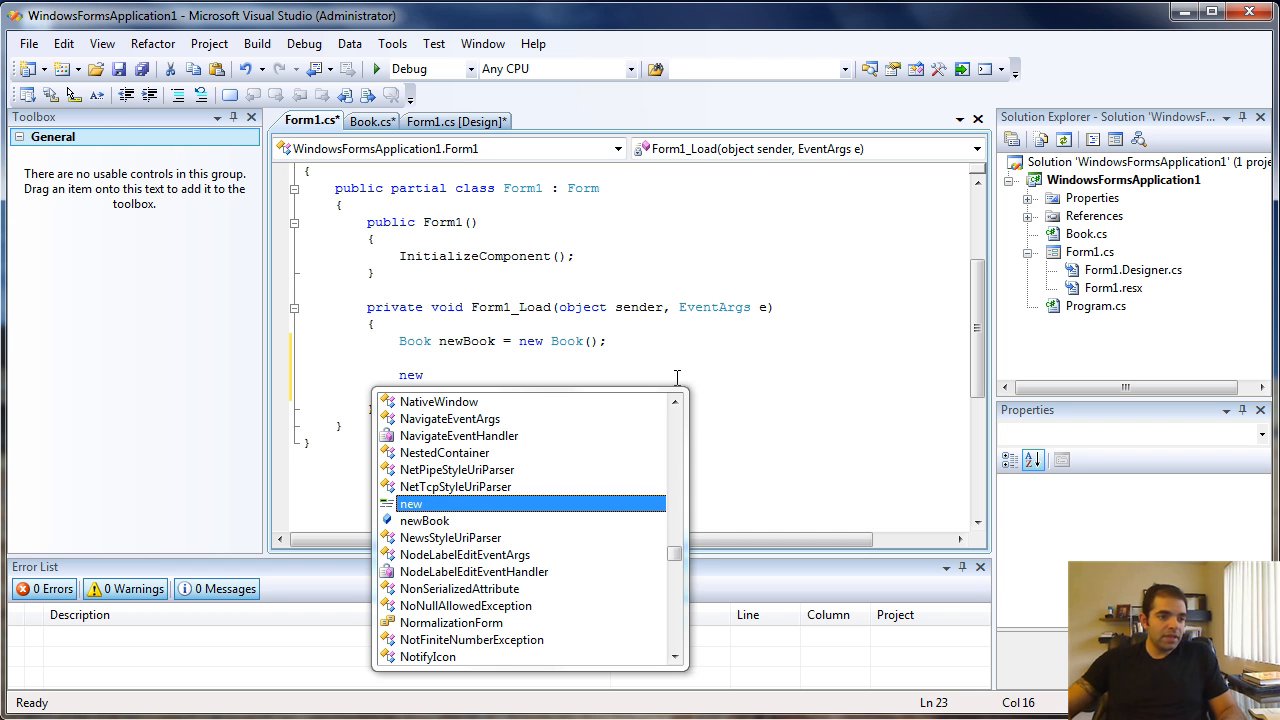
text(Book.)
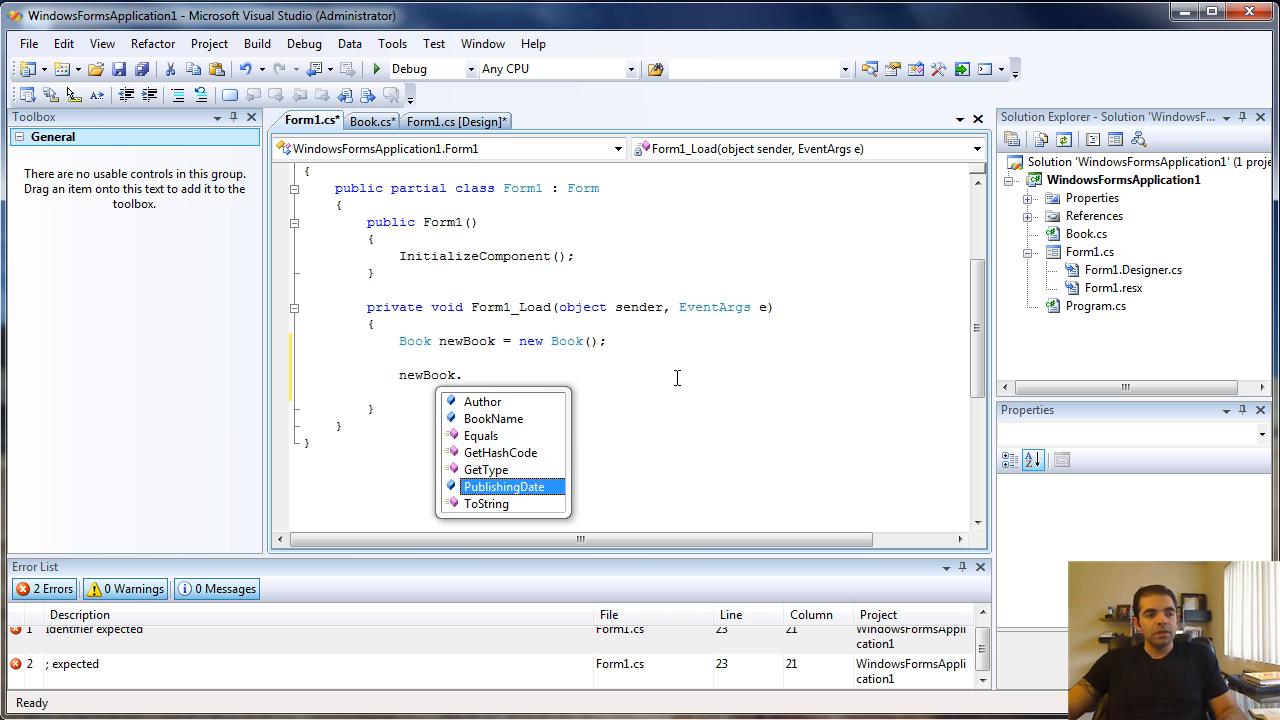
click(492, 418)
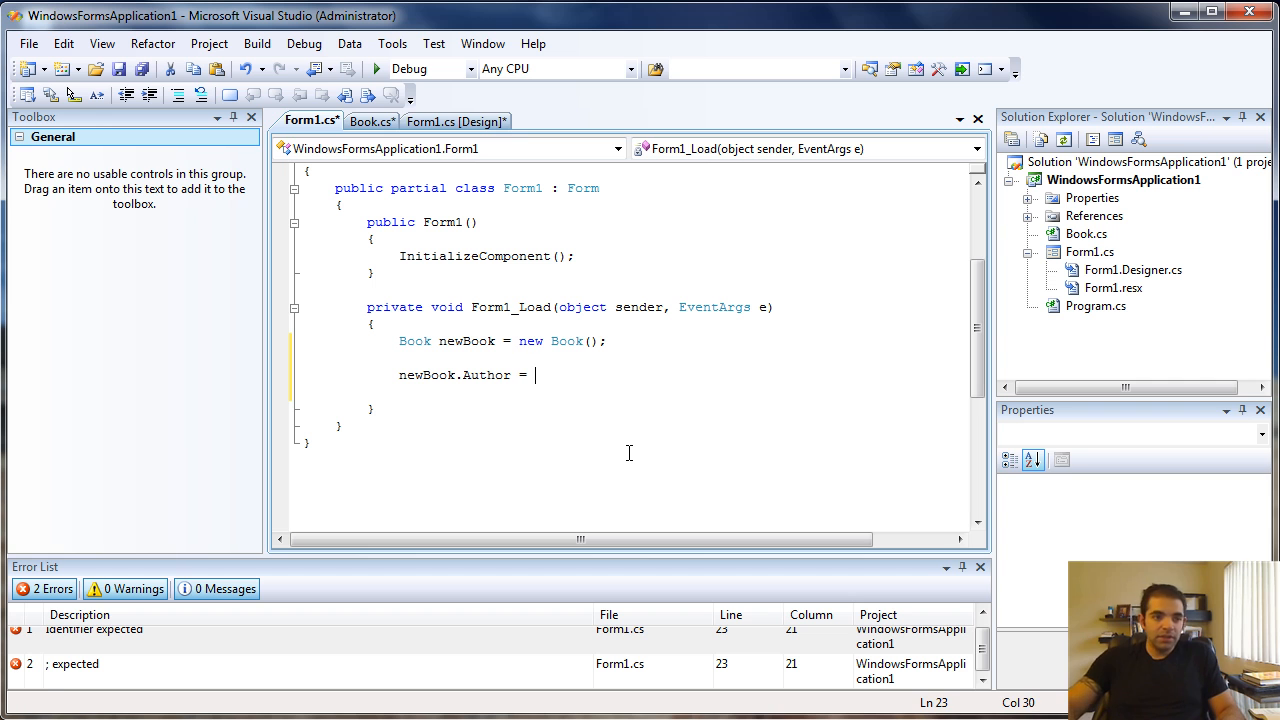
text("Fabio Scopel";)
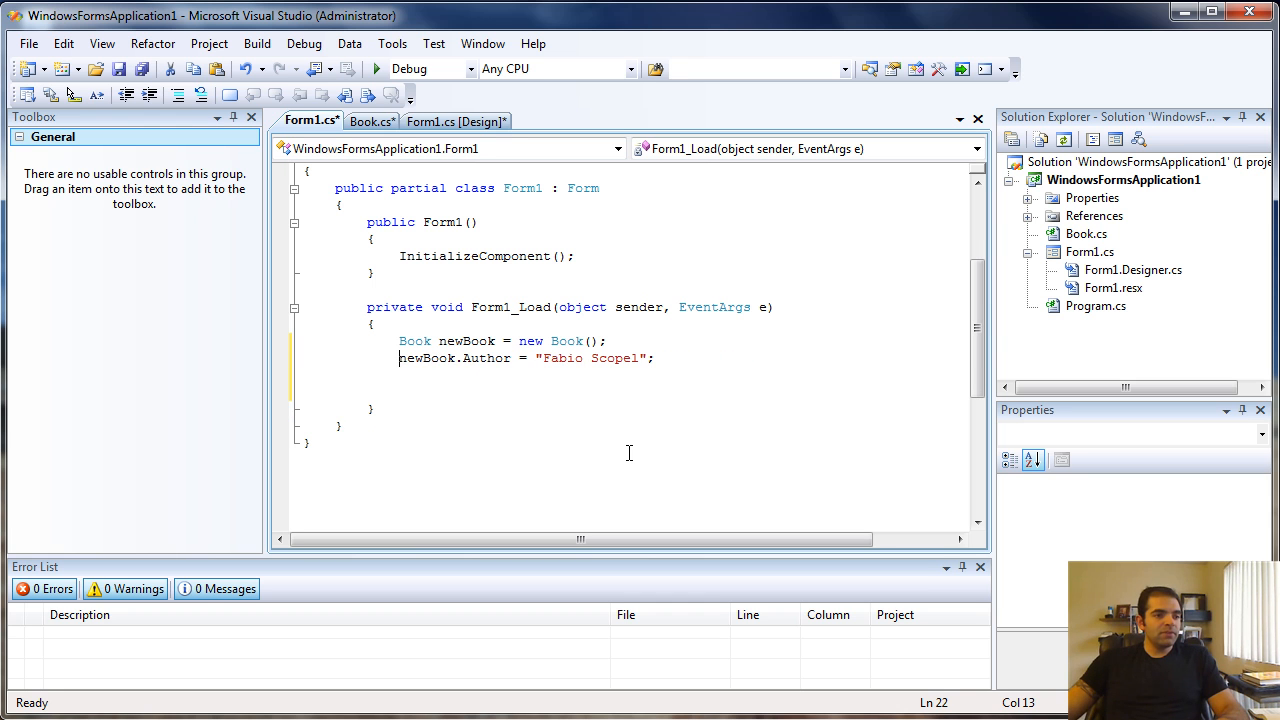
key(enter)
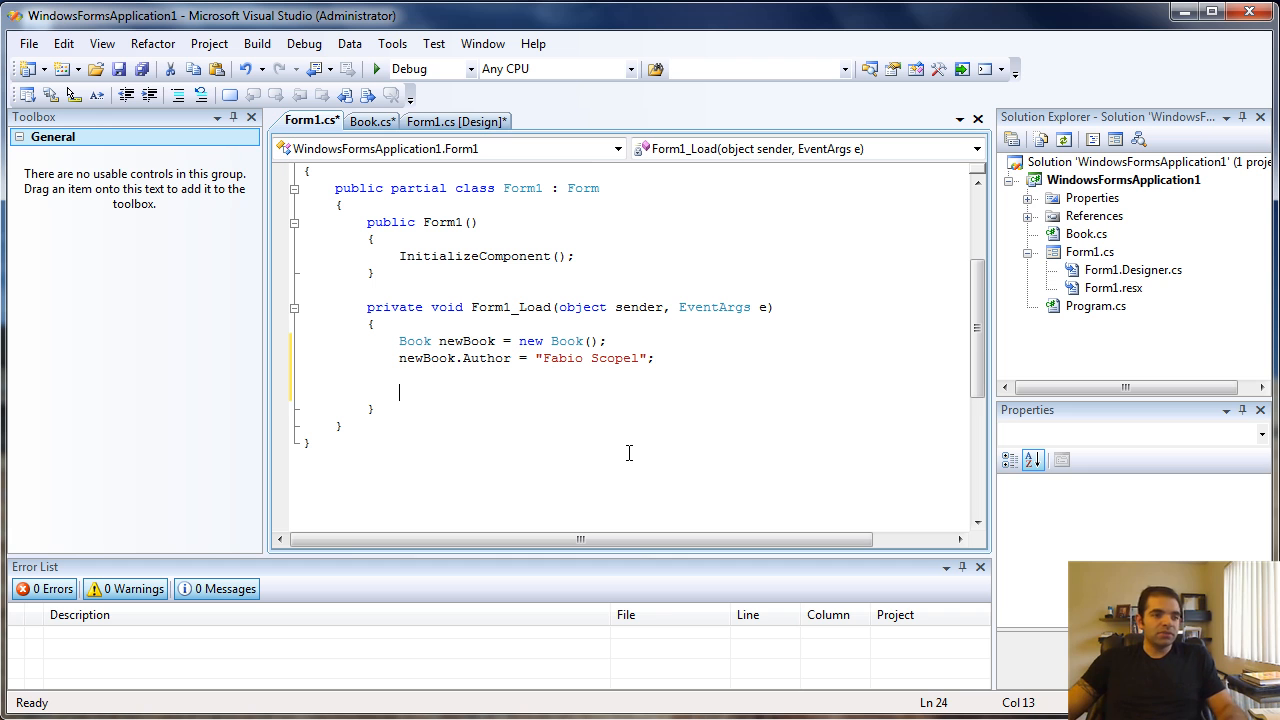
Step: Create a second Book newBook1 and set newBook1.Author to "John doe"
text(Book)
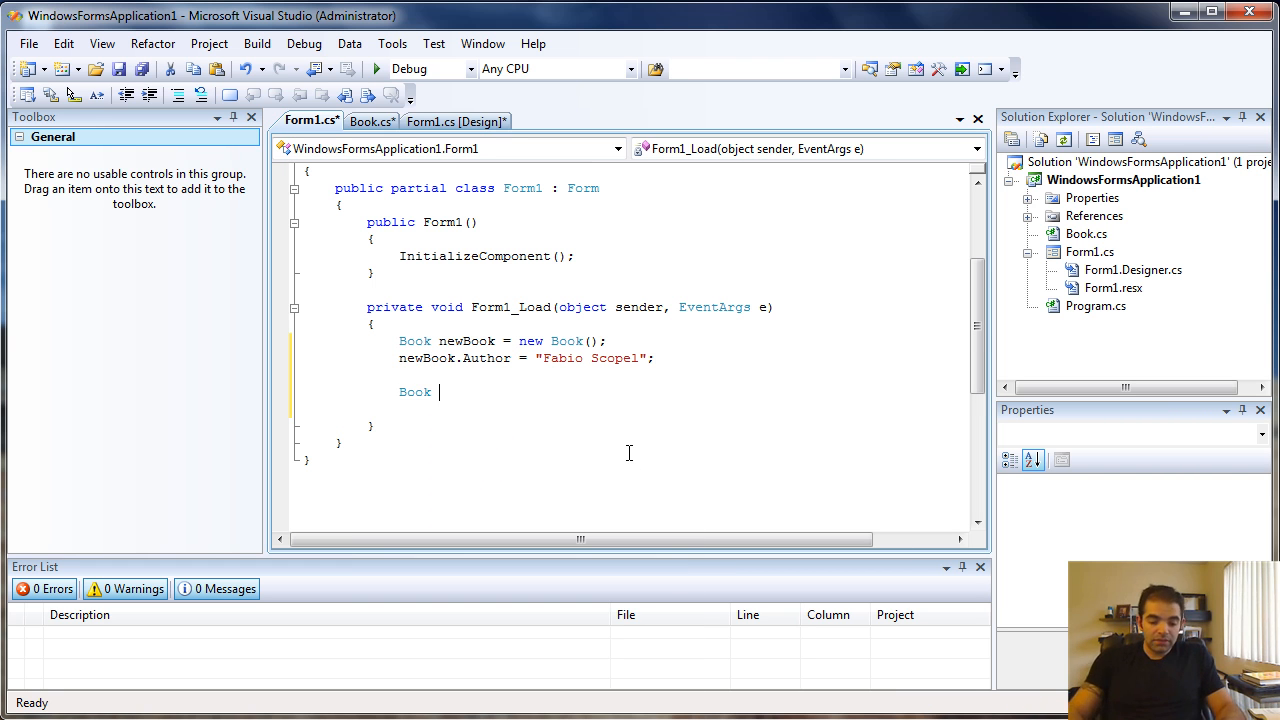
text(newBook1)
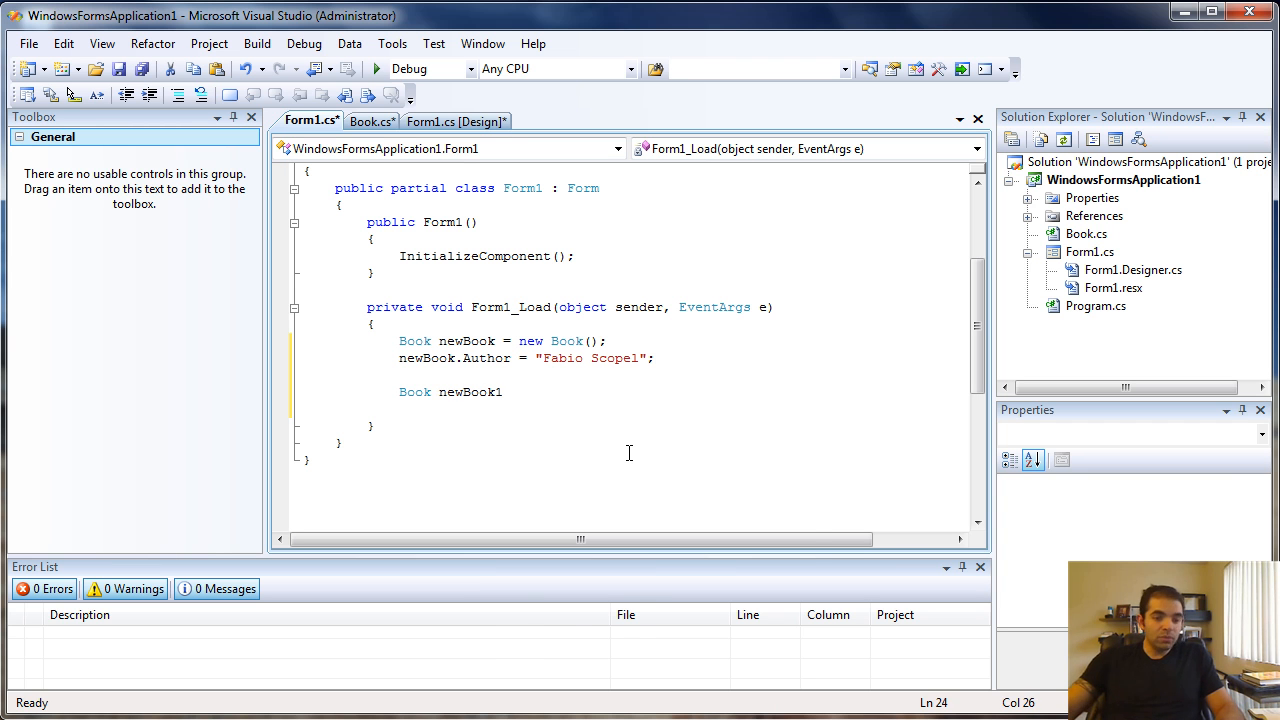
text(new Book()
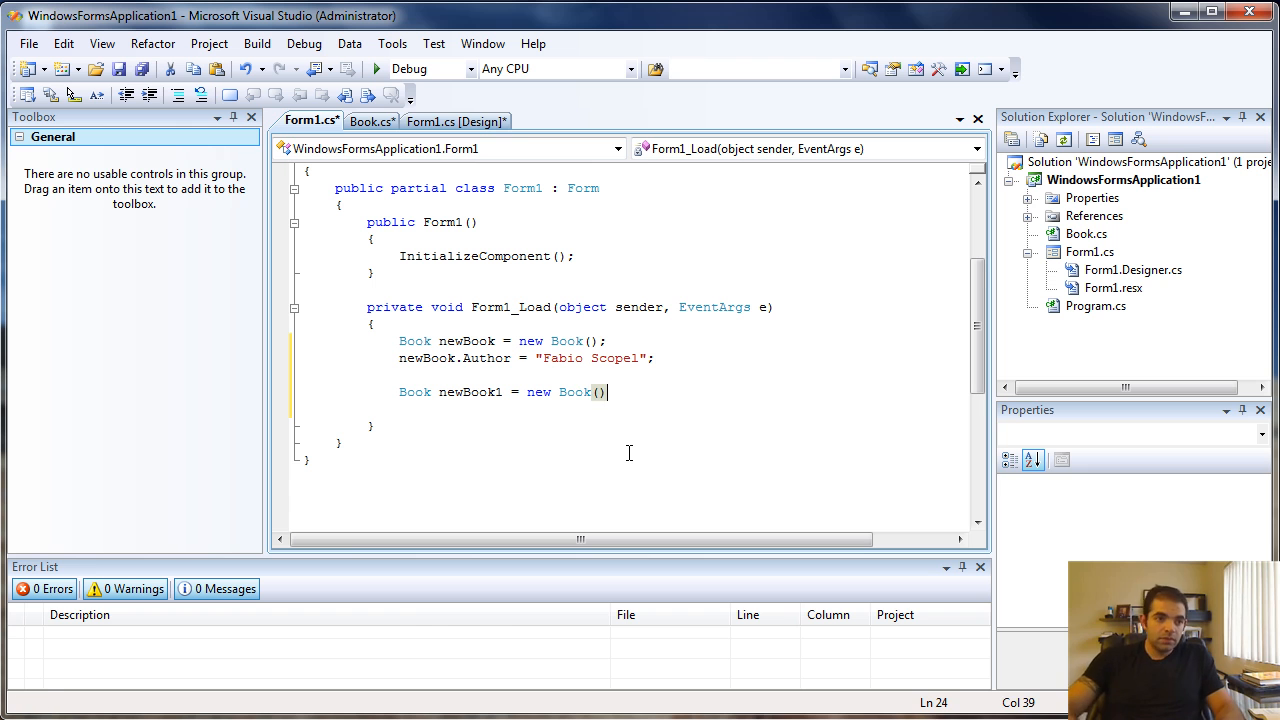
text(newBook1)
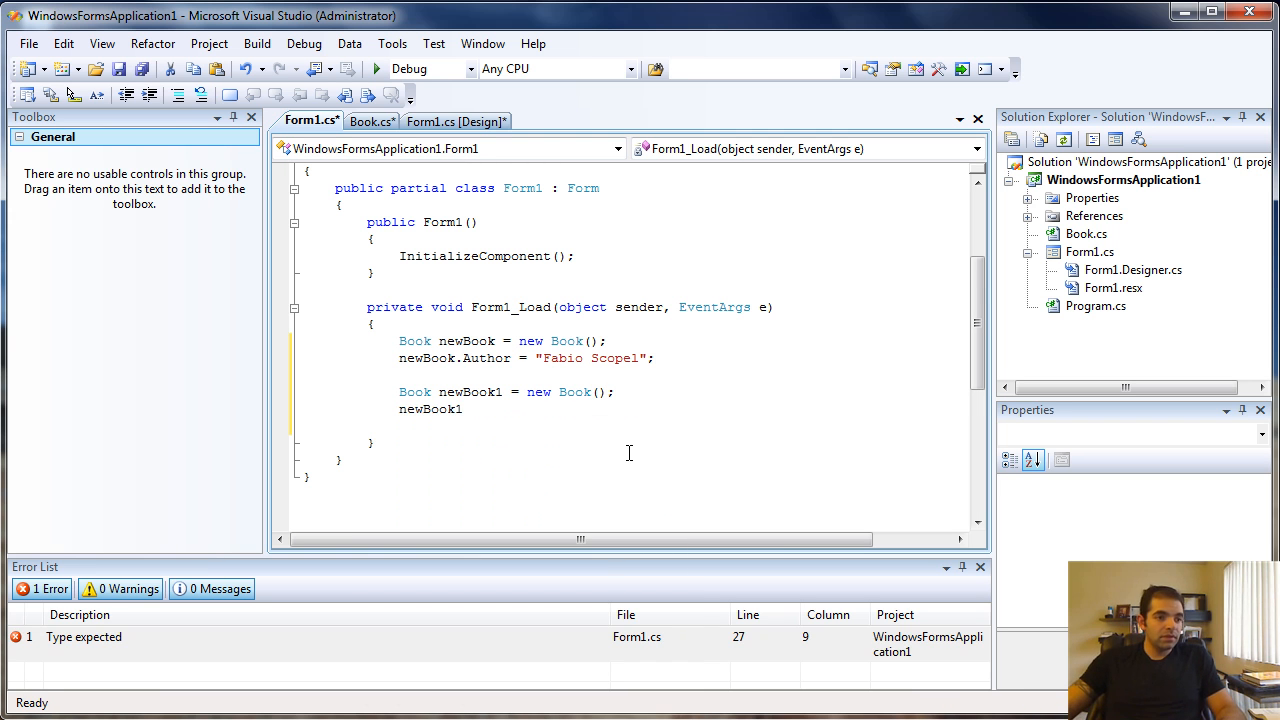
text(.Author)
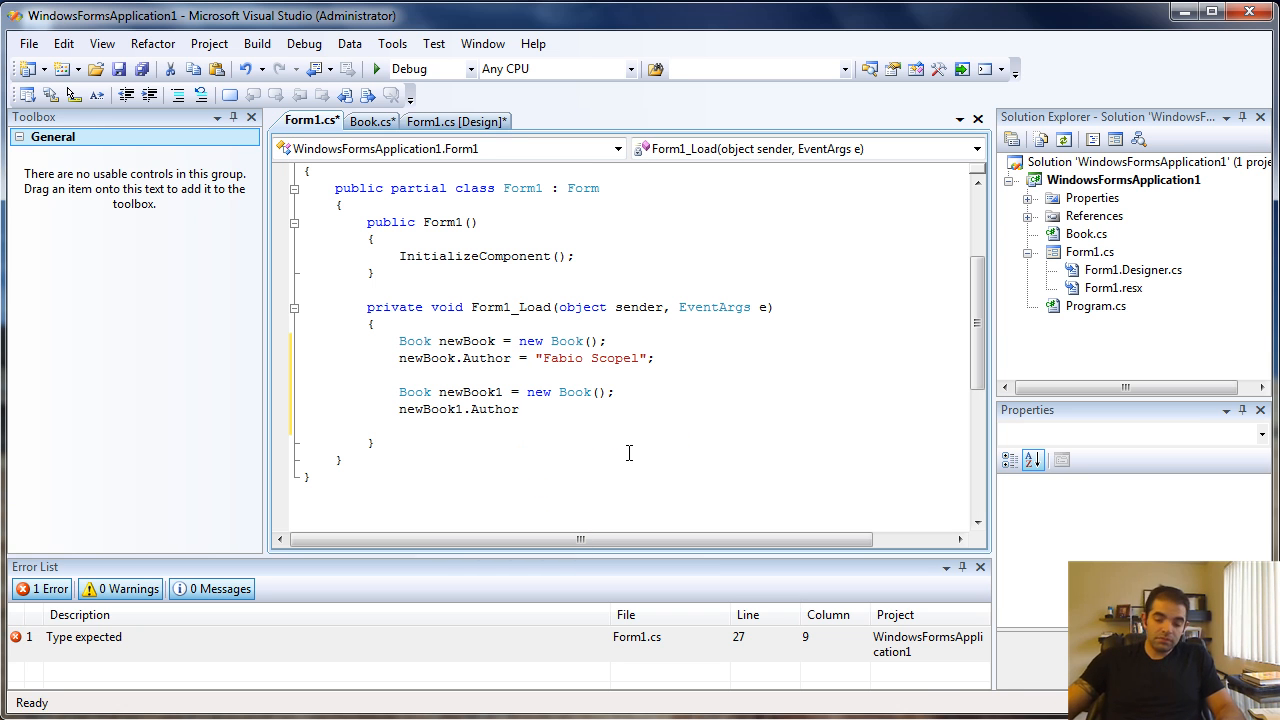
text("Jo)
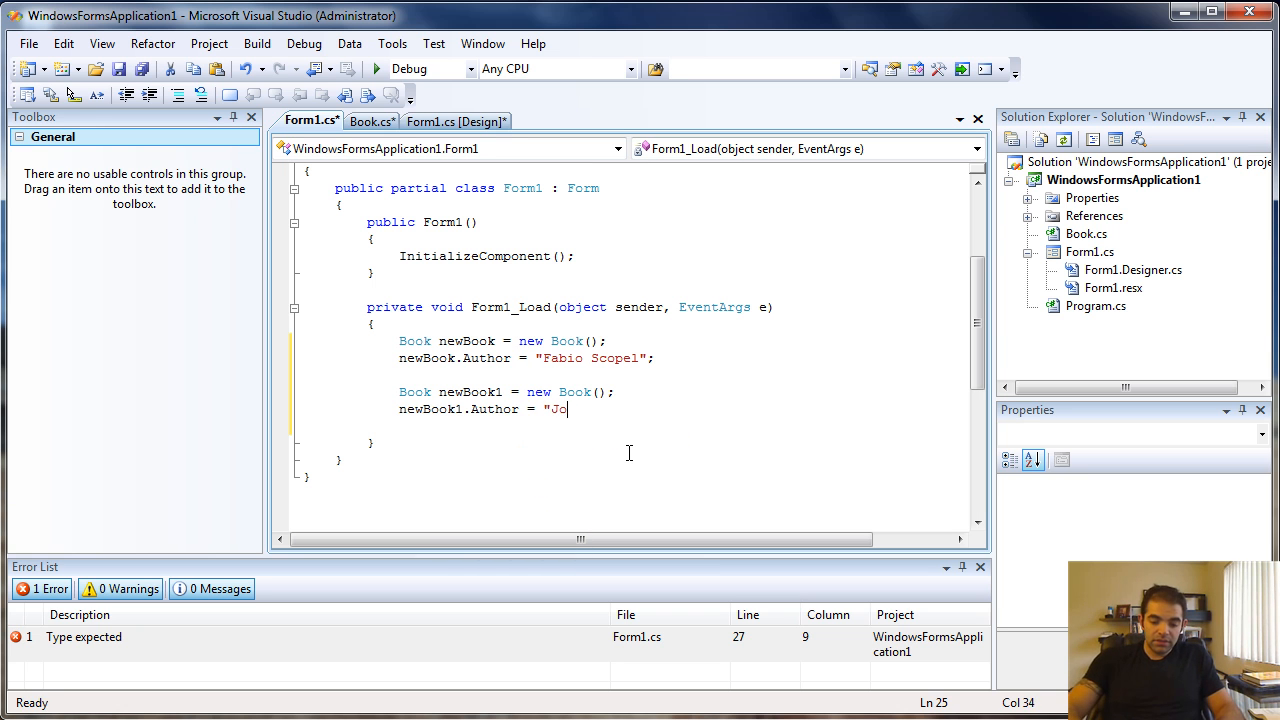
text(hn doe";)
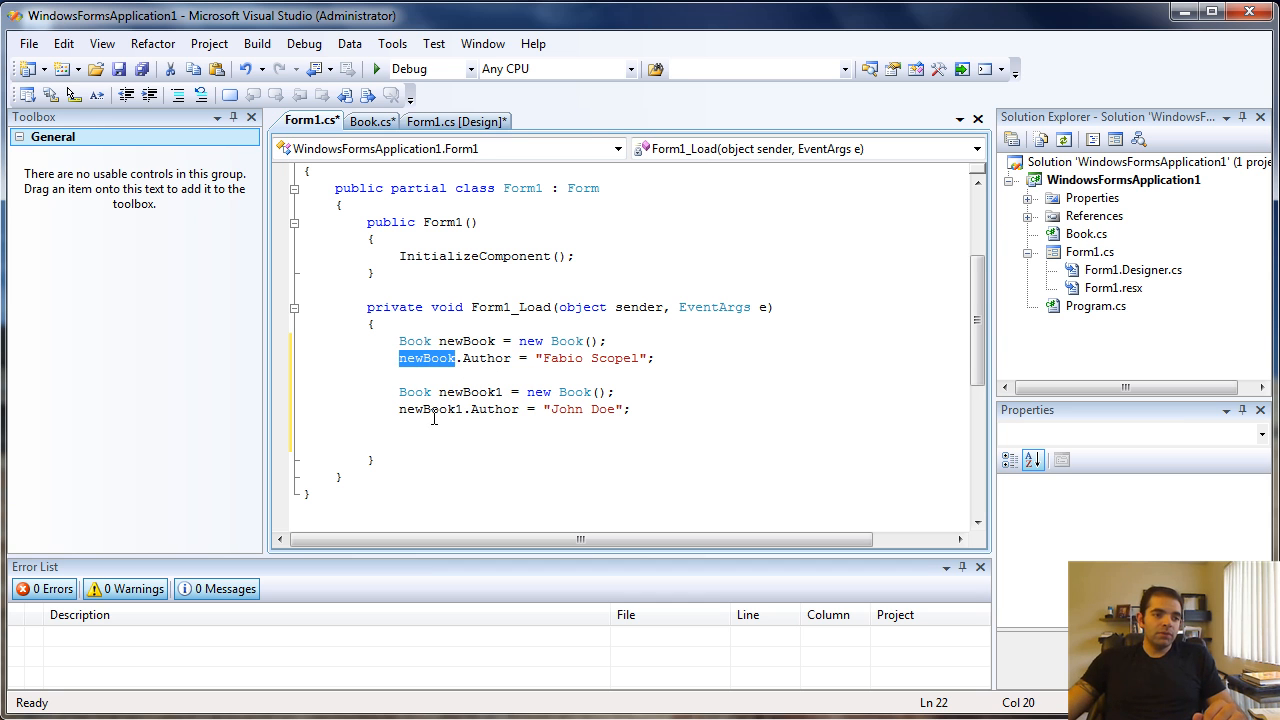
Step: Review the two Book objects in Form1_Load and switch to the Book class code
click(412, 390)
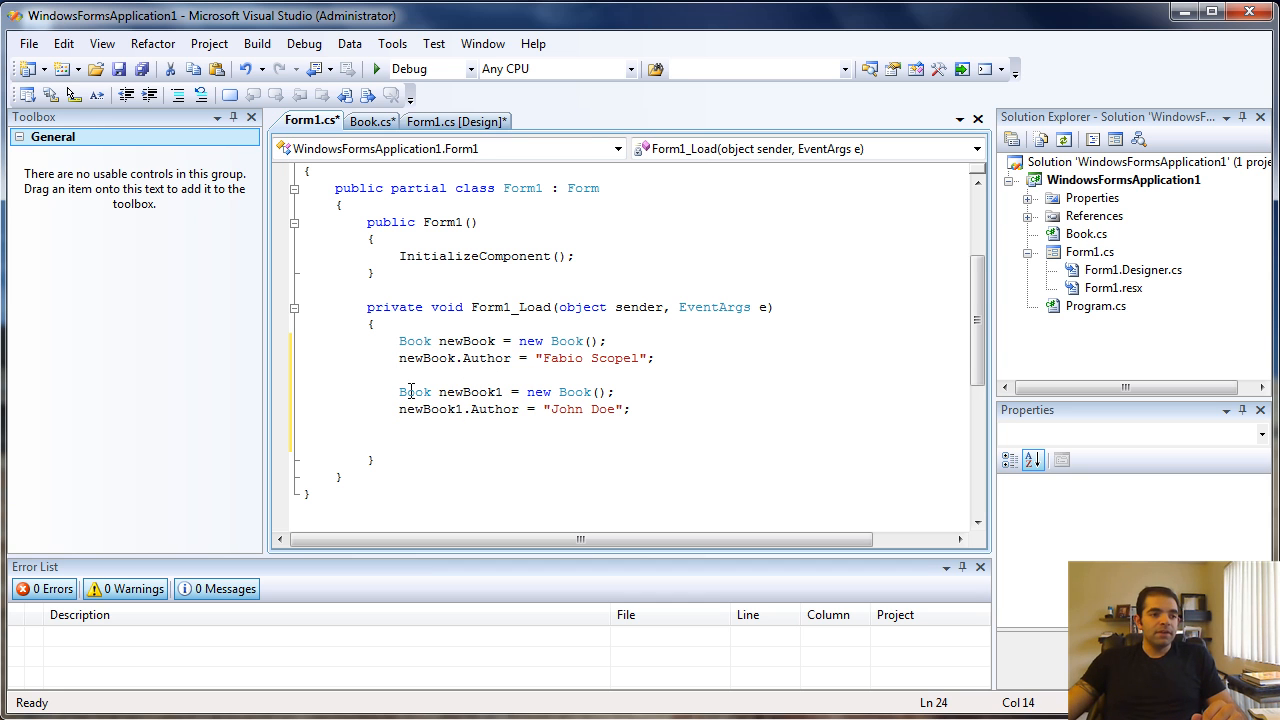
click(500, 408)
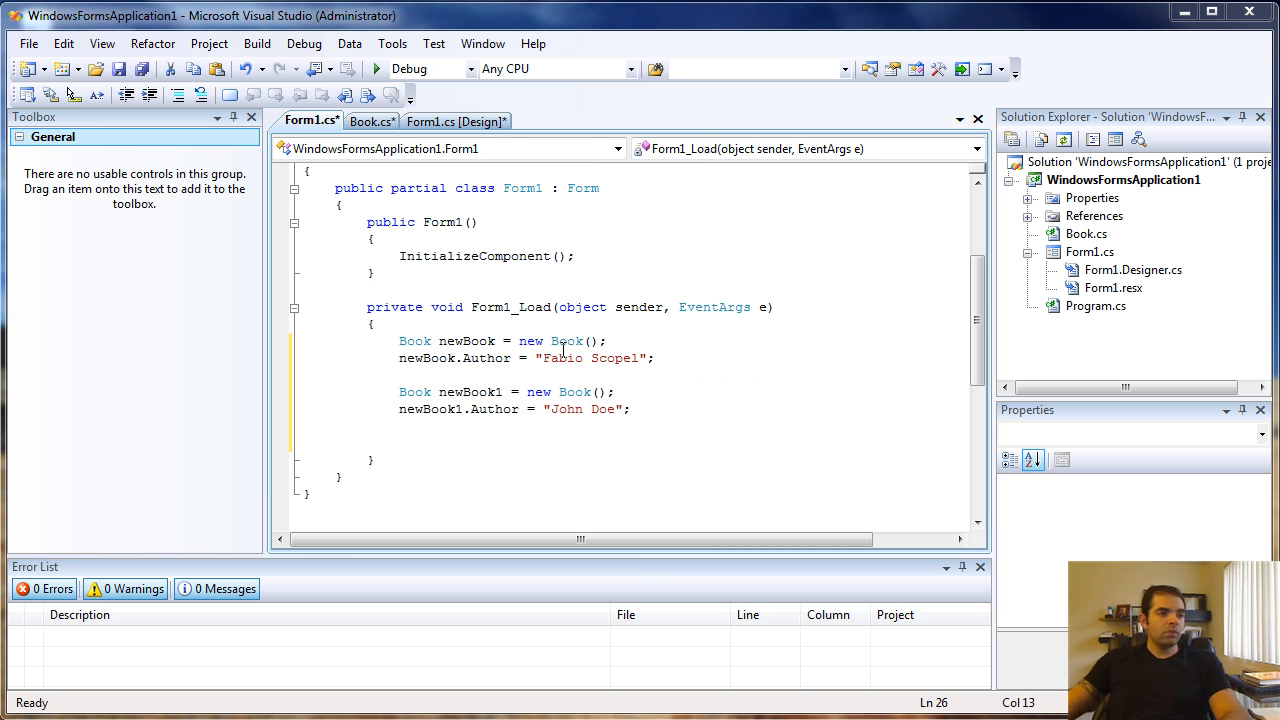
click(372, 122)
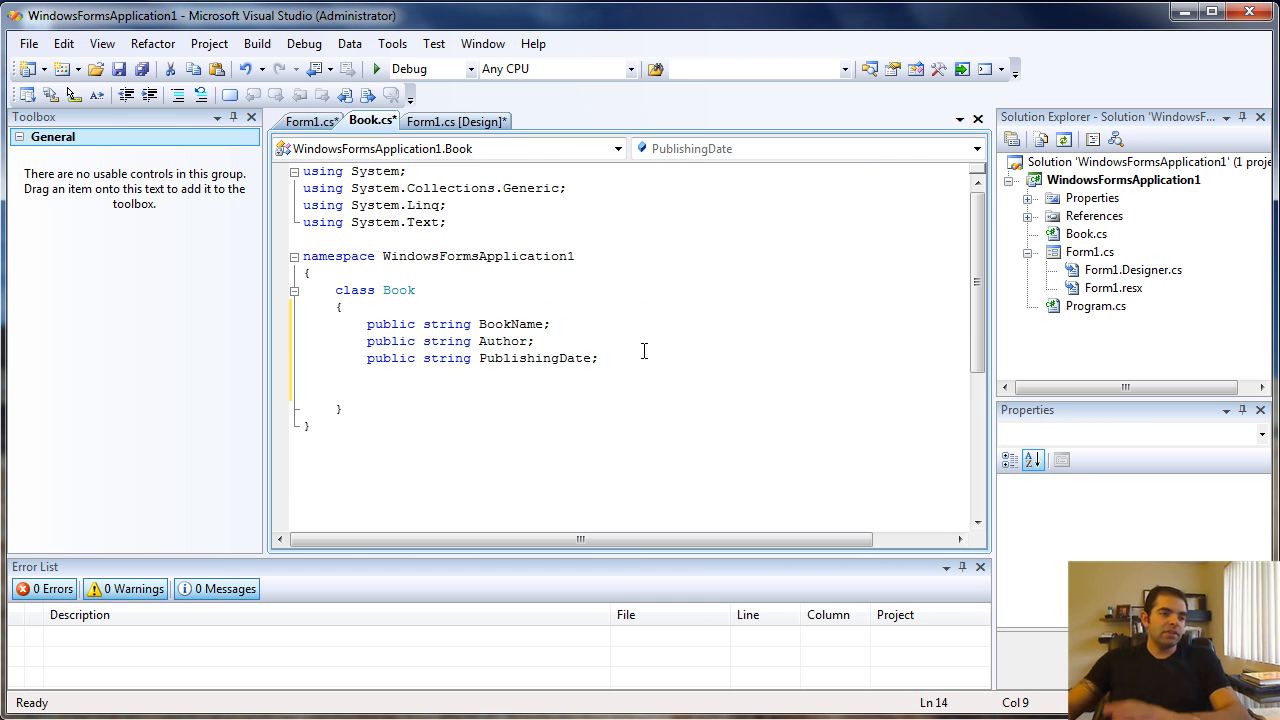
Step: Below PublishingDate declare a public static int BooksSold field
click(368, 390)
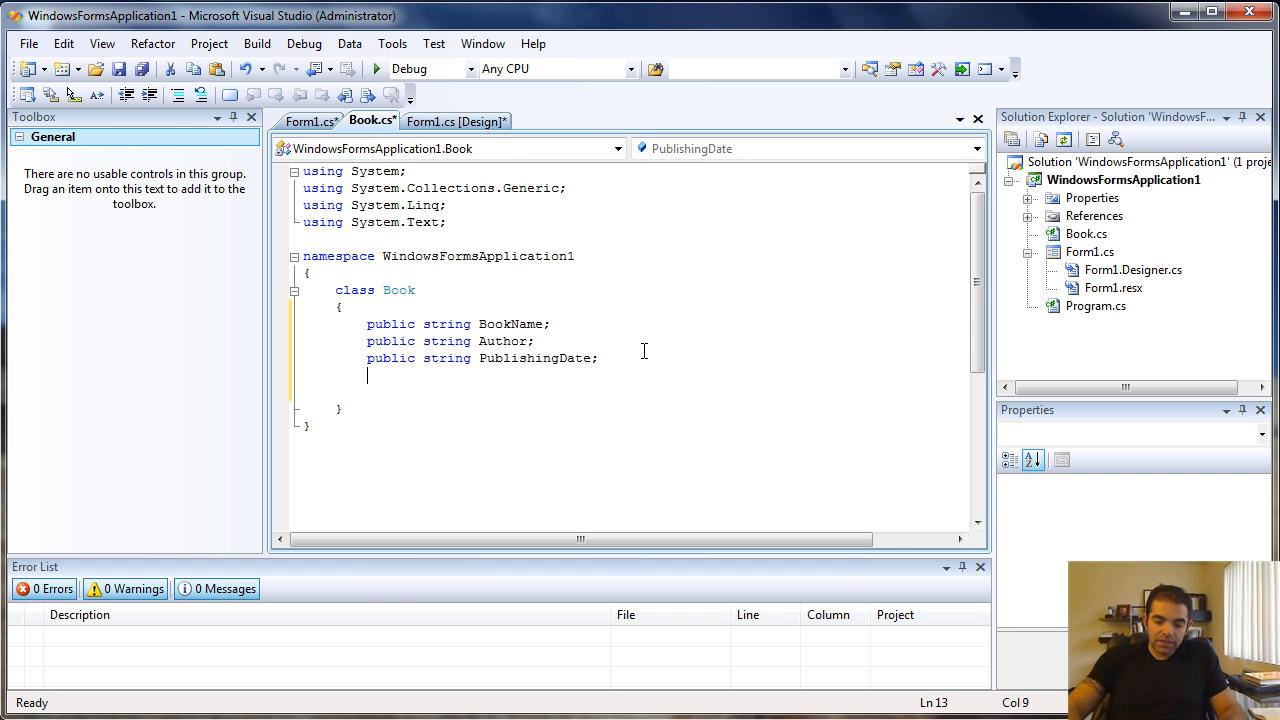
text(public)
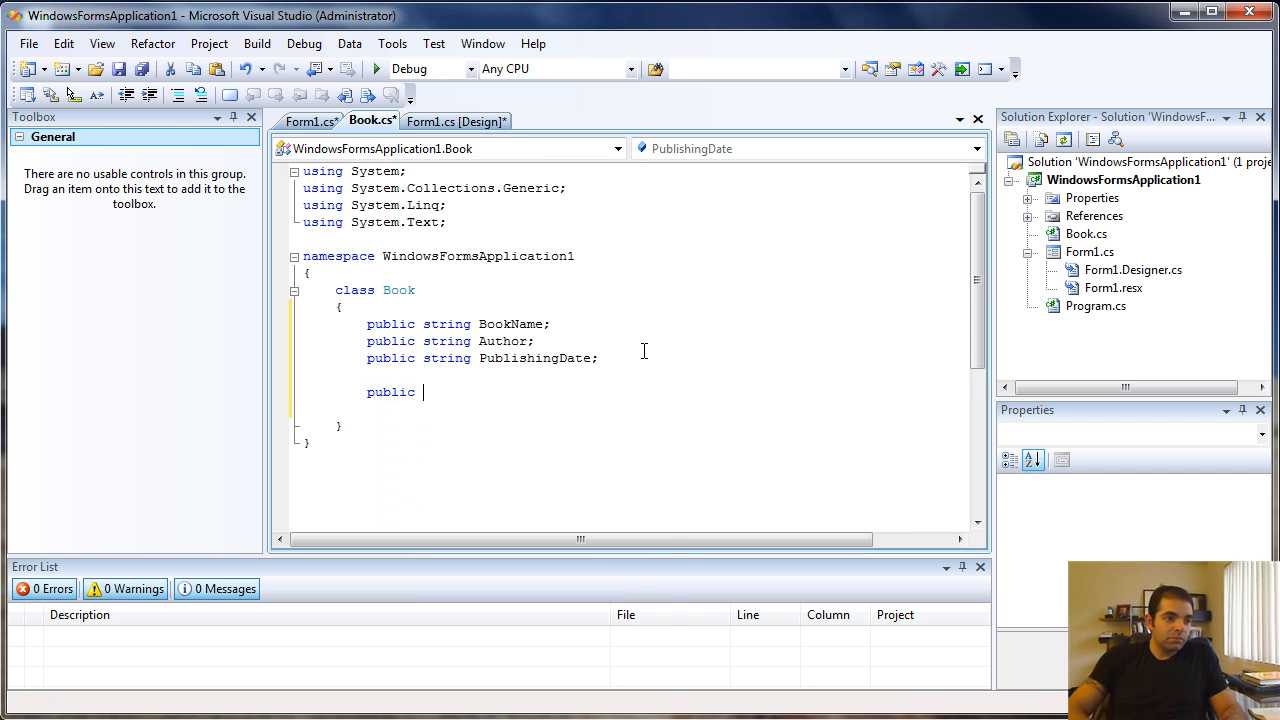
text(static int)
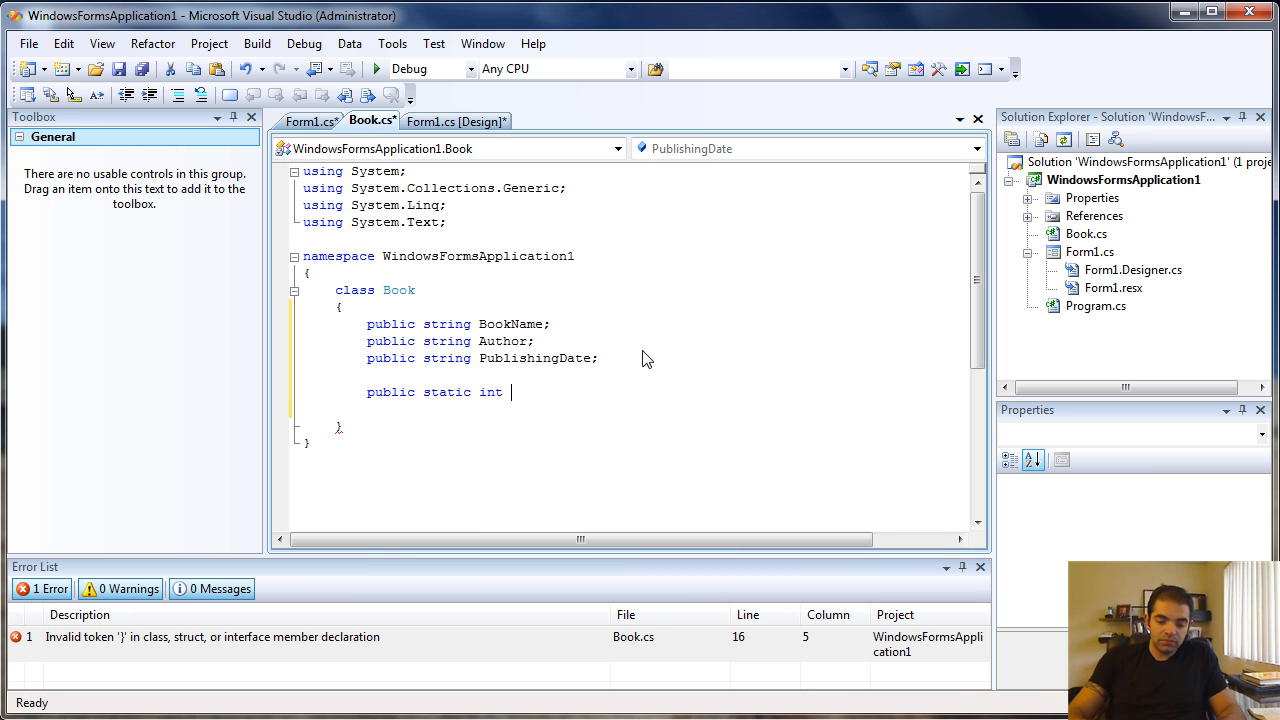
text(BooksSO1)
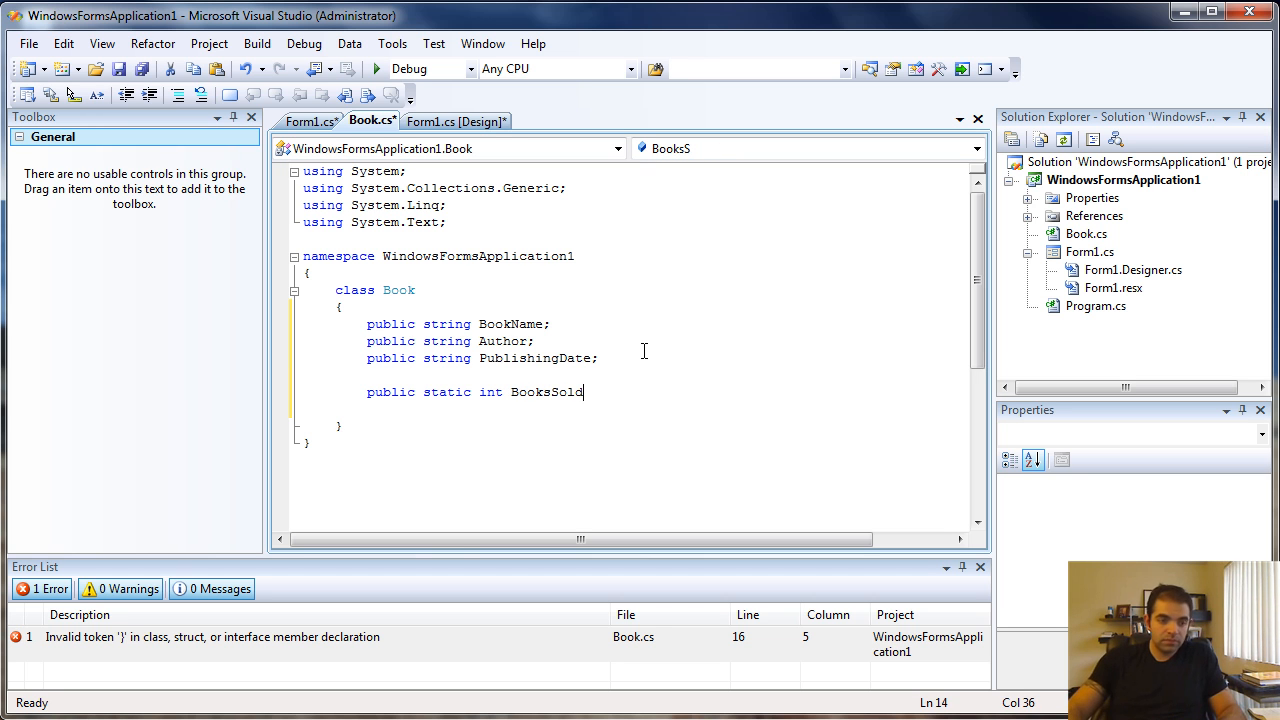
text(;)
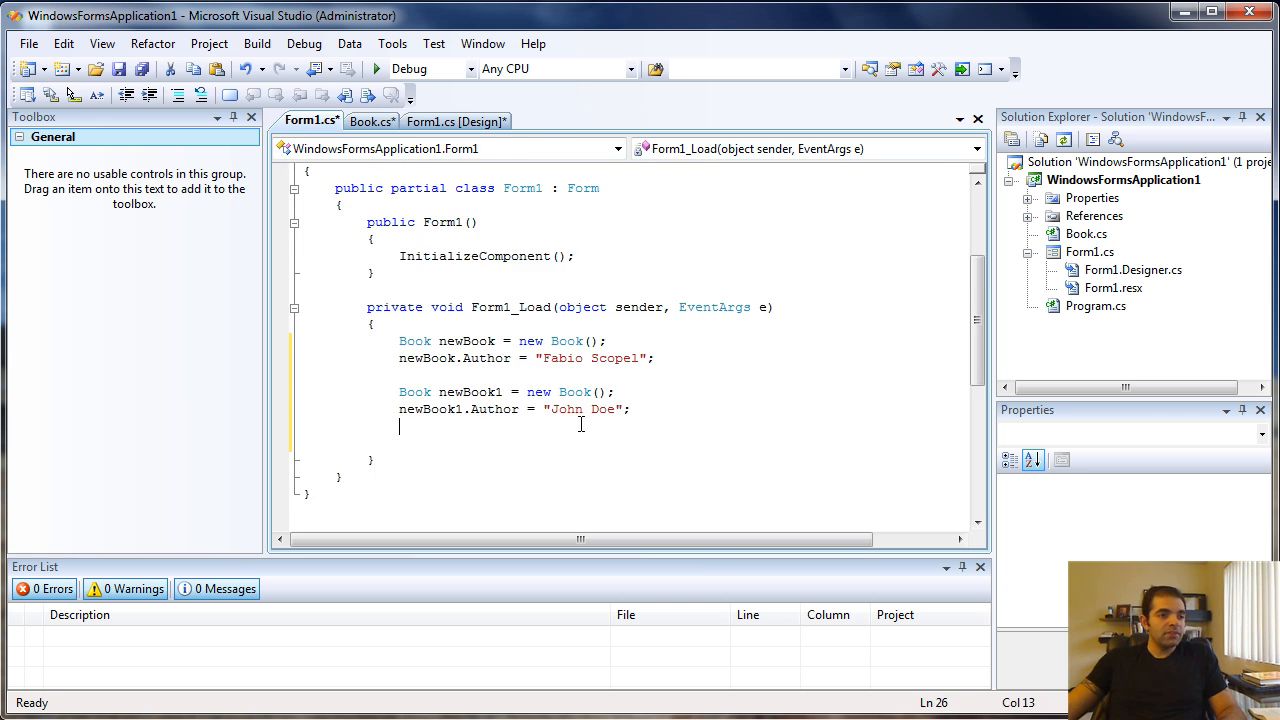
Step: At the end of Form1_Load write 'Book.BooksSold = 2;'
double_click(428, 358)
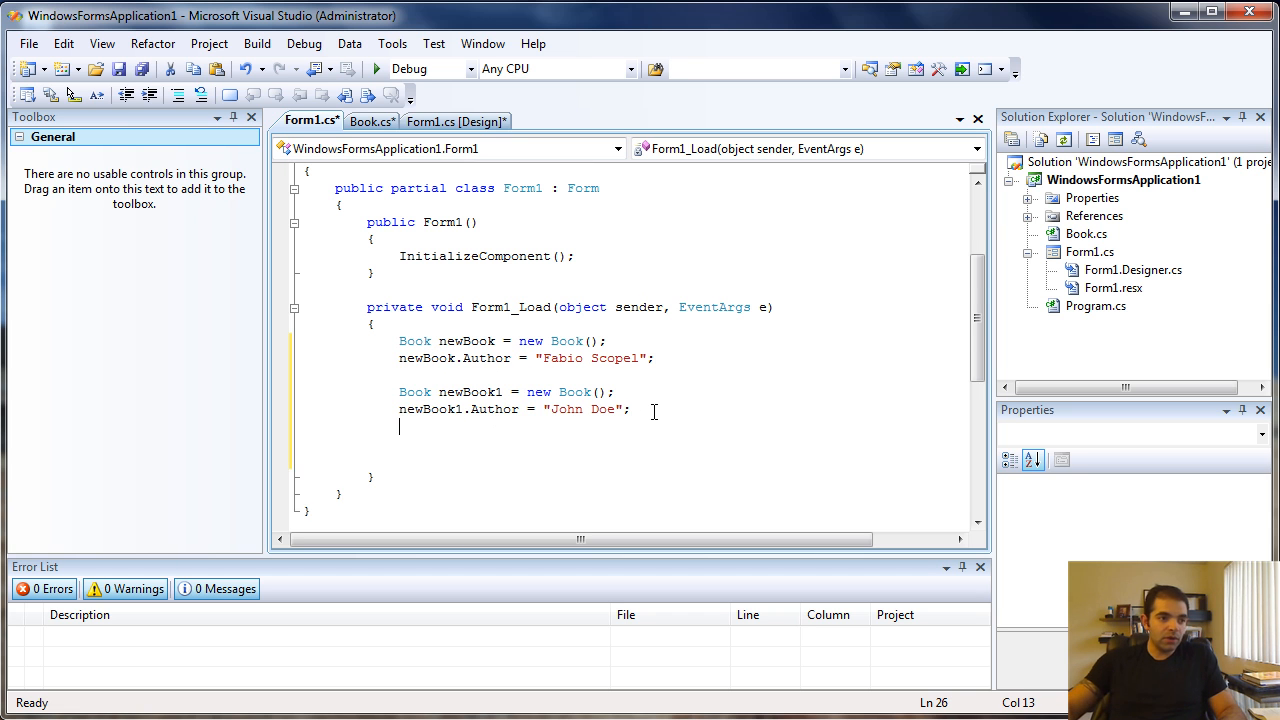
text(new)
text(Book.)
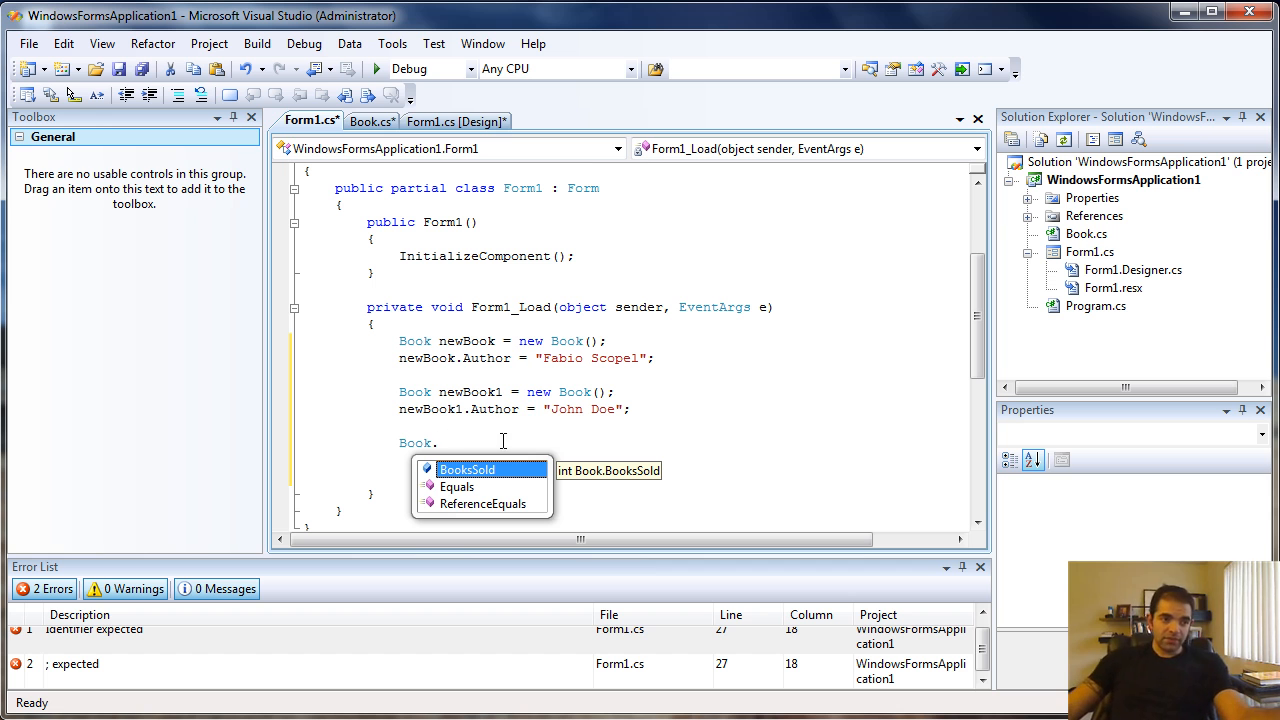
mouse_move(484, 470)
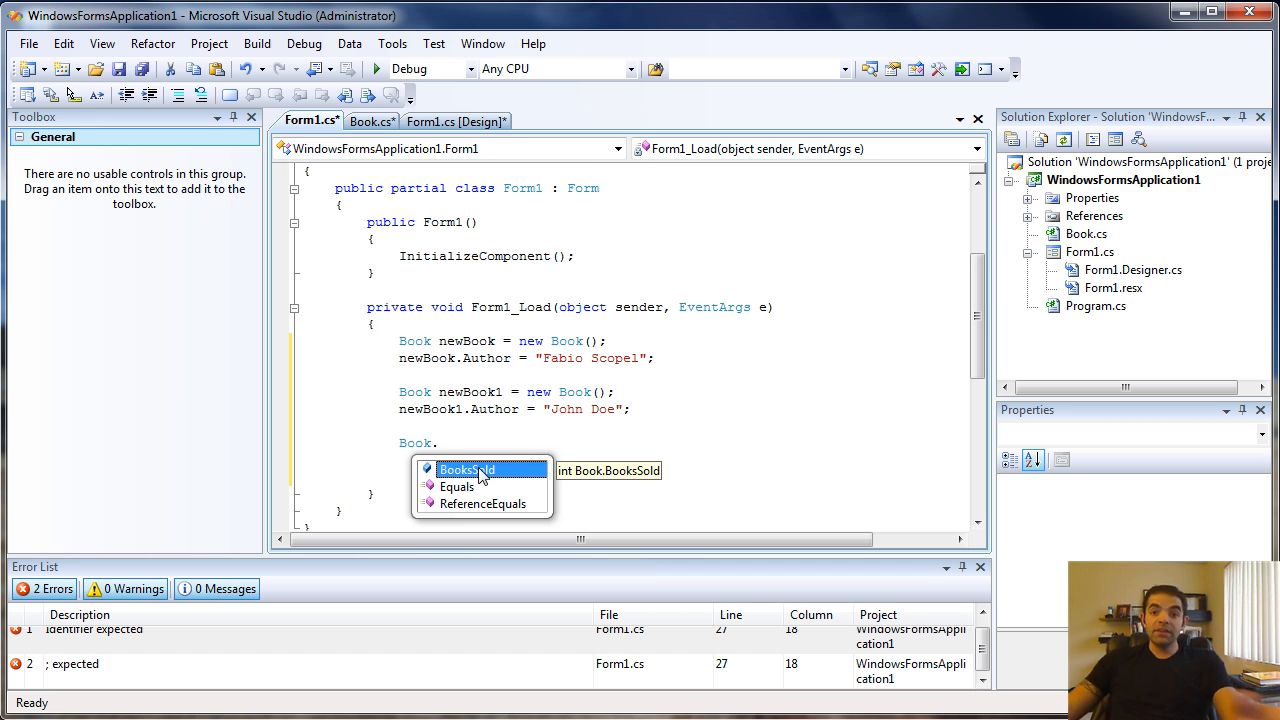
mouse_move(436, 408)
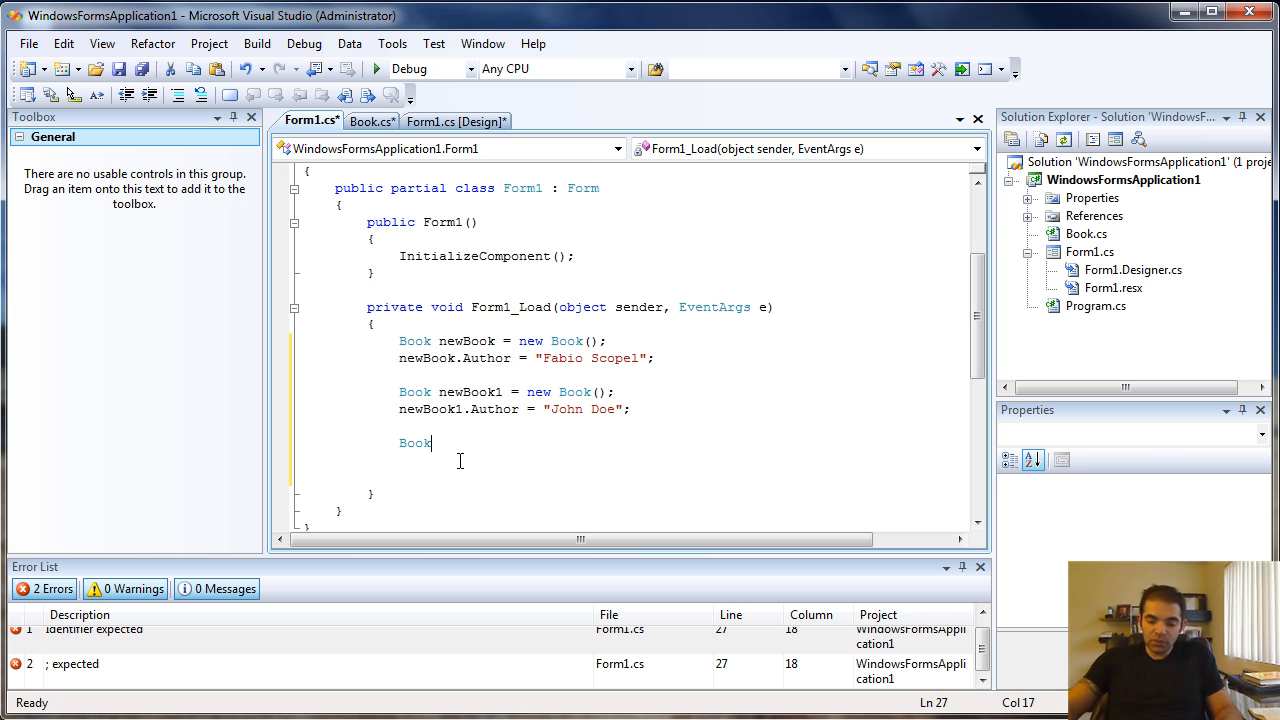
text(.BooksSold =)
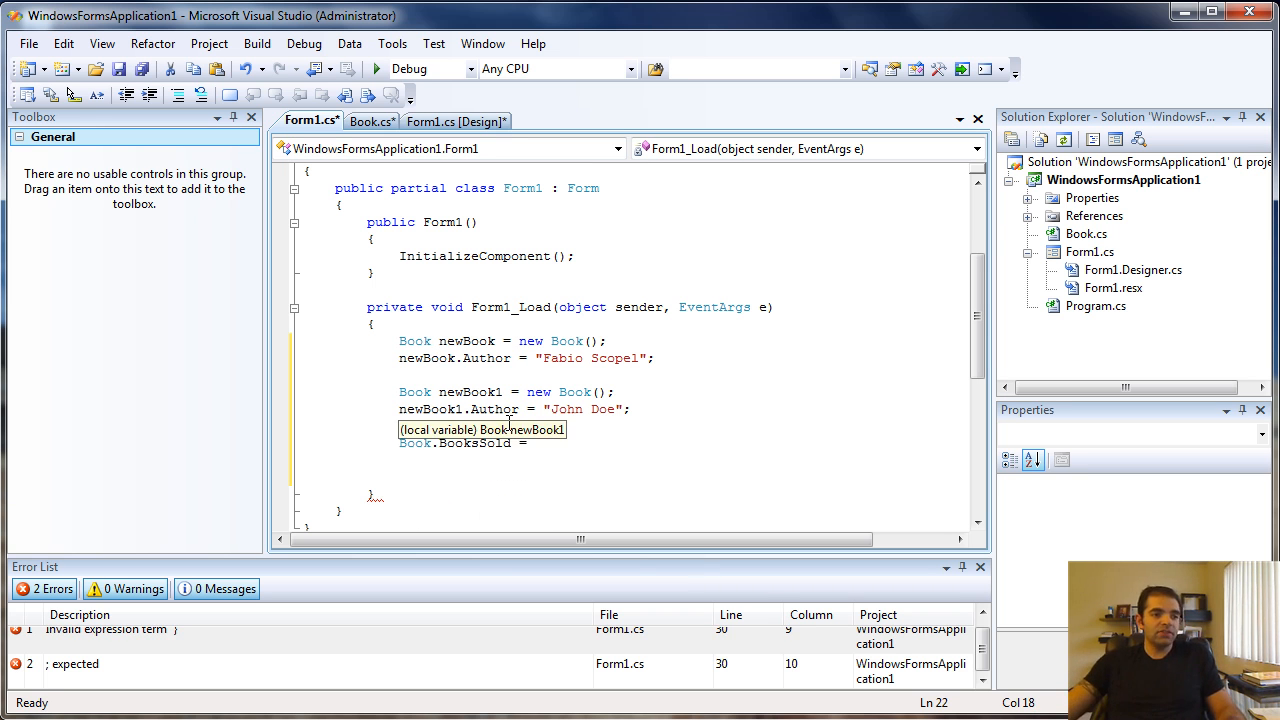
text(2;)
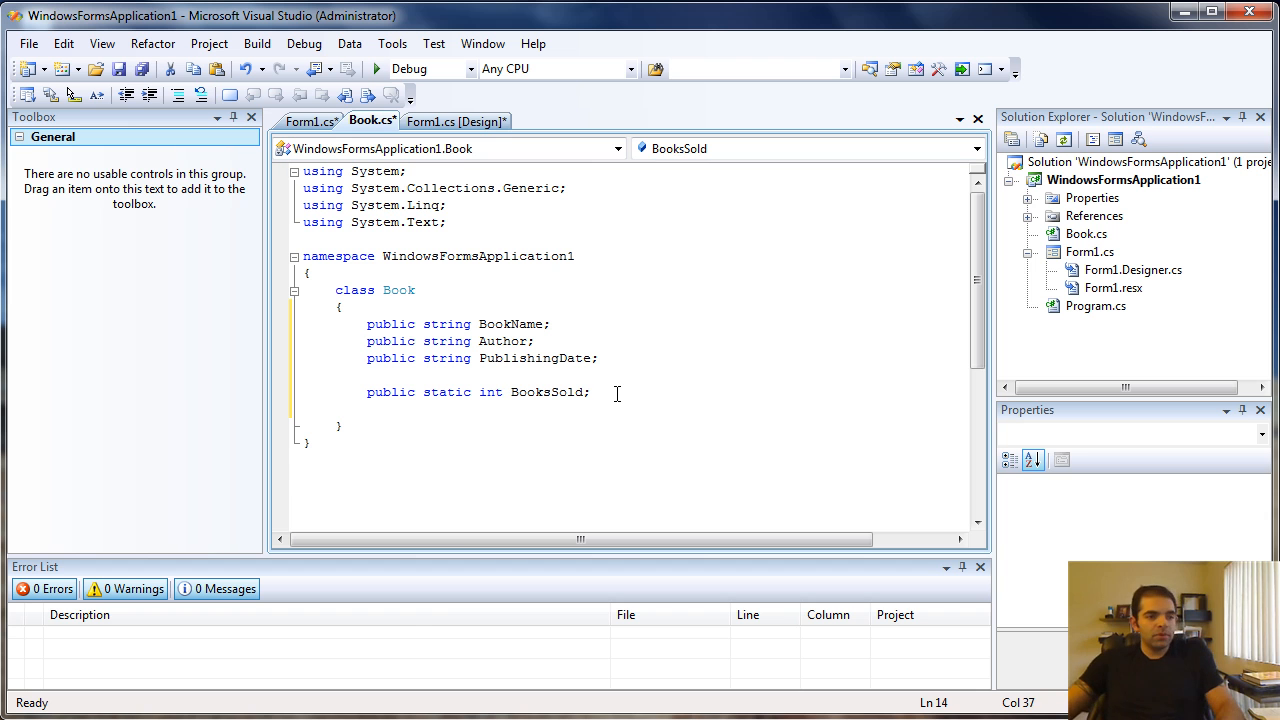
Step: Declare 'public const int RENTAL_DAYS = 5;' in the Book class
text(public const int)
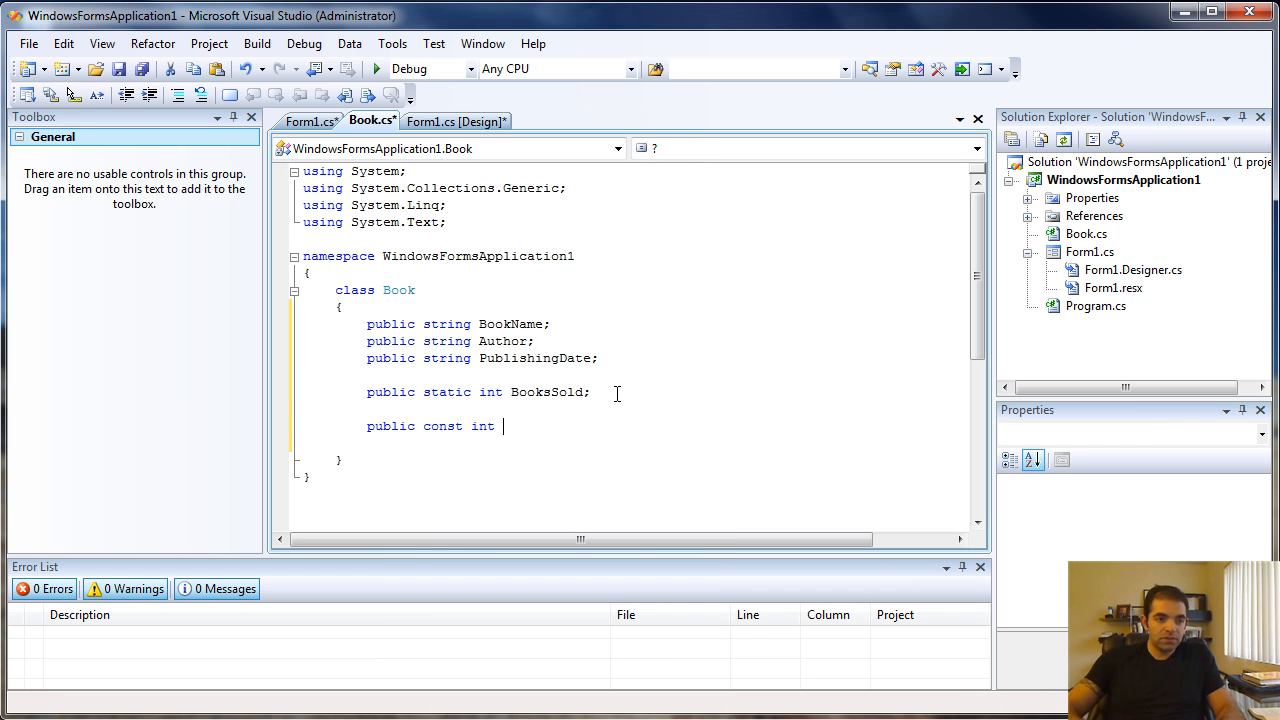
text(Ren)
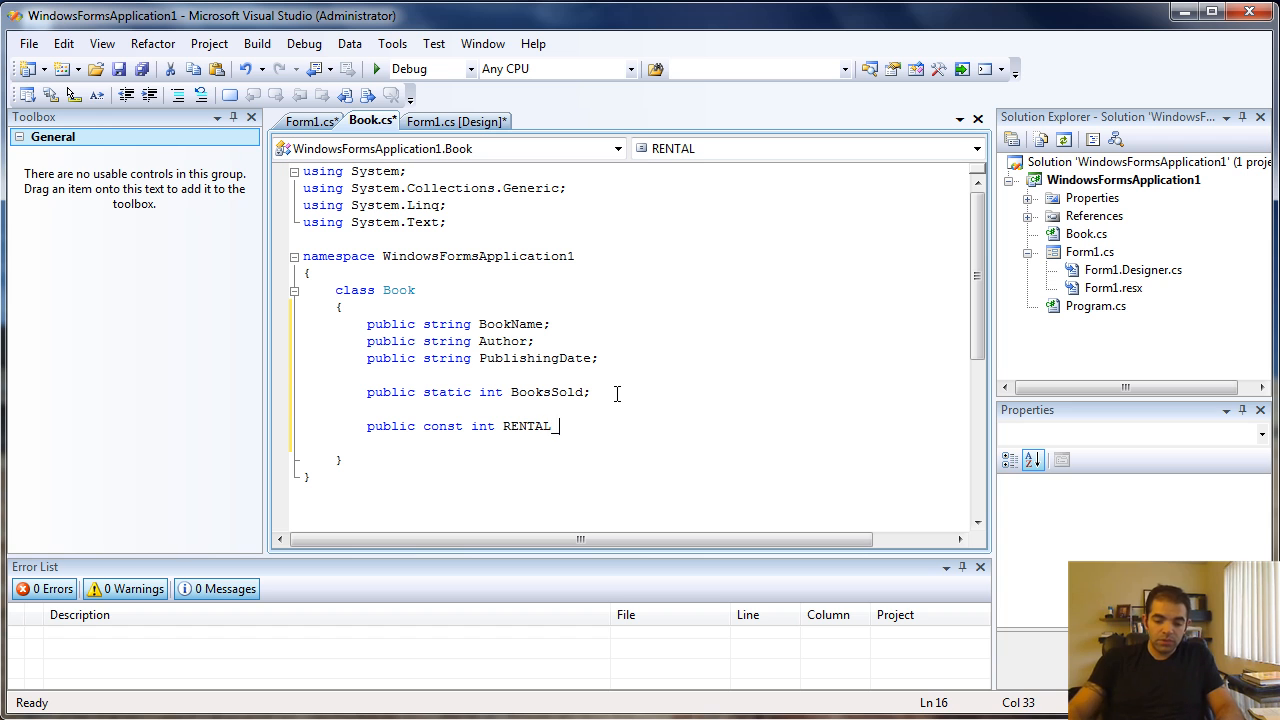
text(DAYS)
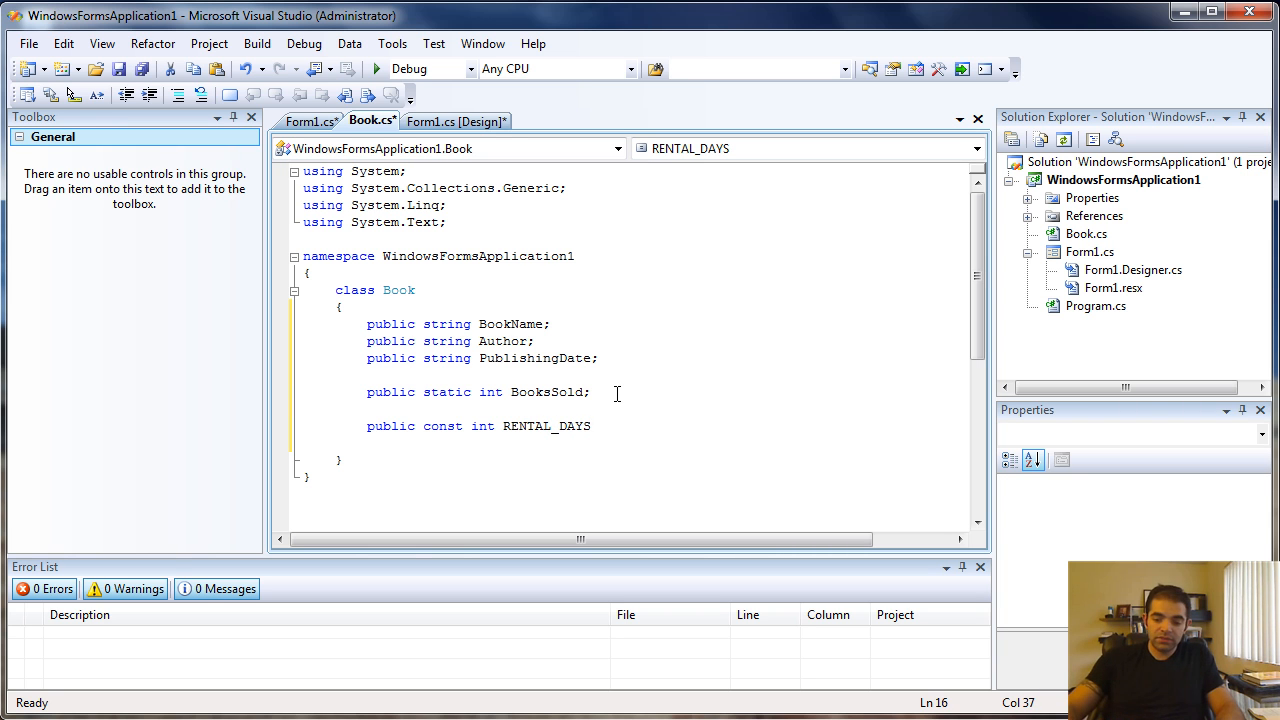
text(= 5)
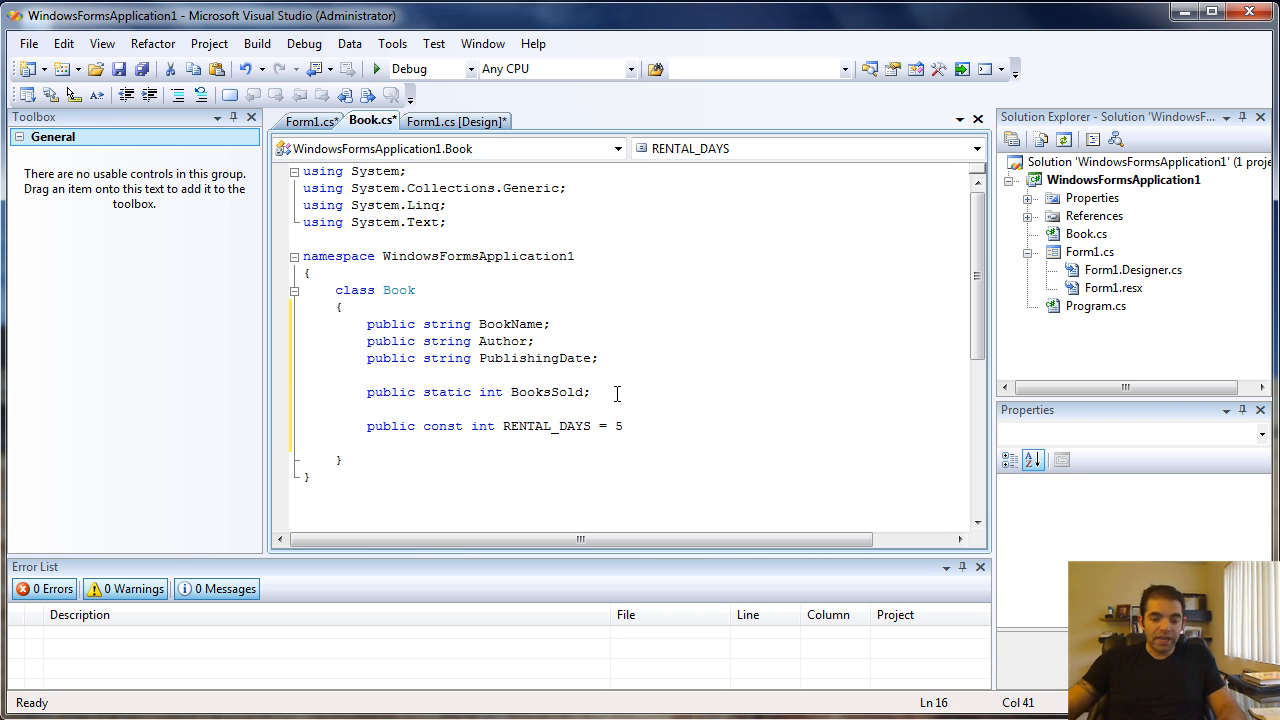
text(;)
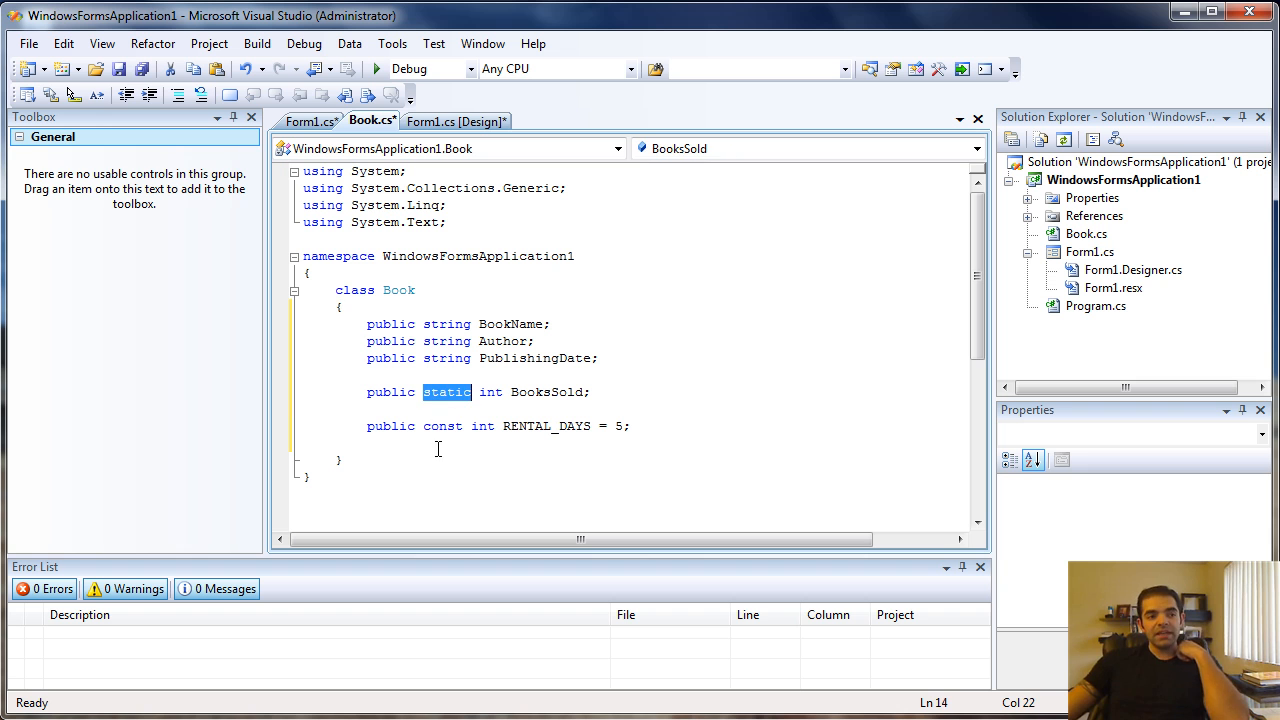
Step: Terminate the BooksSold declaration with a semicolon and select Book.cs in Solution Explorer
click(442, 426)
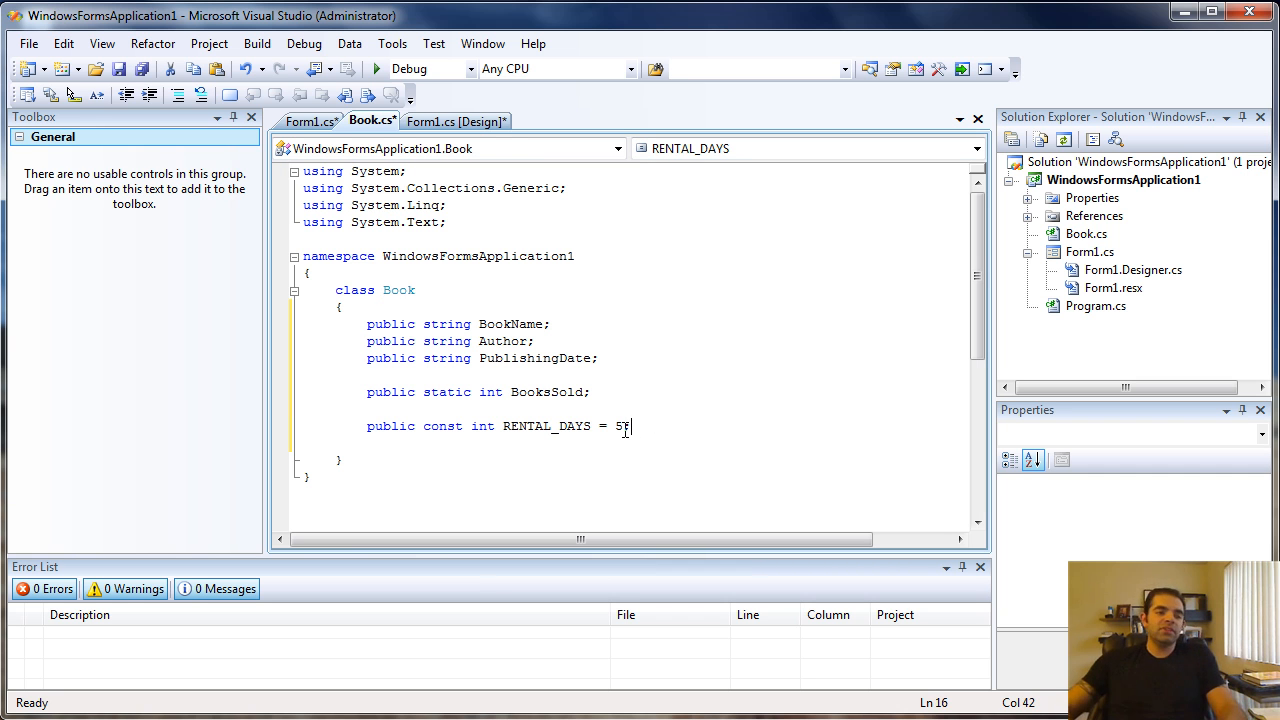
text(;)
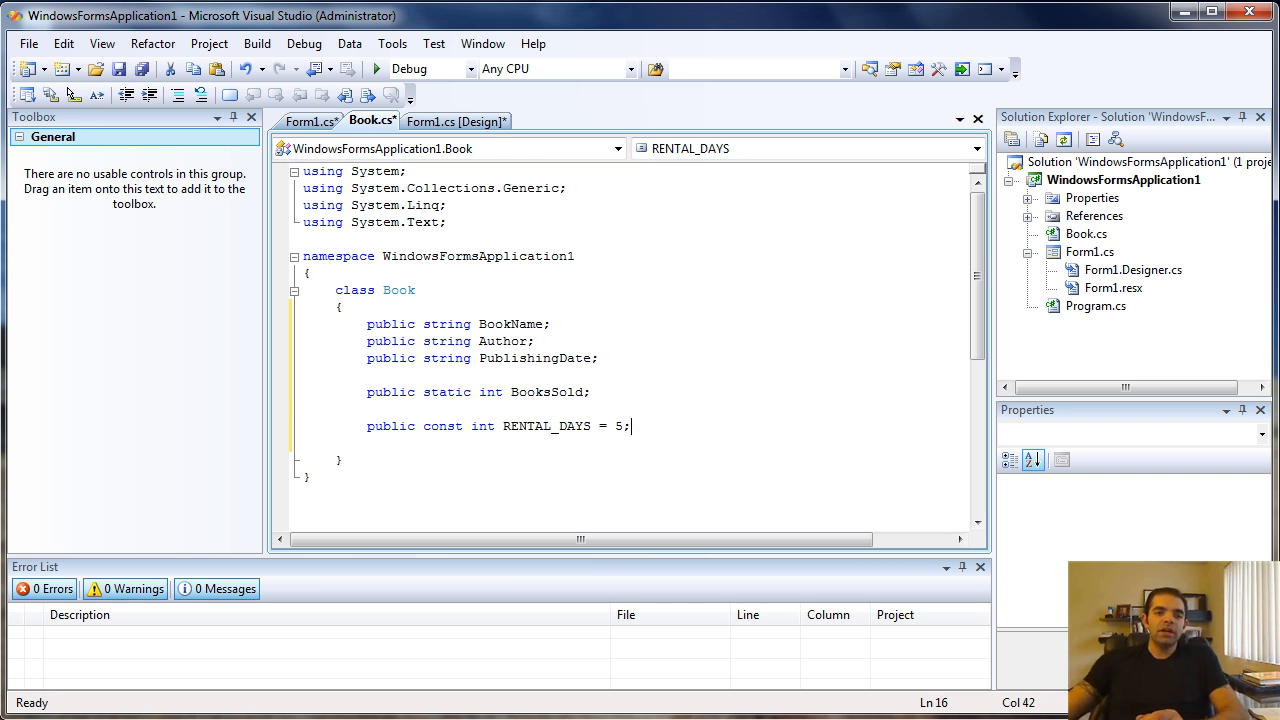
click(1086, 232)
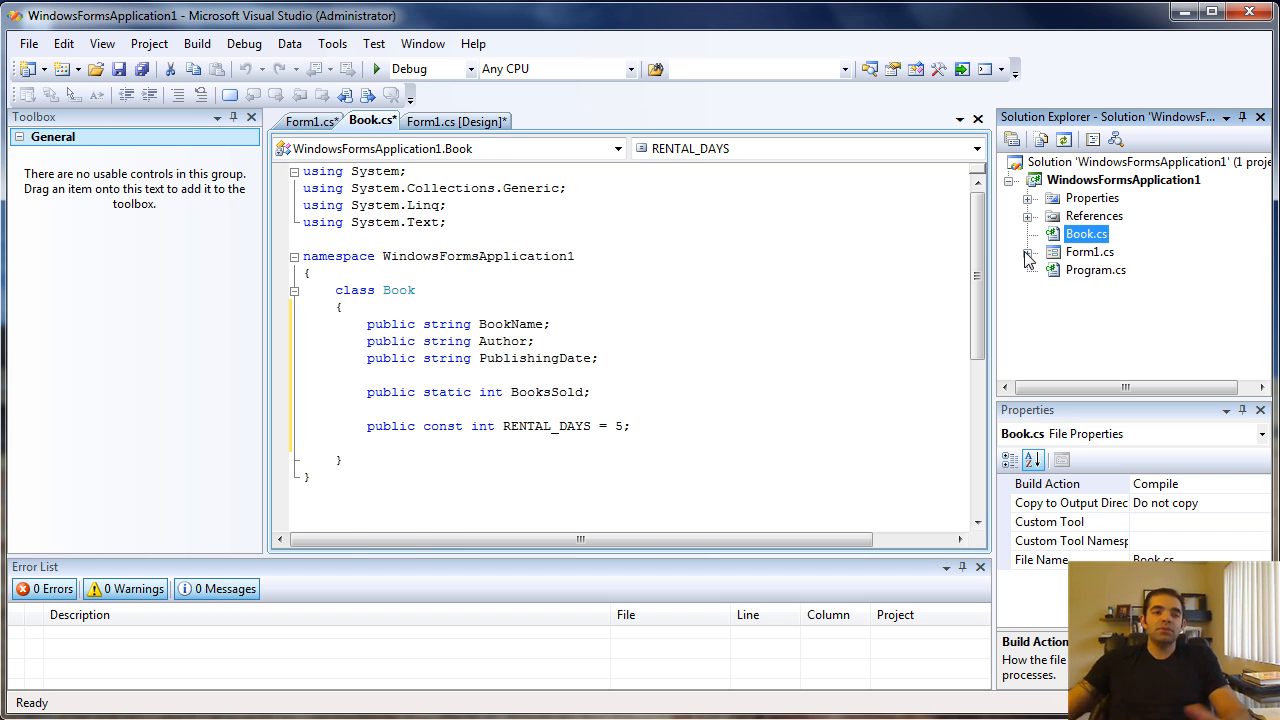
Step: Start a 'Book.' statement in Form1_Load and pick the RENTAL_DAYS constant from IntelliSense
click(308, 122)
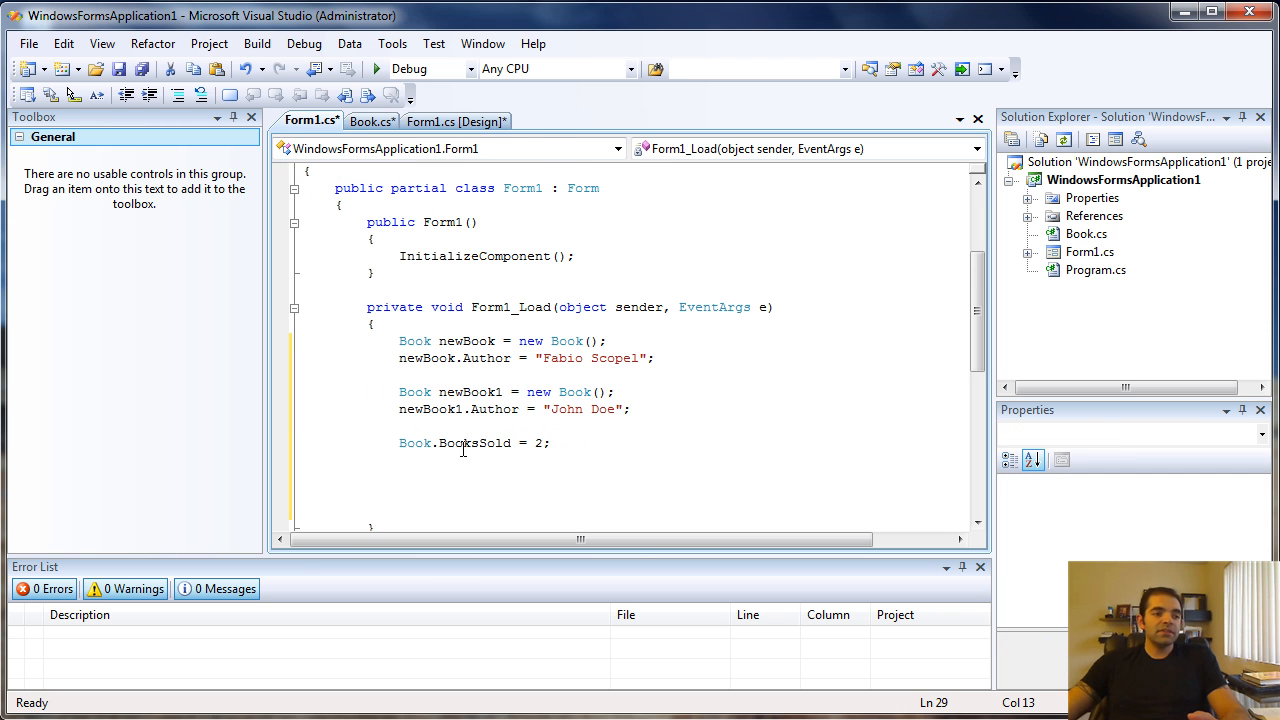
text(new)
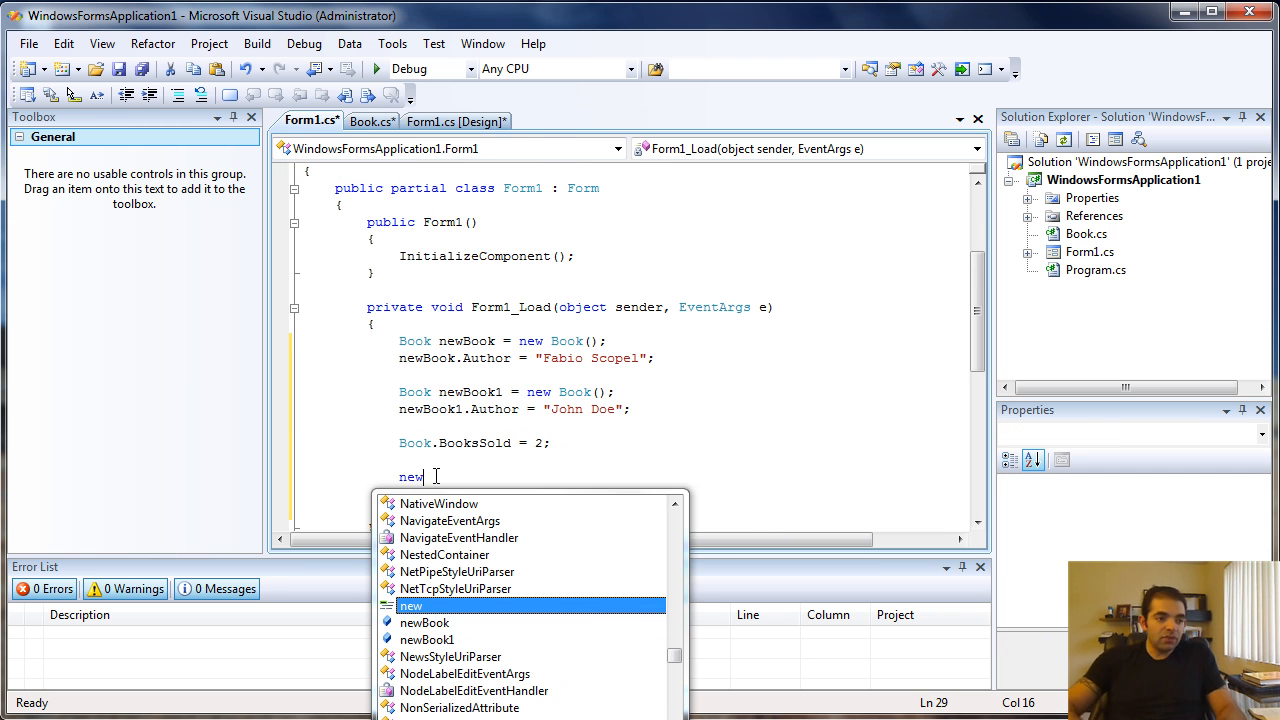
text(Book.)
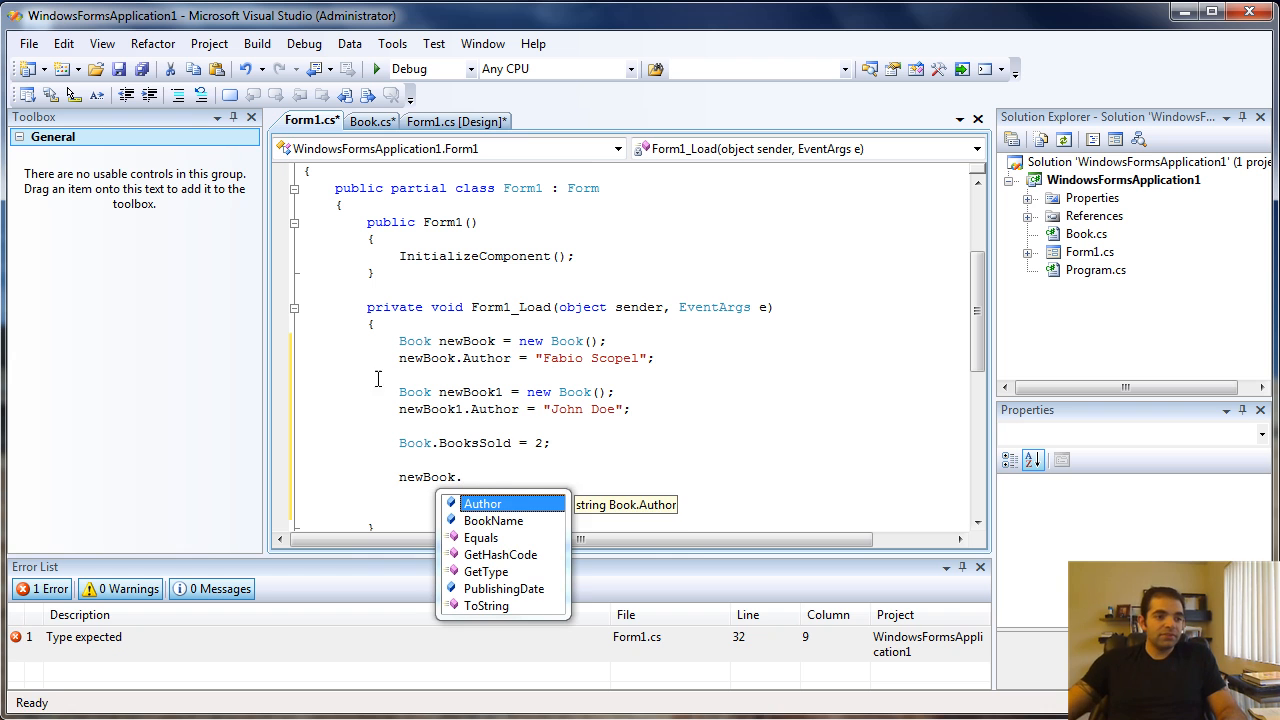
click(504, 588)
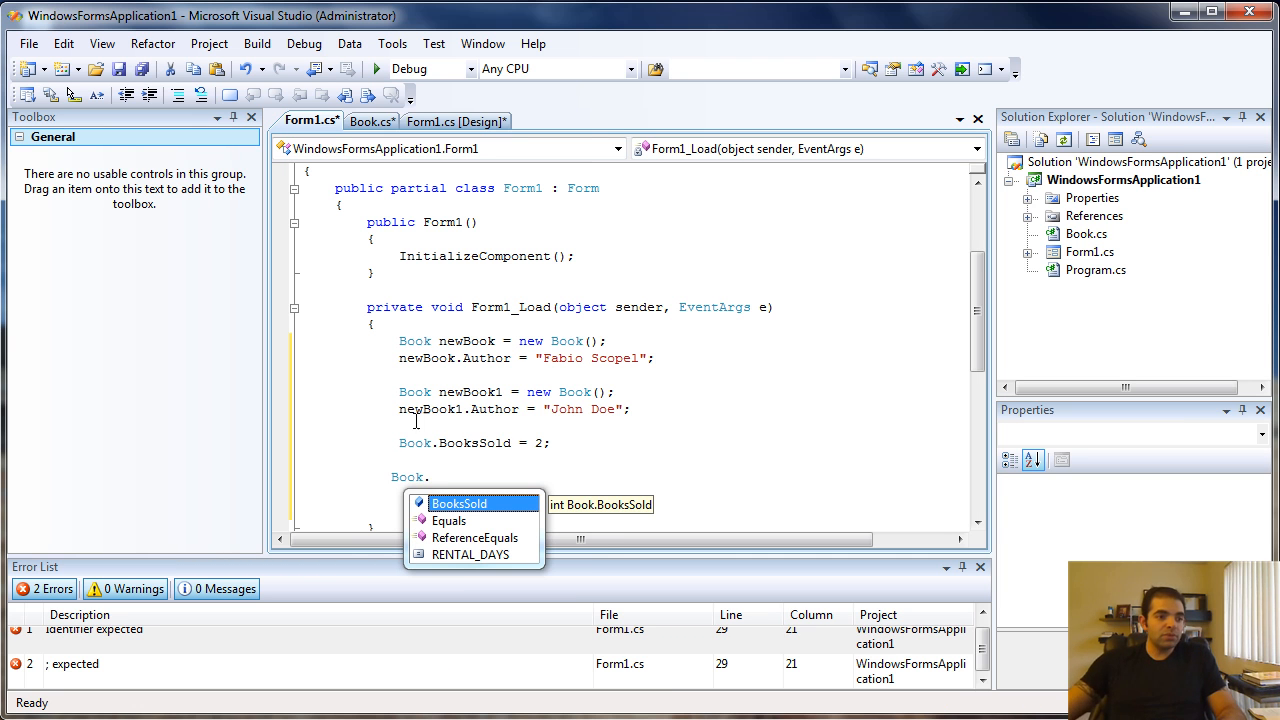
click(470, 554)
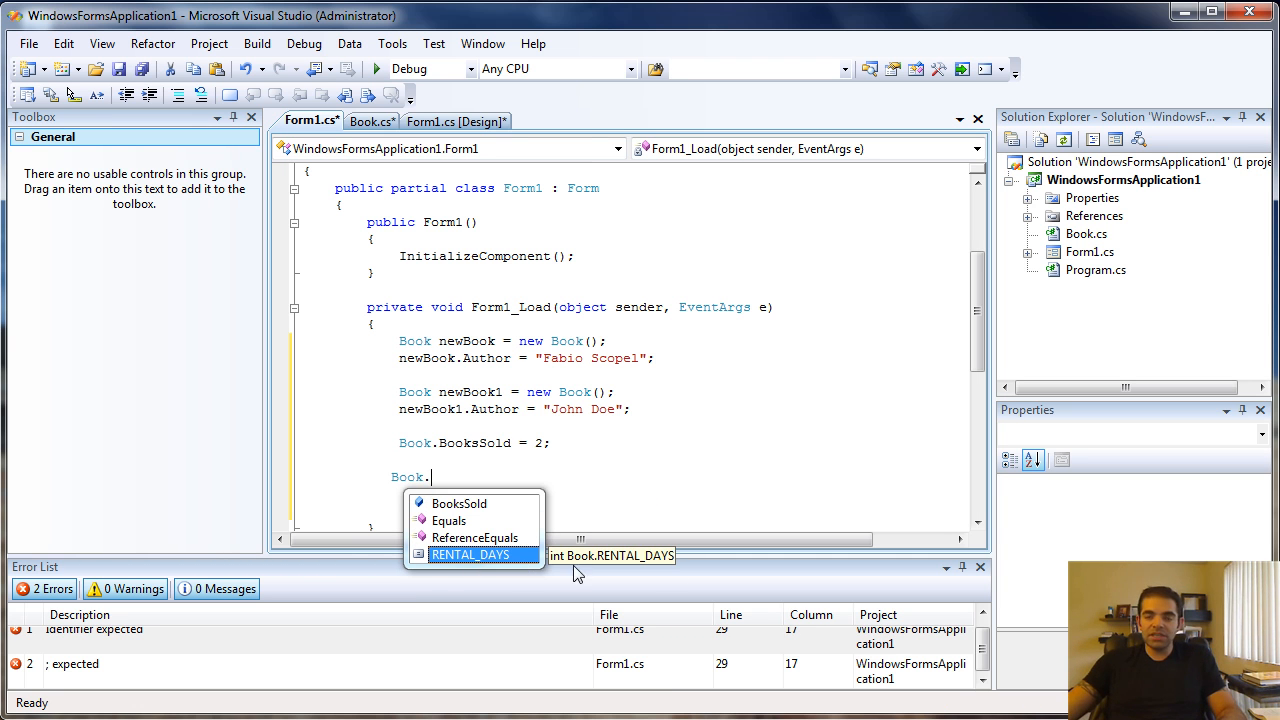